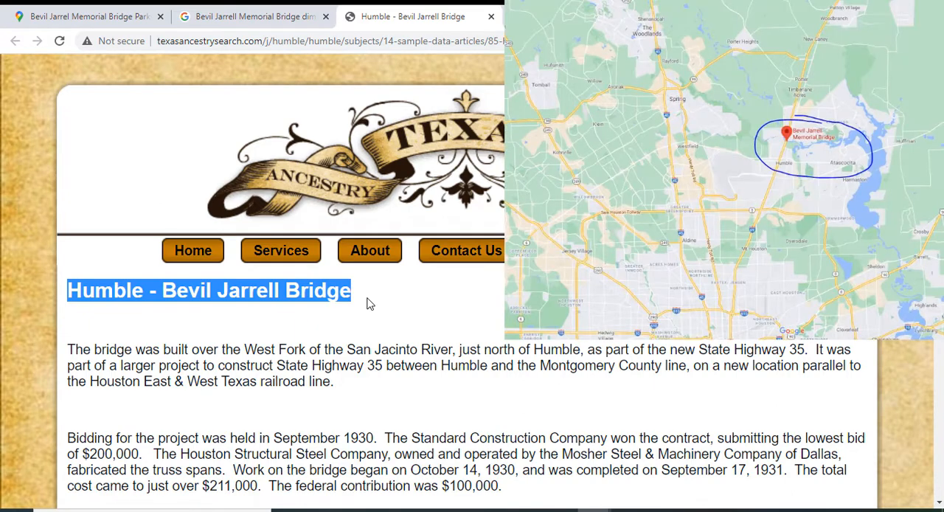
pyautogui.moveTo(796, 388)
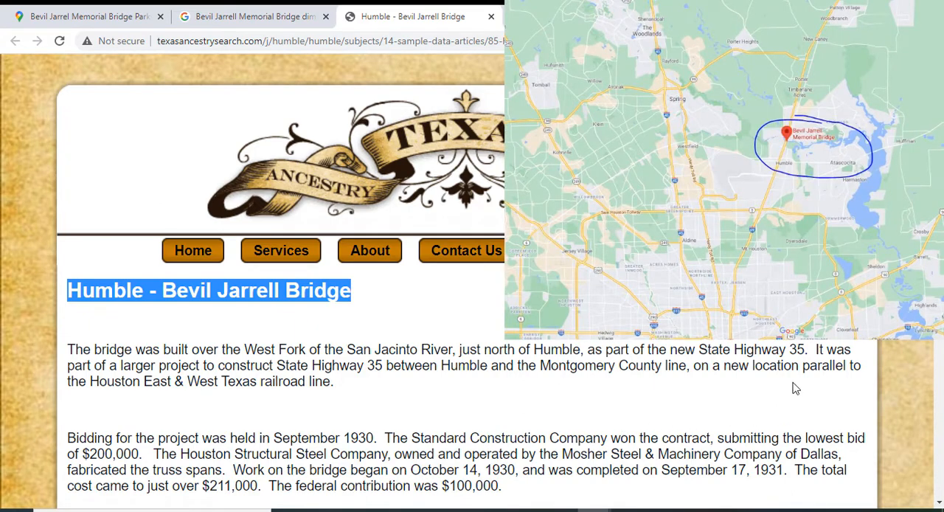
# - Scroll down the bridge article past the completion date passage
pyautogui.scroll(-3)
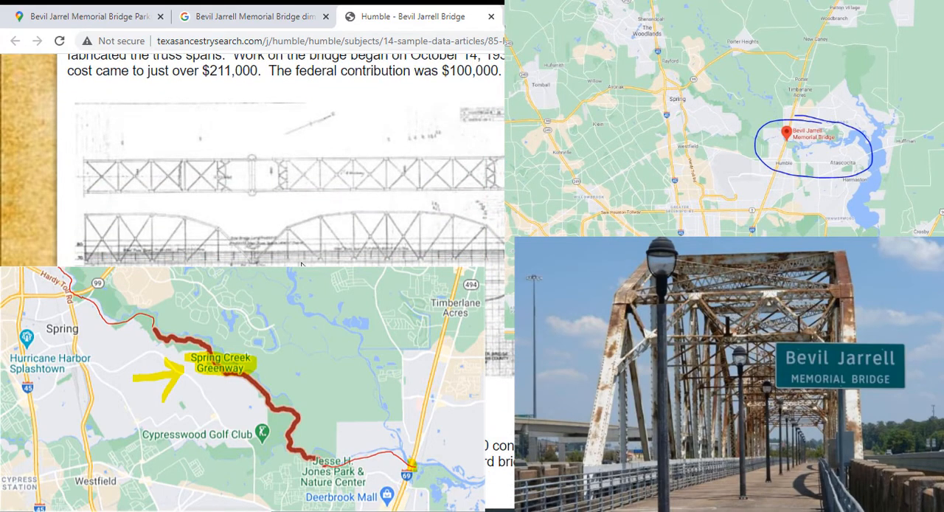
pyautogui.moveTo(413, 216)
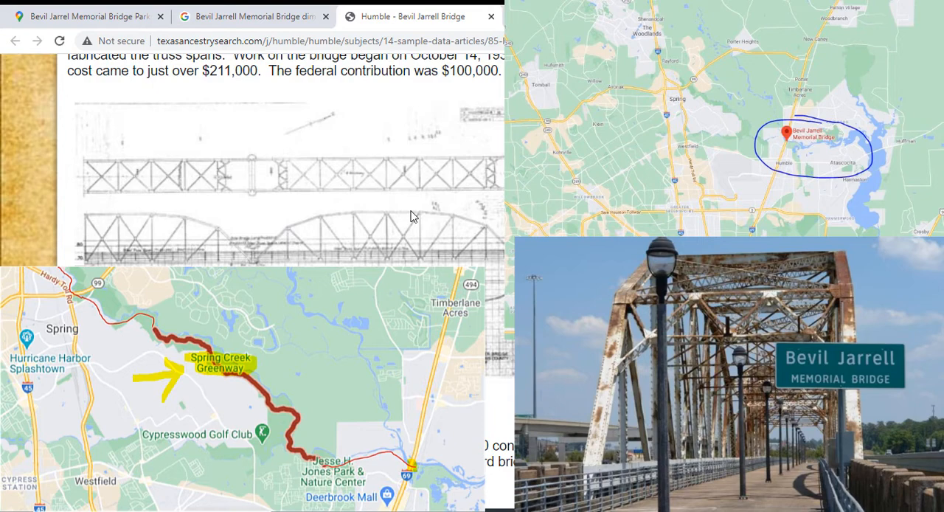
pyautogui.scroll(-3)
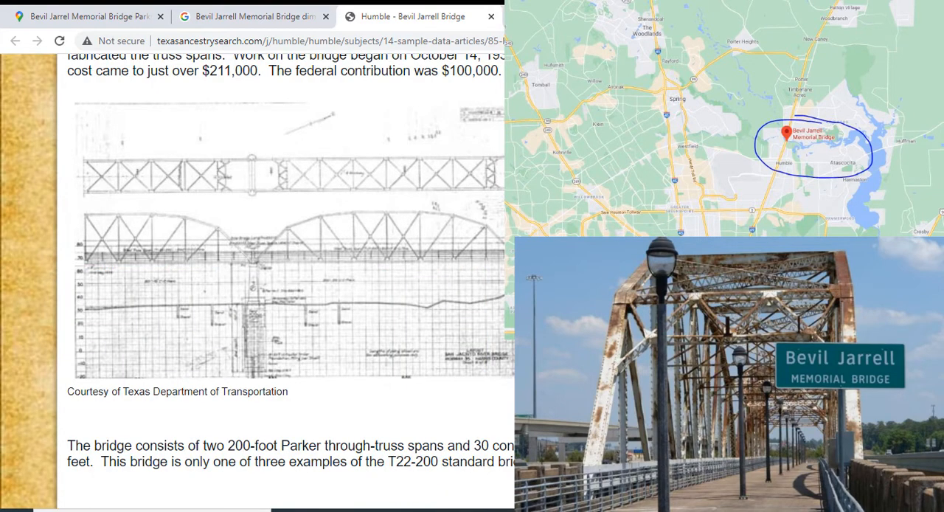
pyautogui.scroll(-3)
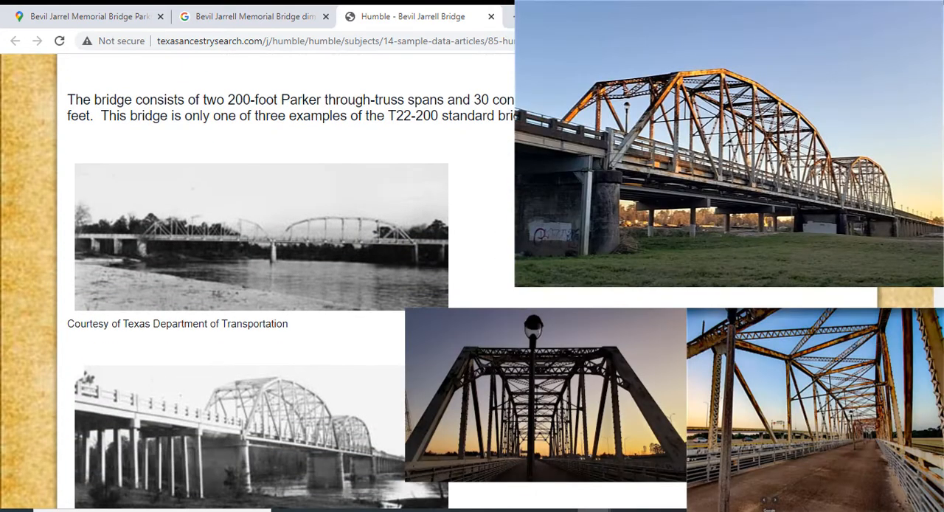
pyautogui.scroll(-3)
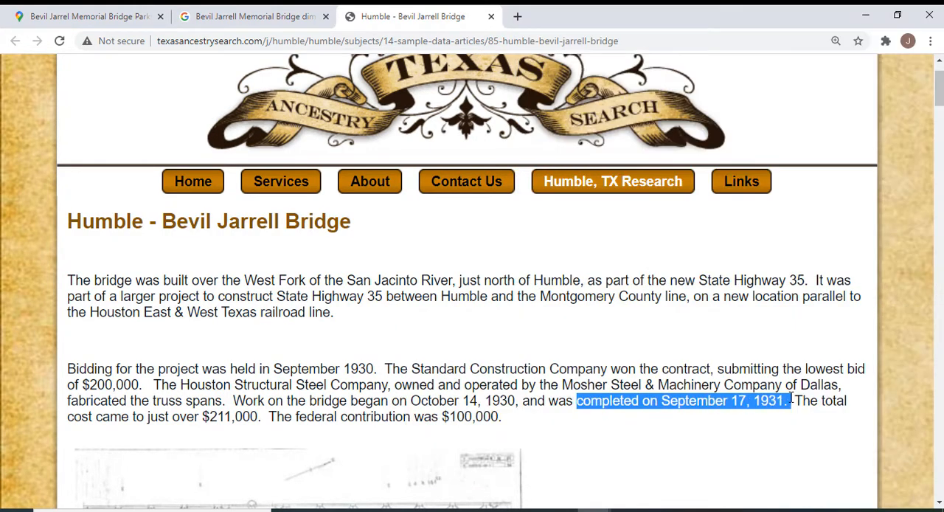
pyautogui.scroll(-3)
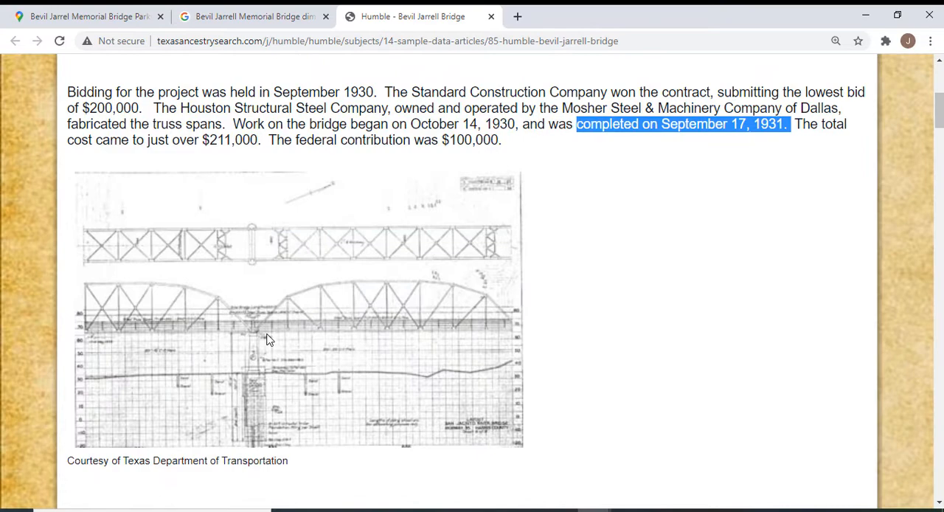
pyautogui.moveTo(312, 333)
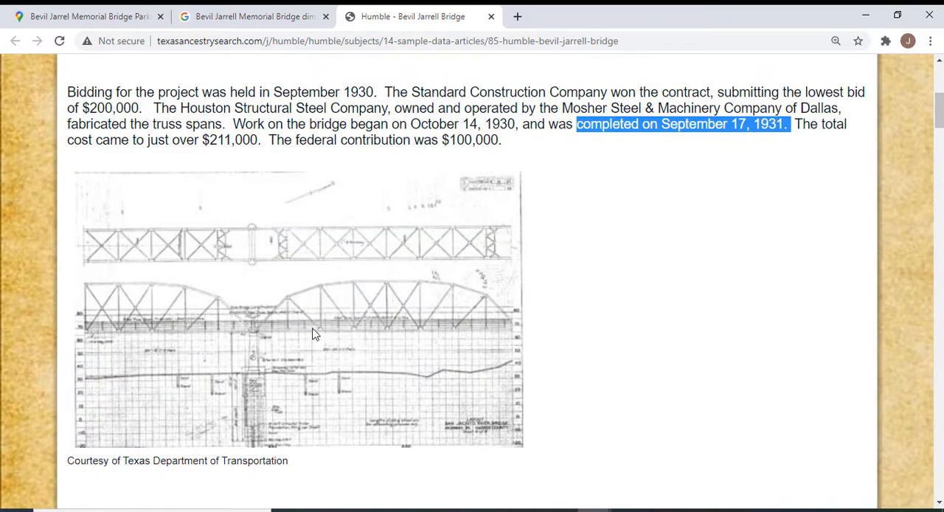
pyautogui.click(476, 381)
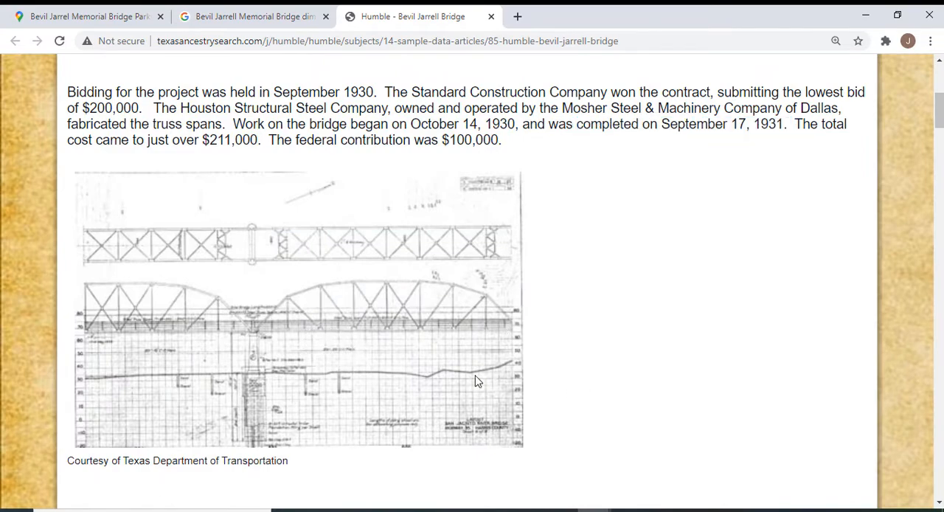
# - Highlight the two-truss-spans and 200-foot Parker span phrases, then read on to the $211,000 cost
pyautogui.scroll(-3)
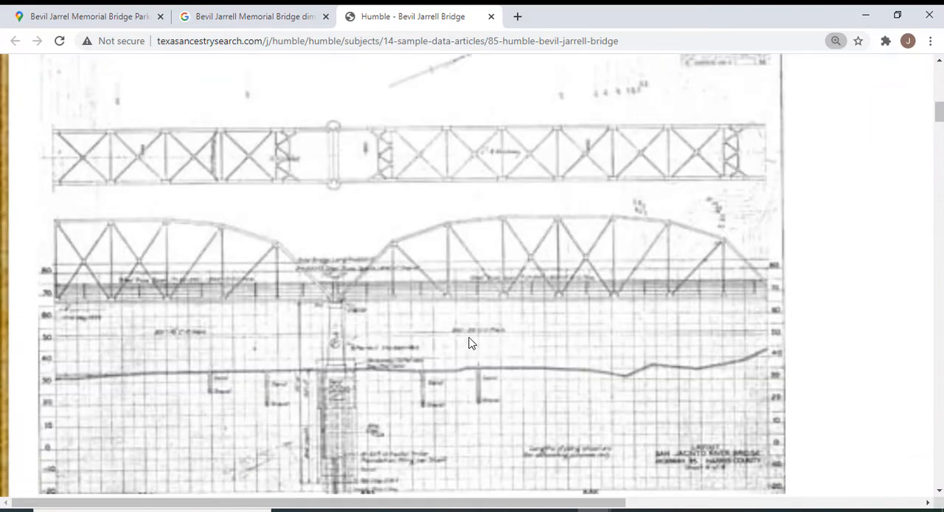
pyautogui.scroll(-3)
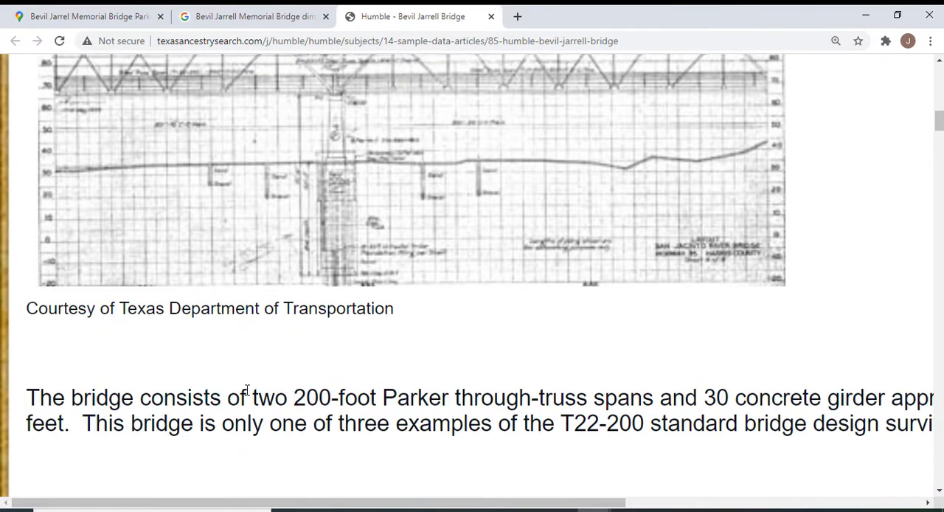
pyautogui.moveTo(253, 398); pyautogui.dragTo(518, 397)
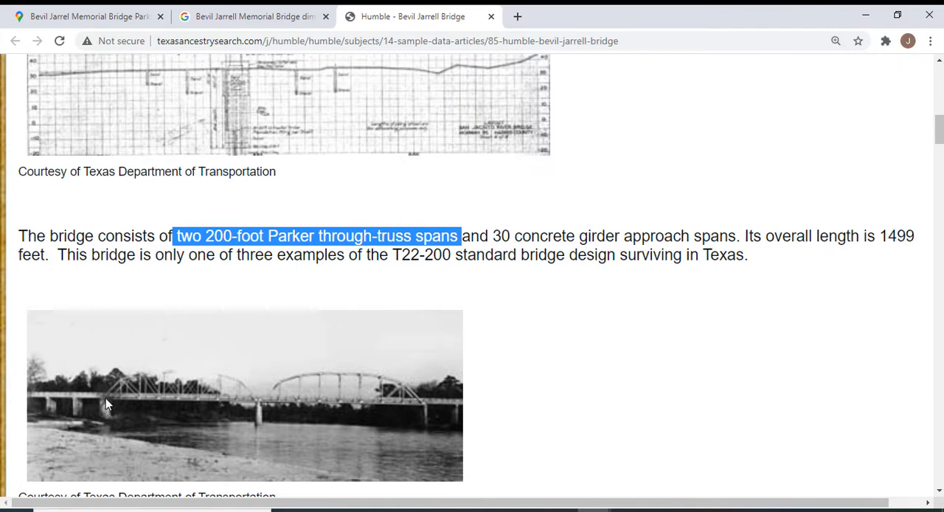
pyautogui.moveTo(304, 381)
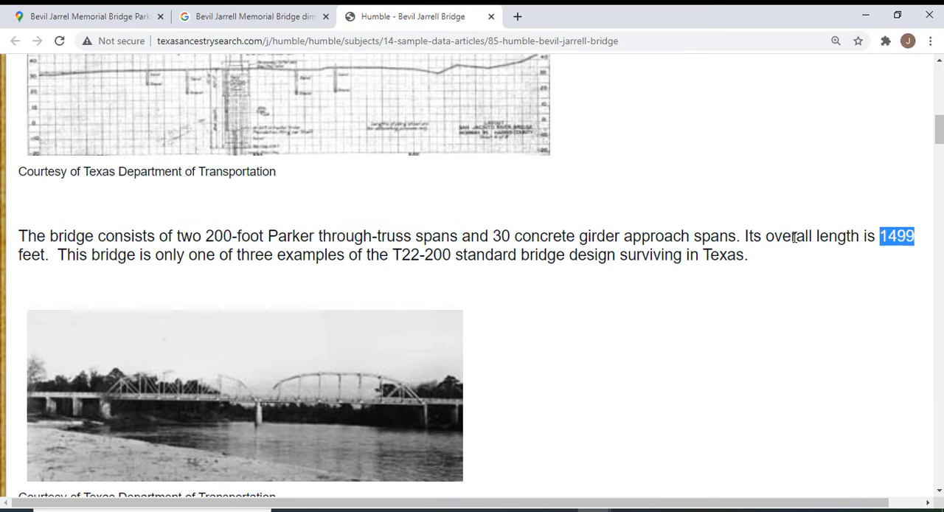
pyautogui.moveTo(205, 236); pyautogui.dragTo(328, 235)
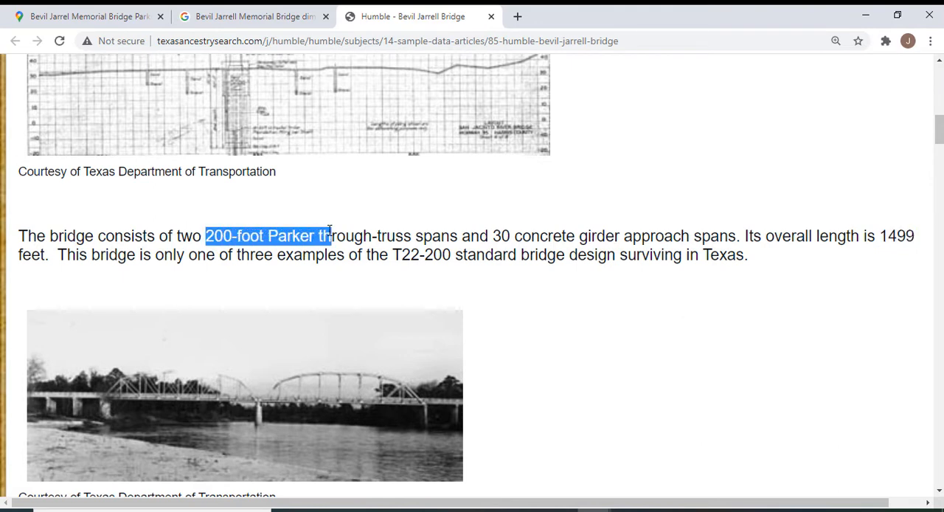
pyautogui.moveTo(349, 367)
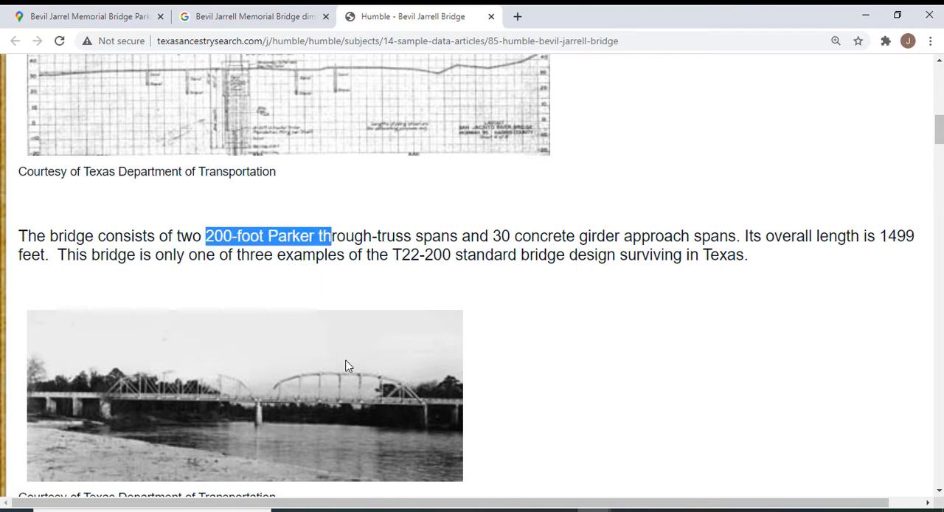
pyautogui.moveTo(430, 410)
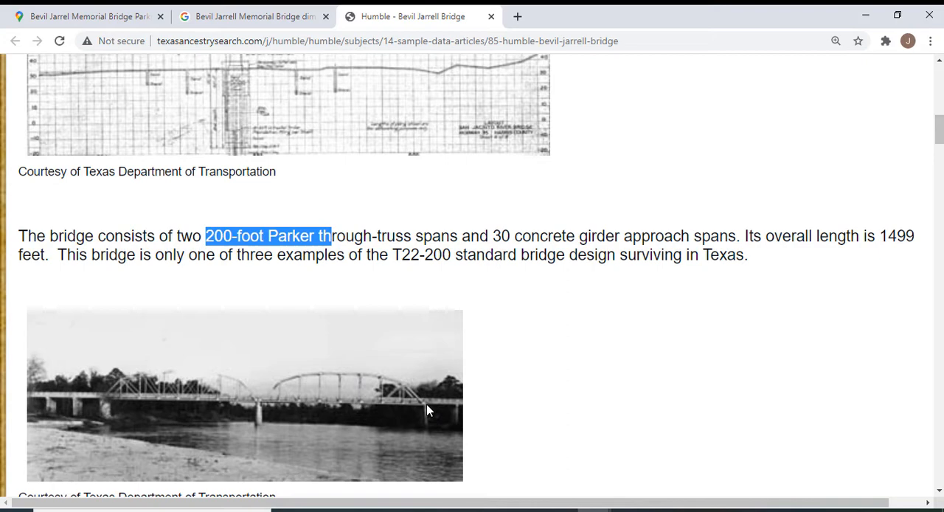
pyautogui.scroll(-3)
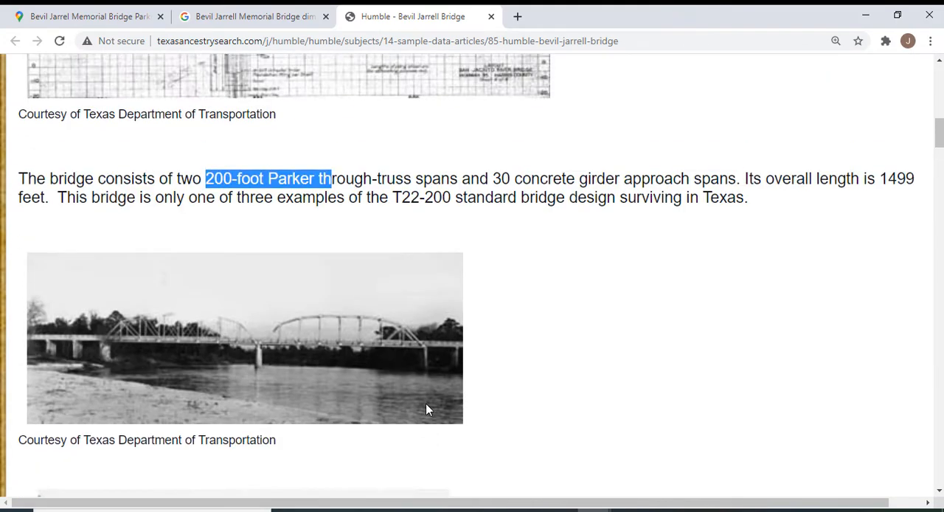
pyautogui.scroll(-3)
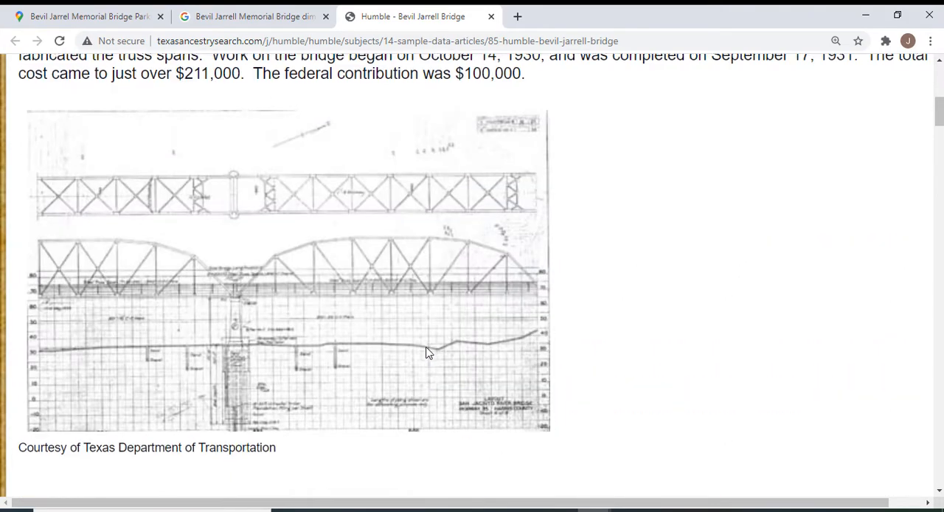
# - Zoom the page to 250% and scroll to the truss construction drawing
pyautogui.click(836, 41)
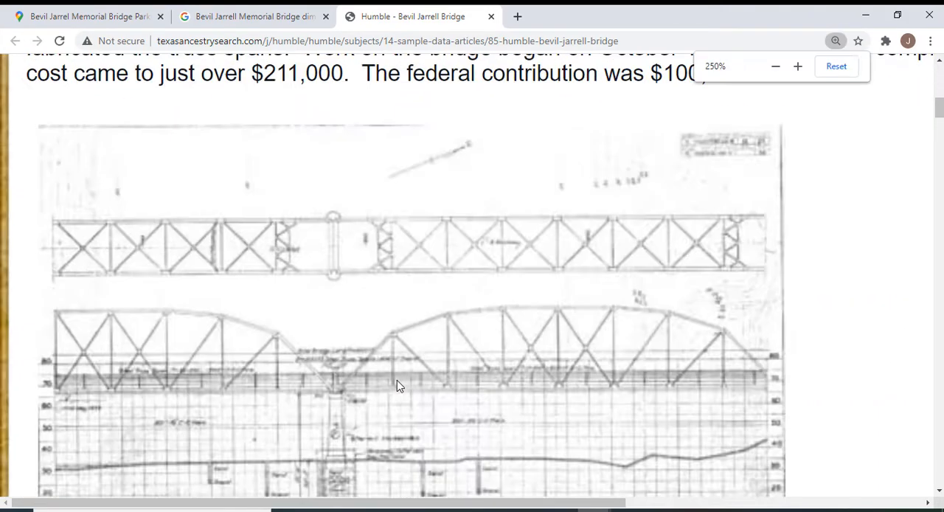
pyautogui.scroll(-3)
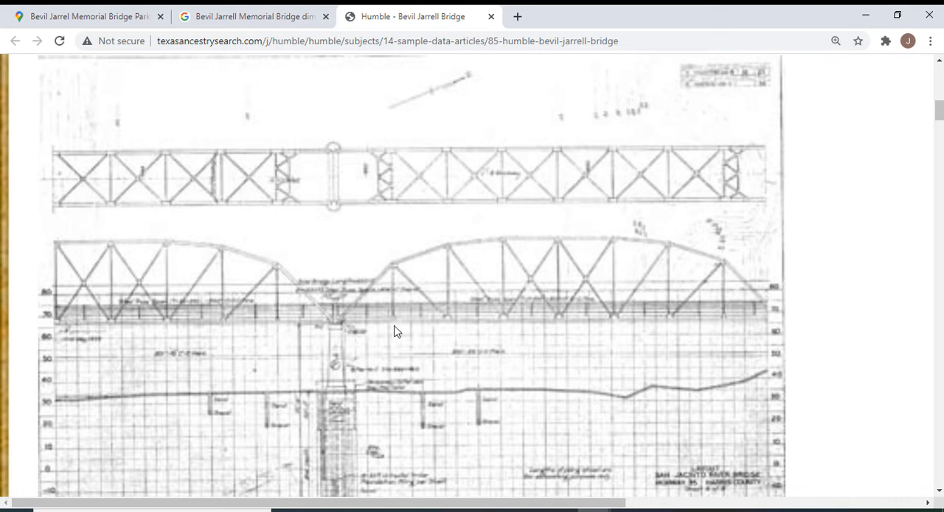
pyautogui.moveTo(338, 327)
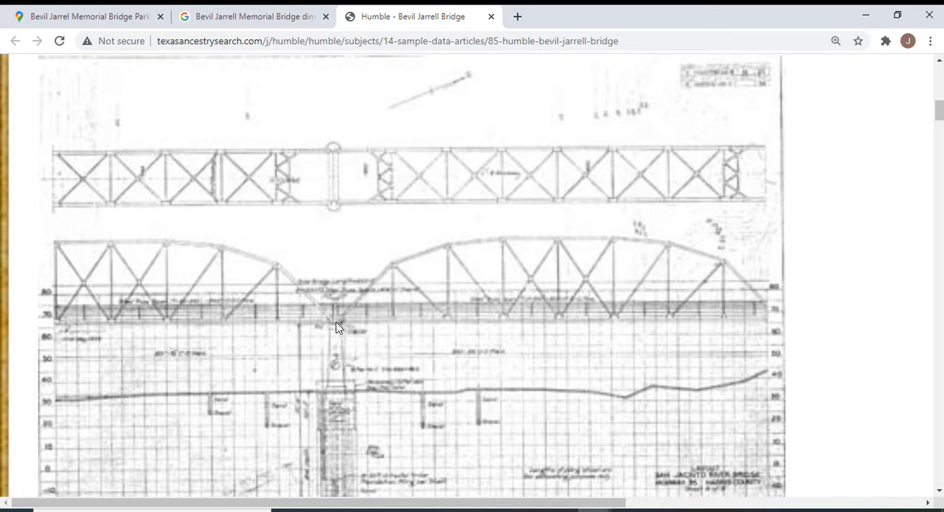
pyautogui.moveTo(582, 323)
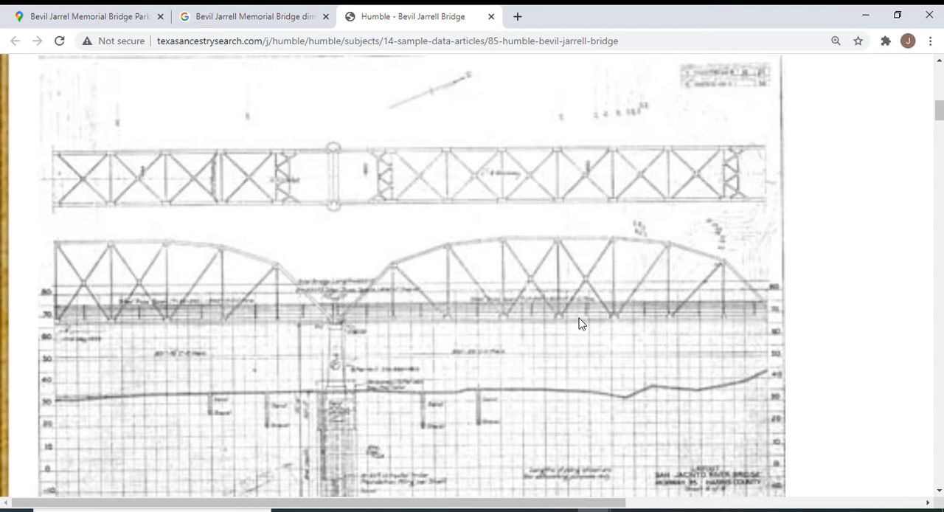
pyautogui.moveTo(558, 320)
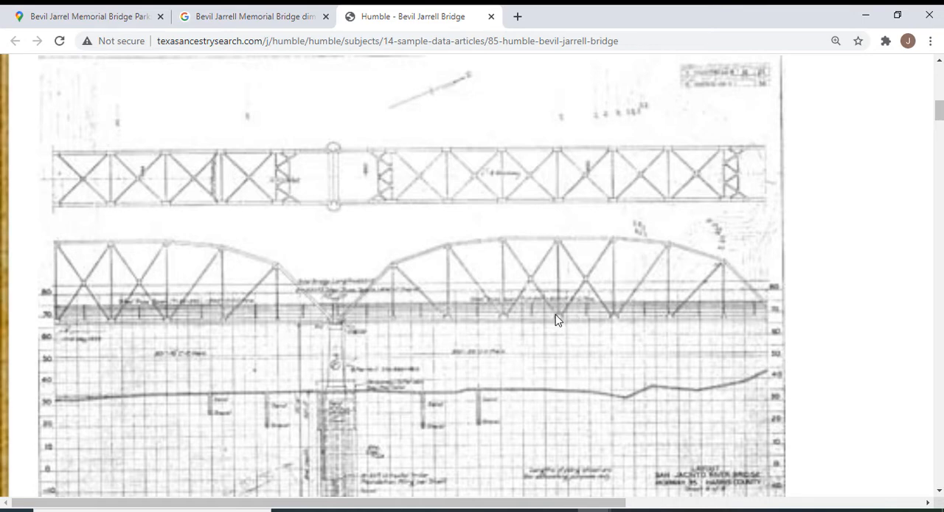
pyautogui.moveTo(395, 323)
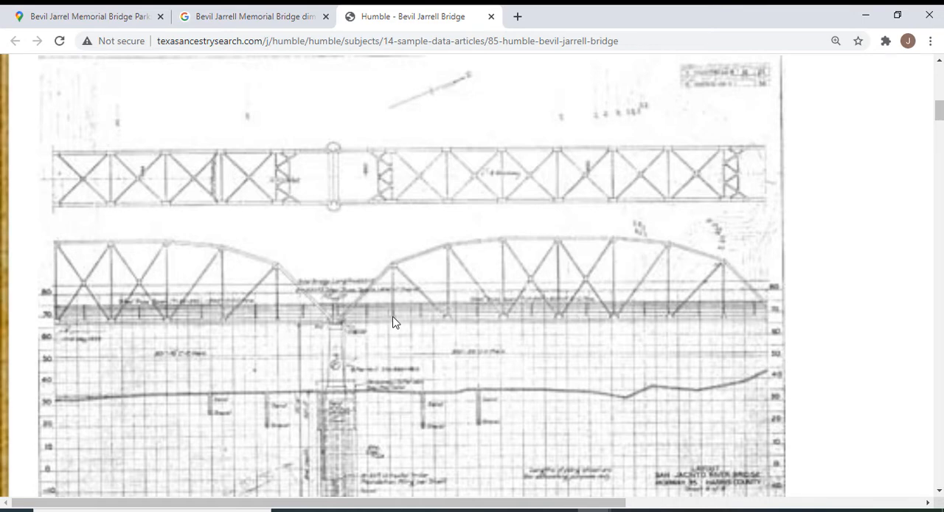
pyautogui.moveTo(504, 322)
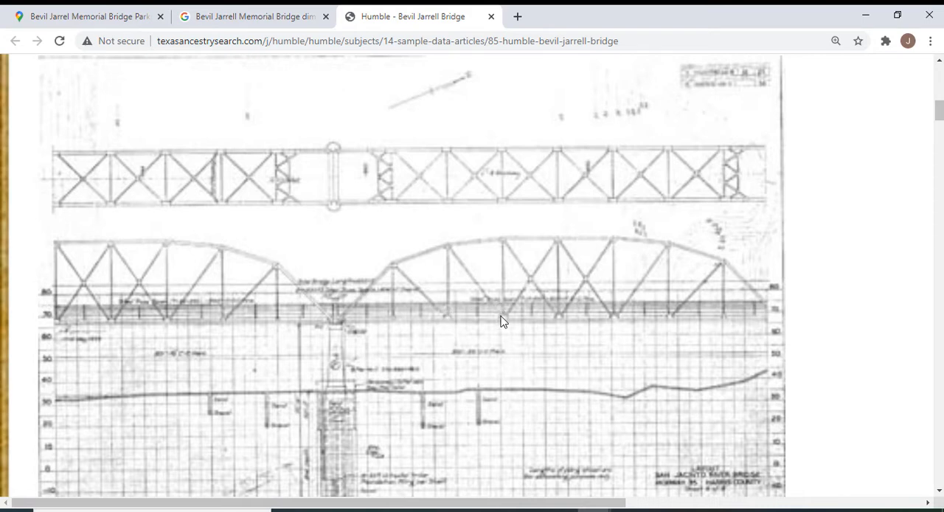
pyautogui.moveTo(559, 323)
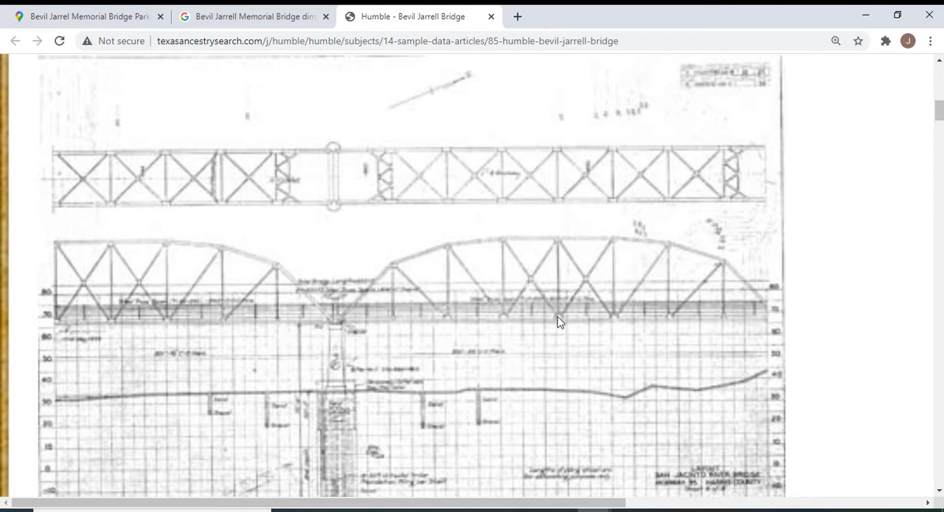
pyautogui.moveTo(371, 315)
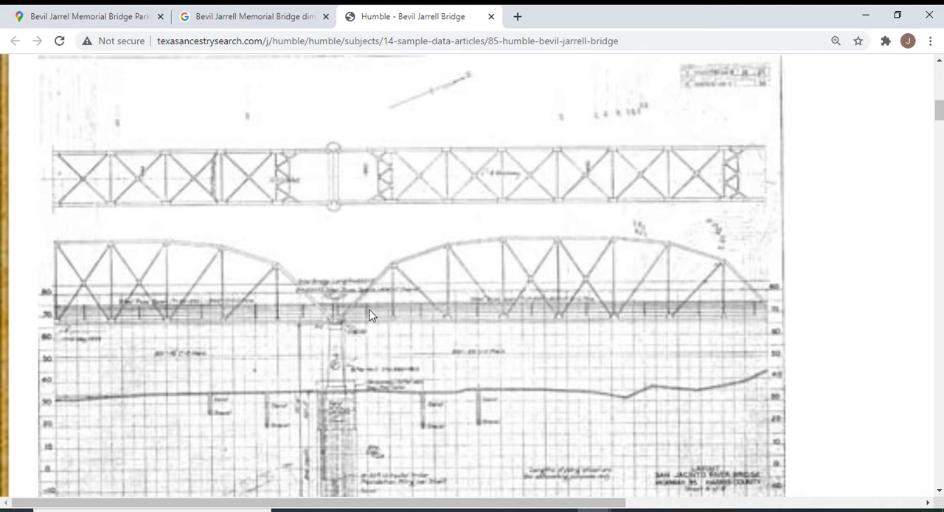
pyautogui.moveTo(401, 322)
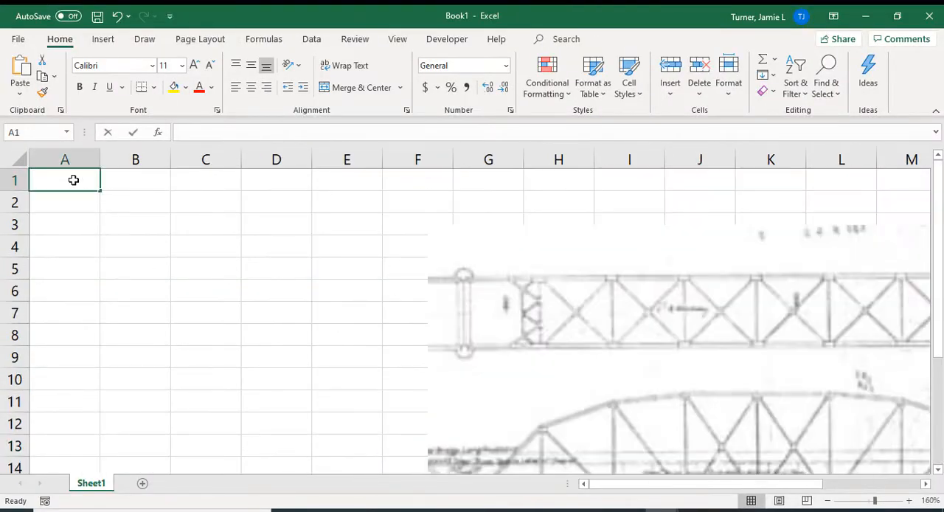
# - Draw an axis arrow over the bridge image and trace the first member line
pyautogui.click(103, 38)
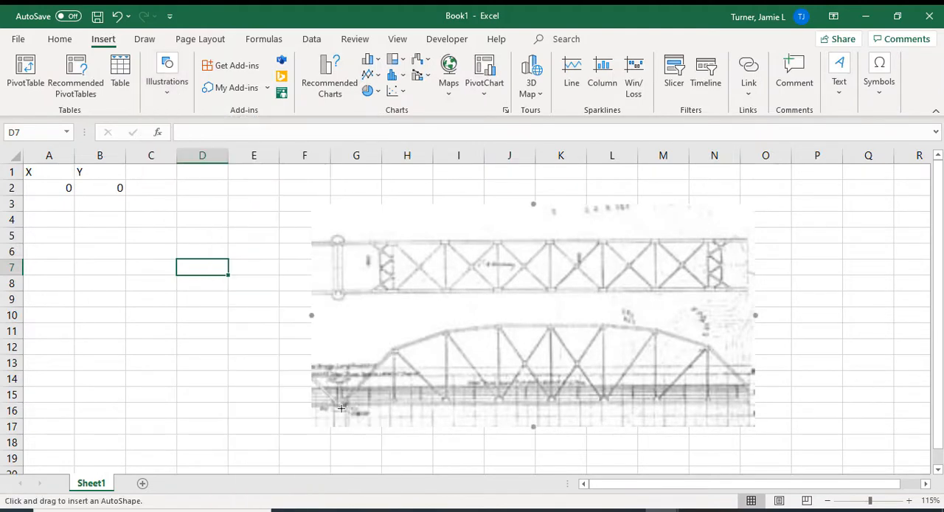
pyautogui.moveTo(339, 408); pyautogui.dragTo(734, 408)
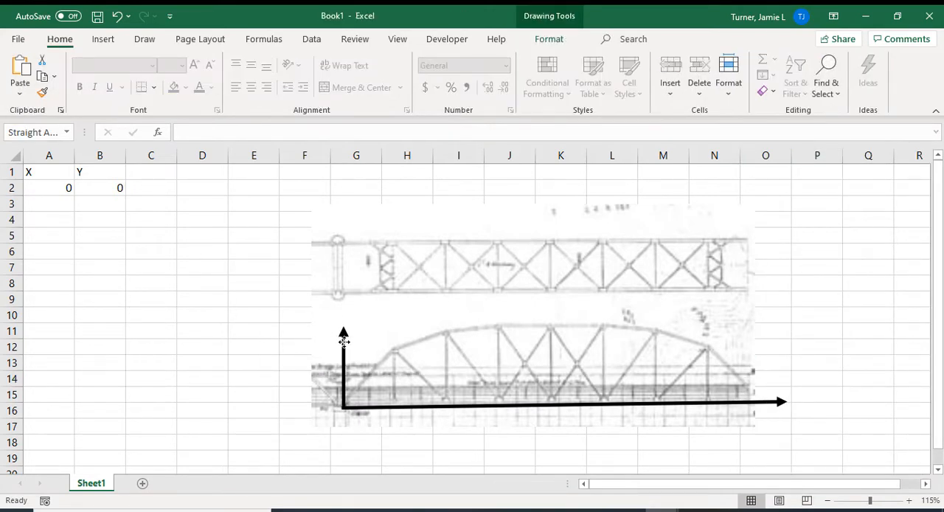
pyautogui.click(102, 38)
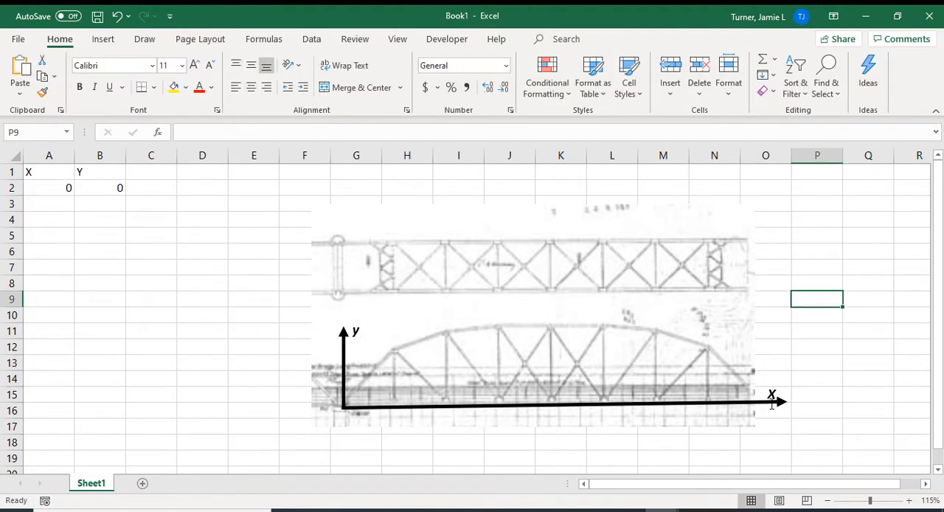
pyautogui.moveTo(762, 312); pyautogui.dragTo(762, 391)
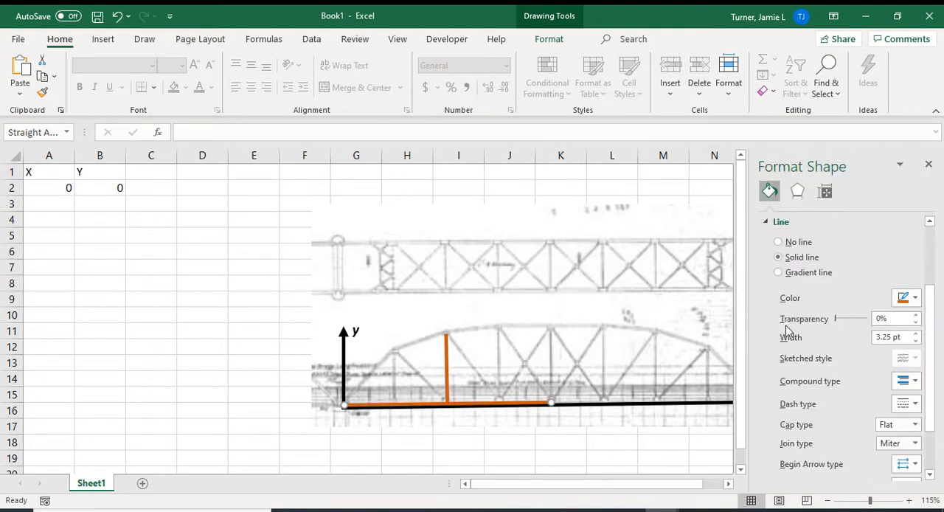
# - Restyle the traced line and enter 100 in the scale calculation cells
pyautogui.click(549, 39)
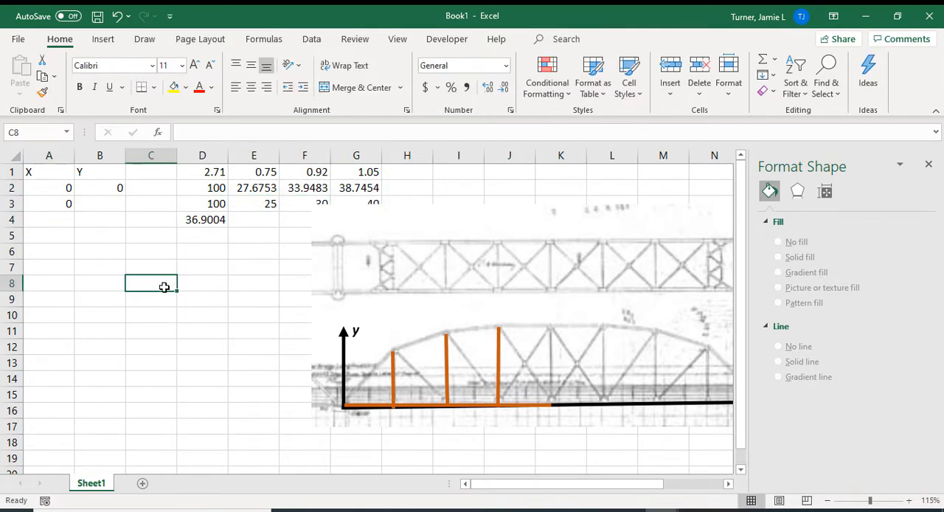
pyautogui.write('100')
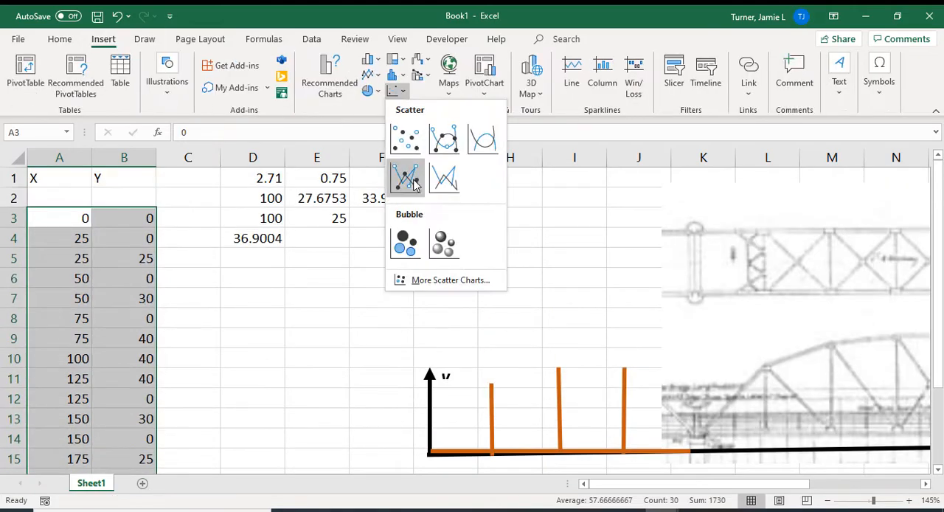
# - Plot coordinates as a straight-line scatter chart and paste the 12x scaled values into a new workbook
pyautogui.click(405, 178)
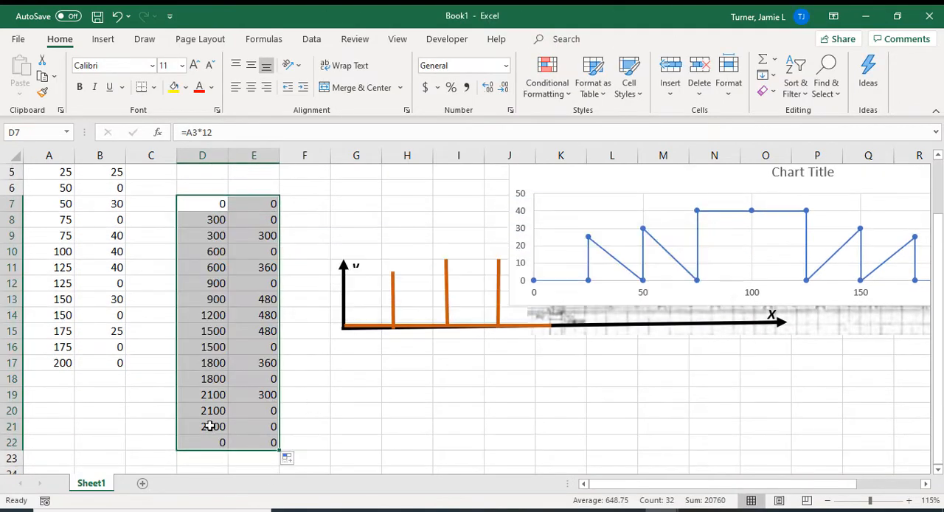
pyautogui.press('ctrl+c')
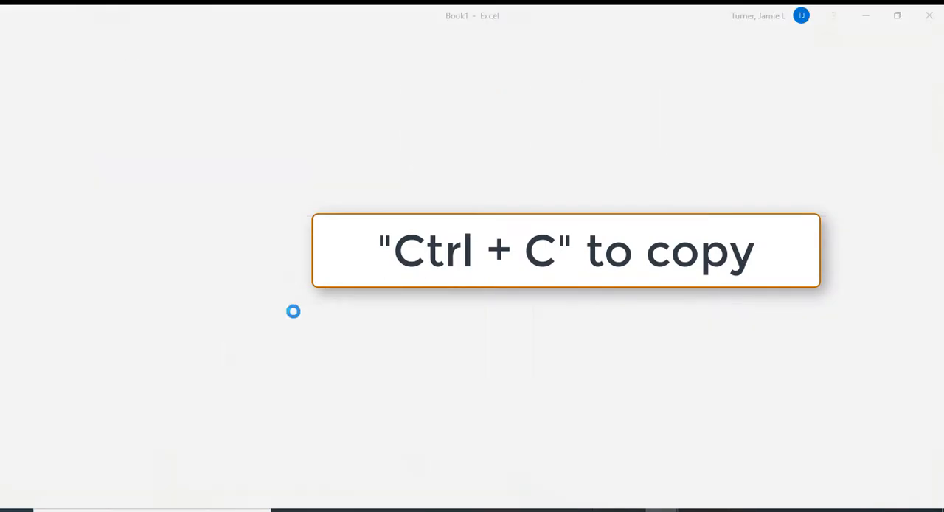
pyautogui.press('ctrl+c')
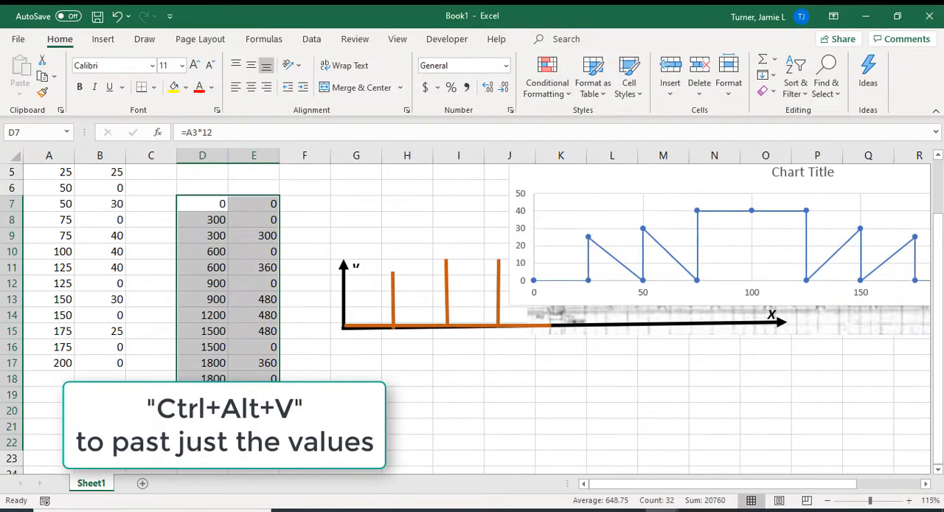
pyautogui.click(18, 38)
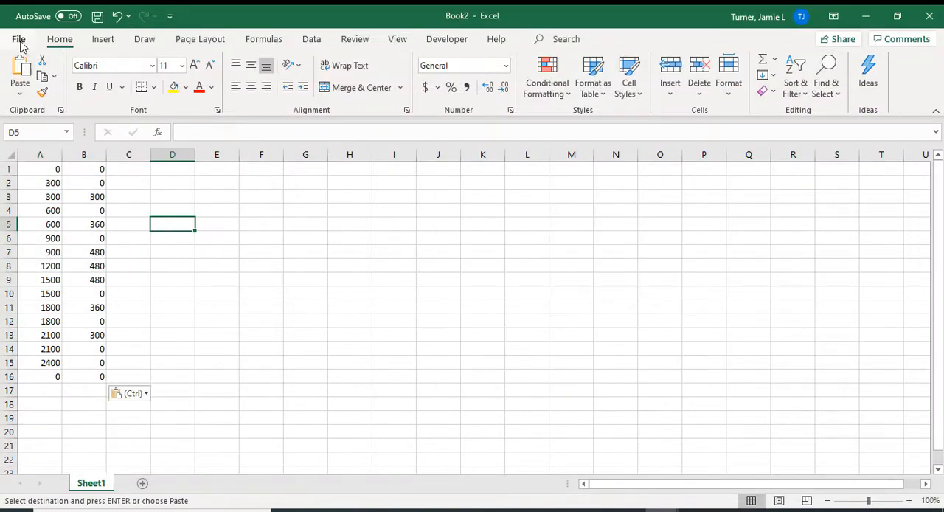
pyautogui.click(18, 38)
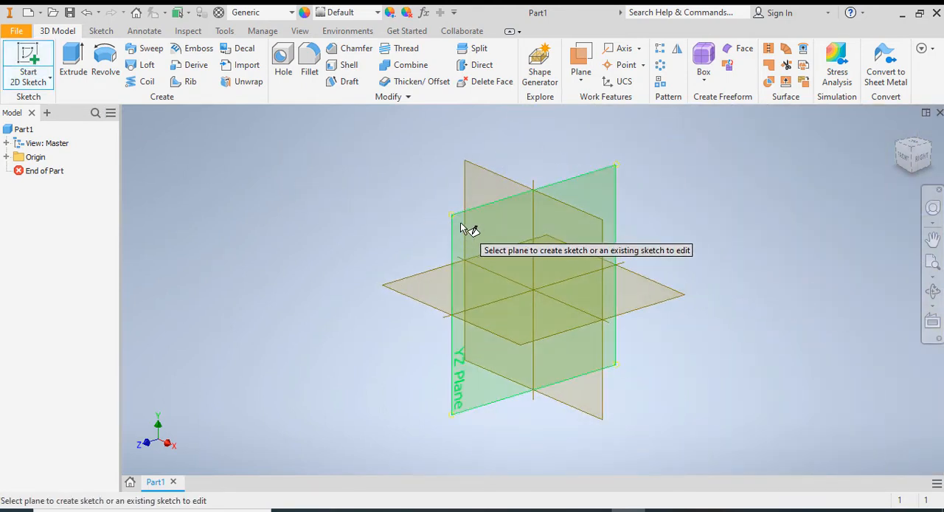
# - Sketch on the YZ plane and import points from the BBridgePoints spreadsheet
pyautogui.click(532, 236)
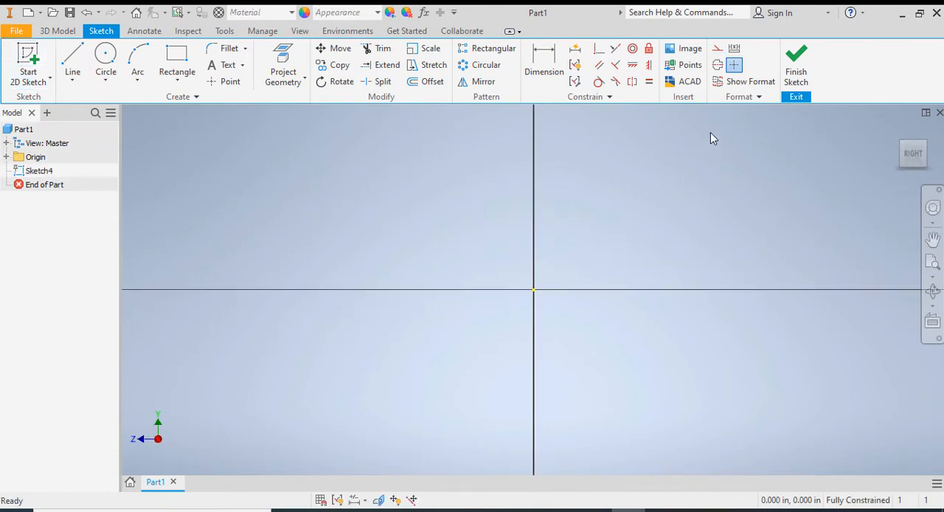
pyautogui.moveTo(690, 65)
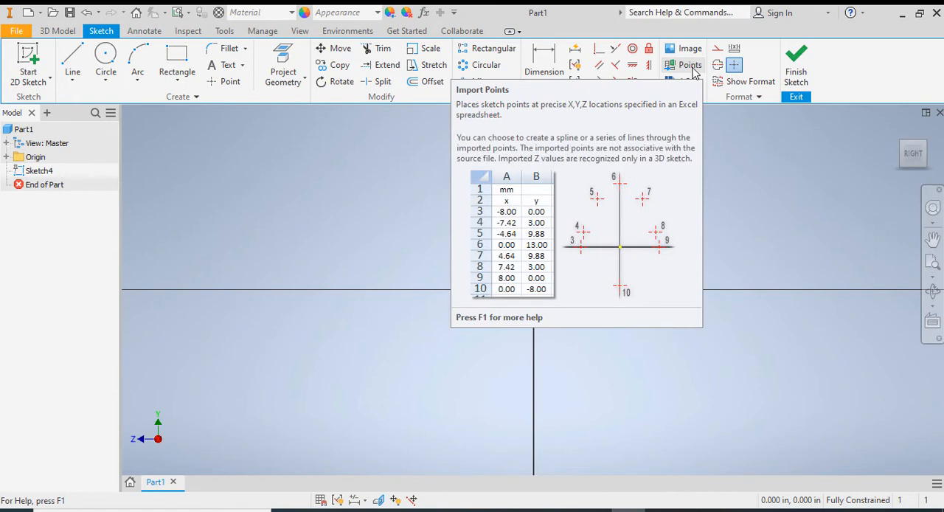
pyautogui.moveTo(694, 70)
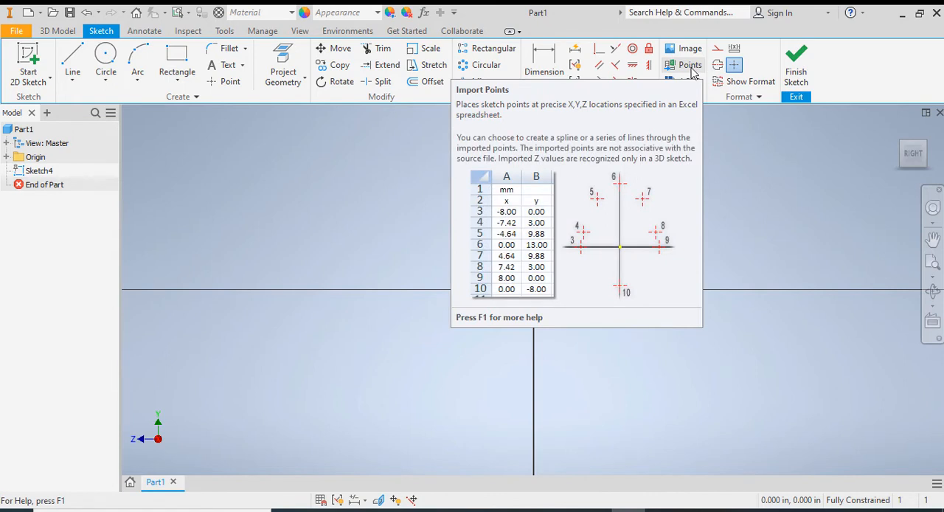
pyautogui.click(690, 65)
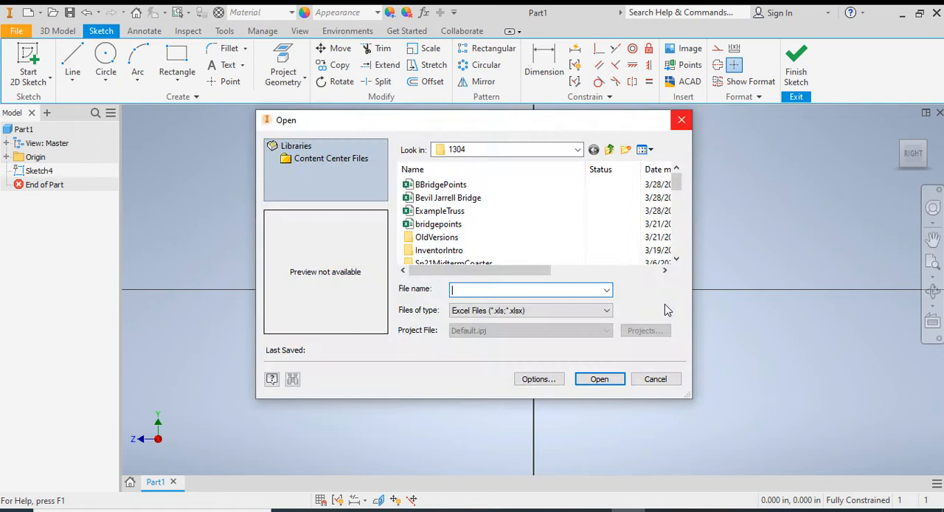
pyautogui.click(440, 184)
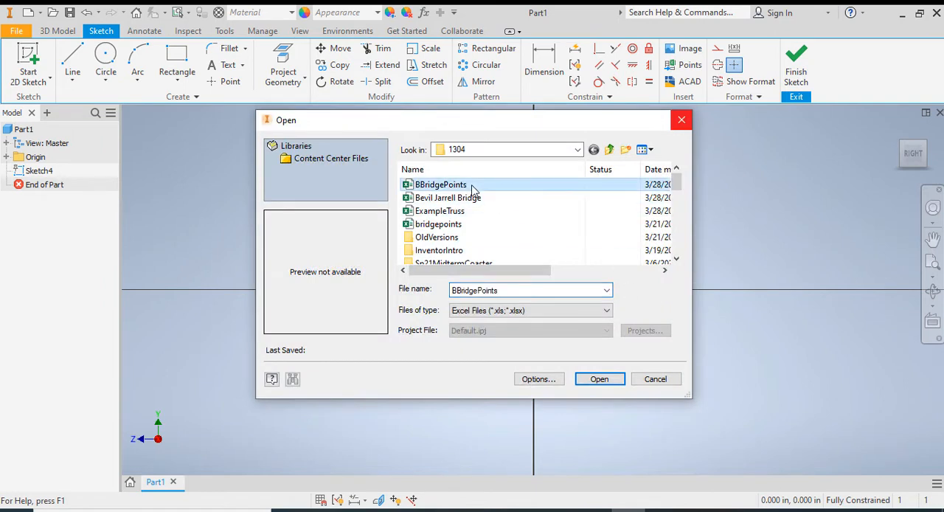
pyautogui.click(600, 378)
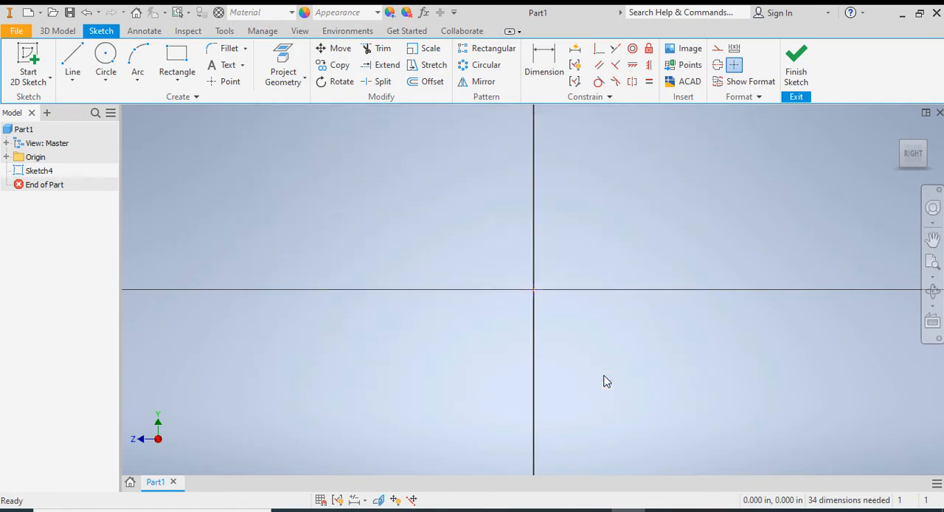
# - Zoom to fit the imported bridge points and begin drawing lines between them
pyautogui.click(933, 264)
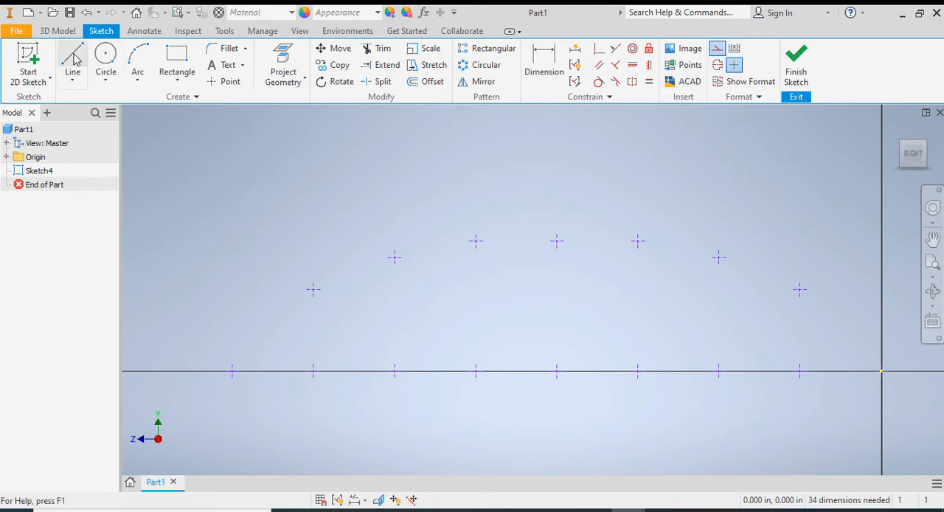
pyautogui.click(72, 63)
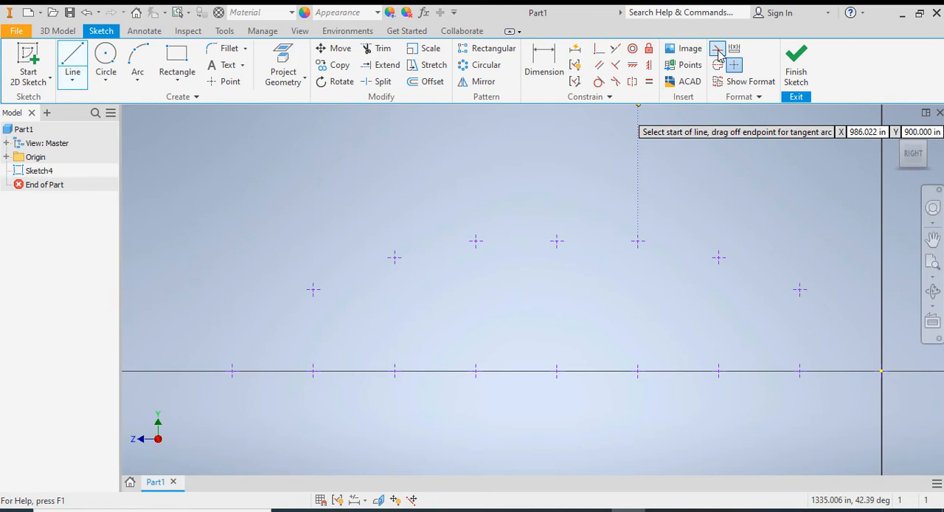
pyautogui.moveTo(717, 48)
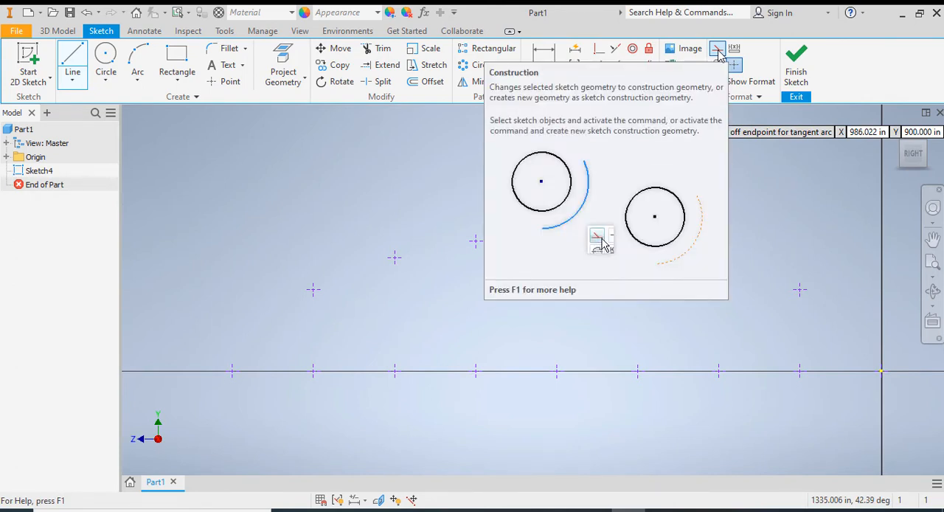
pyautogui.moveTo(432, 81)
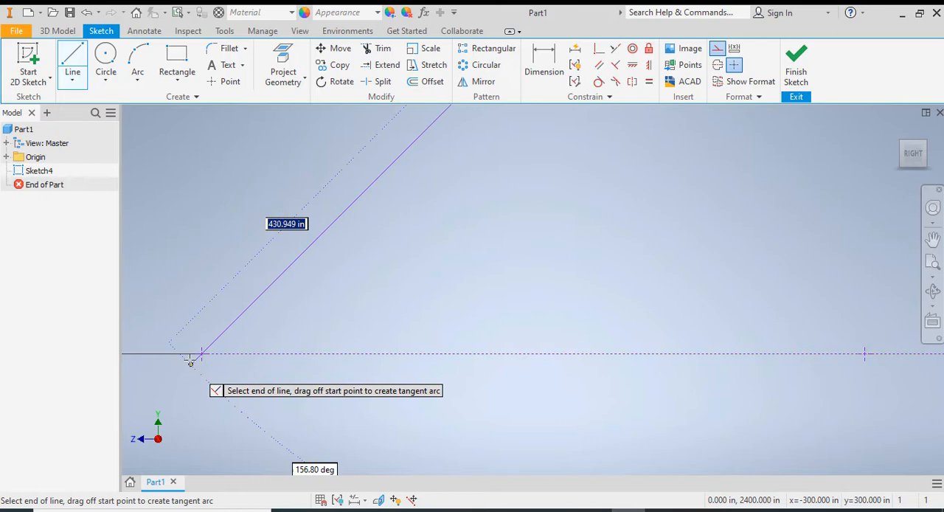
# - Finish the diagonal construction line at the base point and pick a sketch tool
pyautogui.click(203, 354)
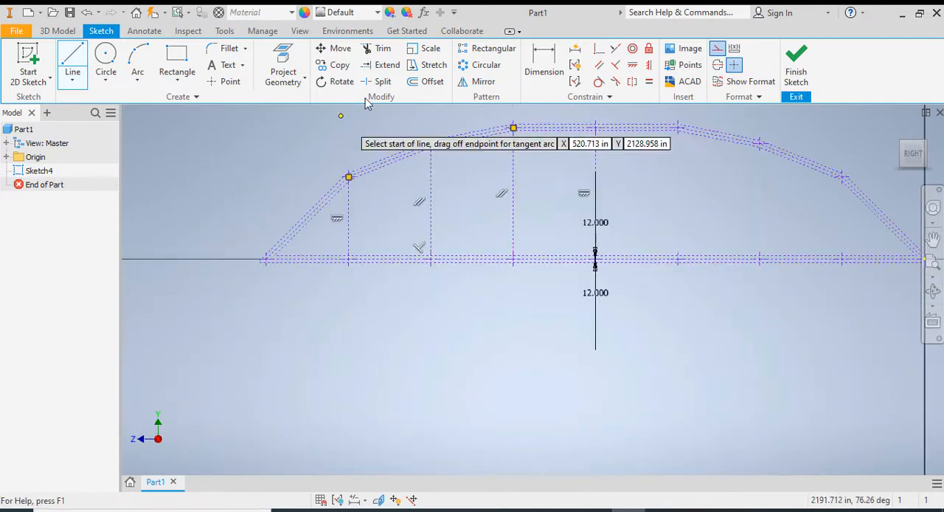
pyautogui.click(433, 81)
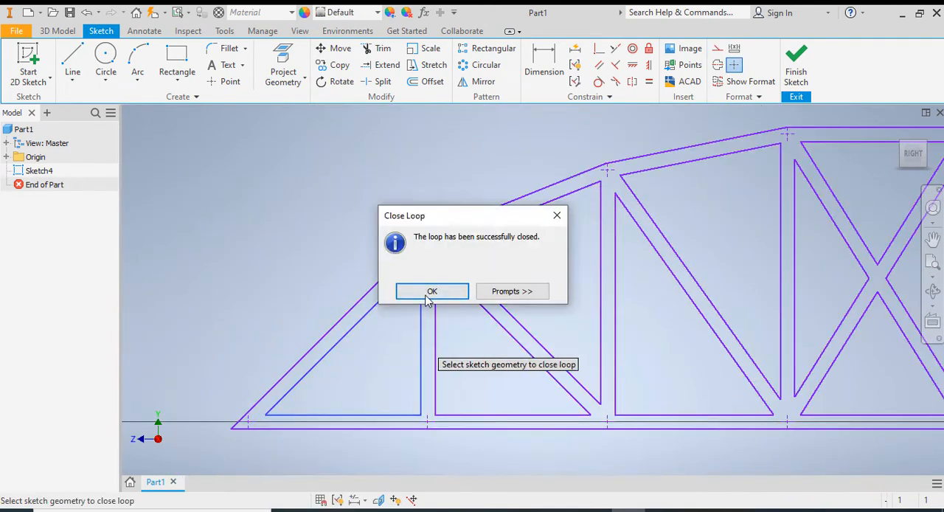
# - Close the loop around a diagonal member, save the part as BBridge, and finish the sketch
pyautogui.click(431, 291)
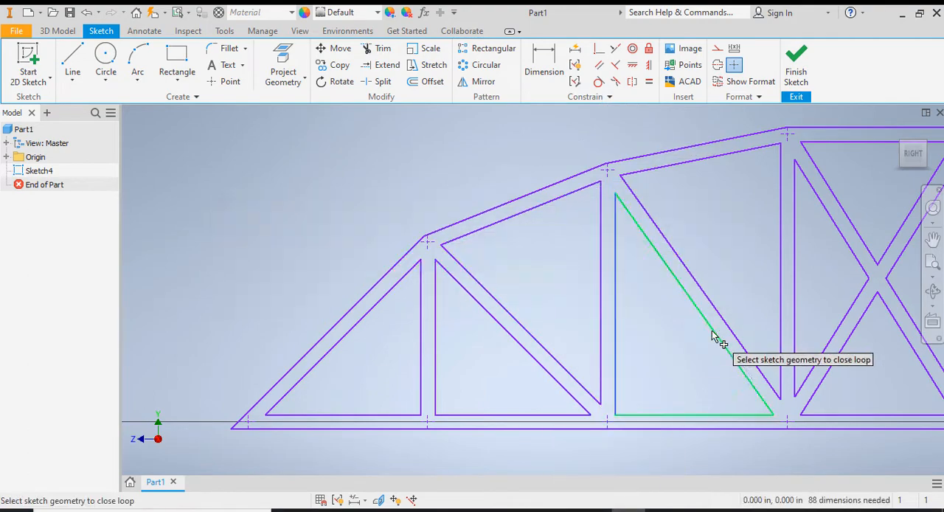
pyautogui.click(697, 310)
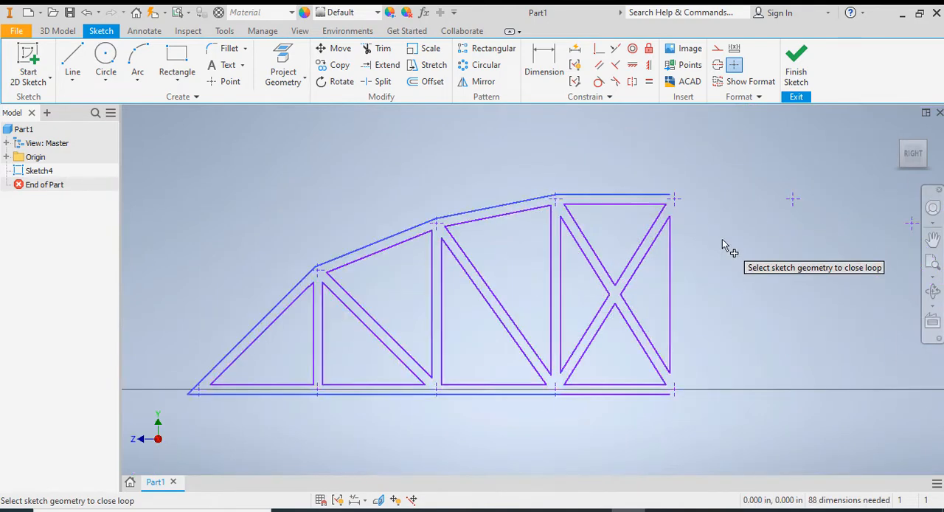
pyautogui.click(796, 62)
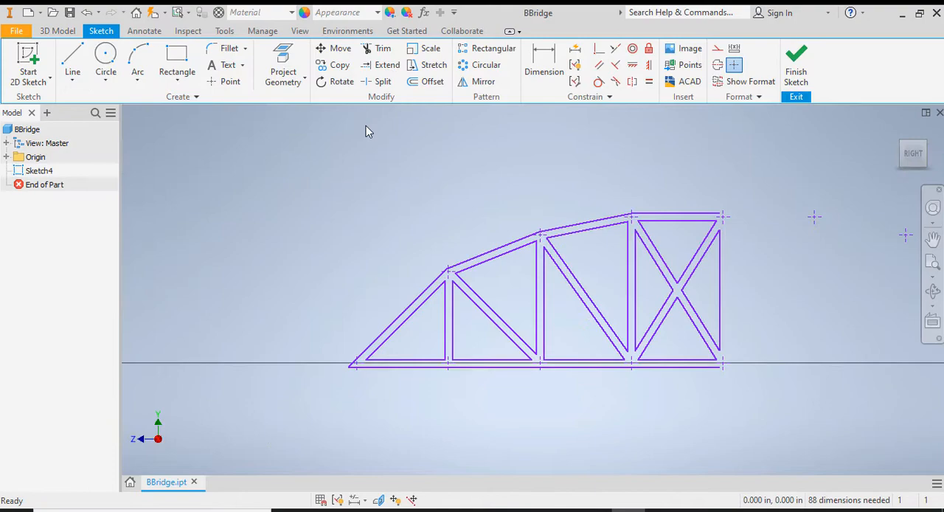
pyautogui.click(483, 82)
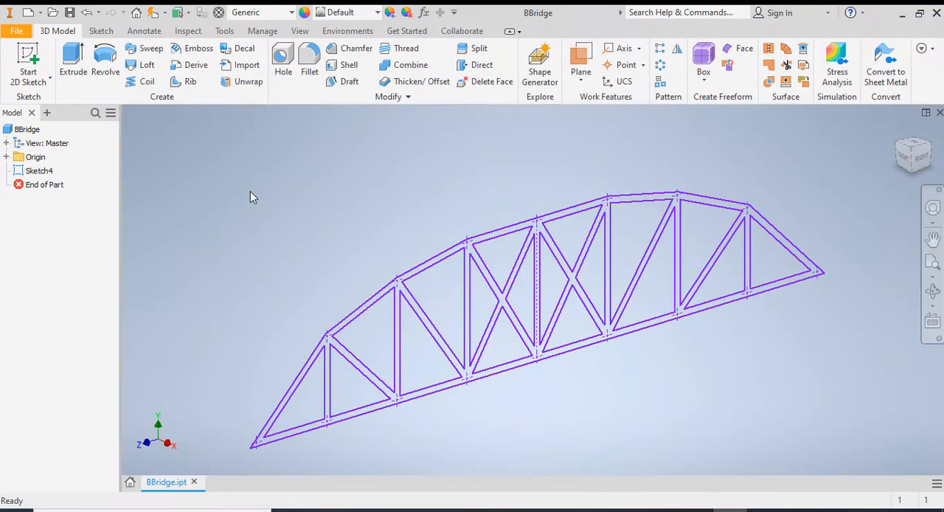
# - Extrude the truss profile 300 deep to create Extrusion1
pyautogui.click(72, 59)
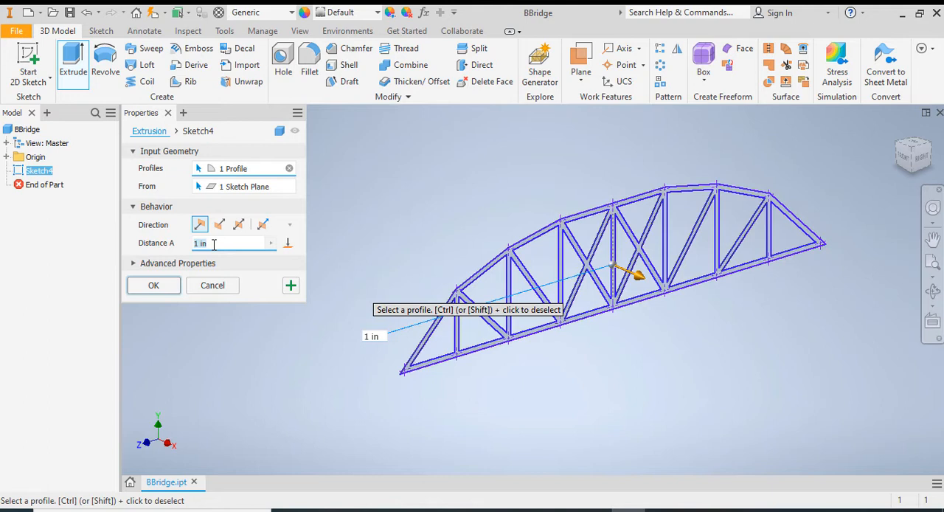
pyautogui.write('300')
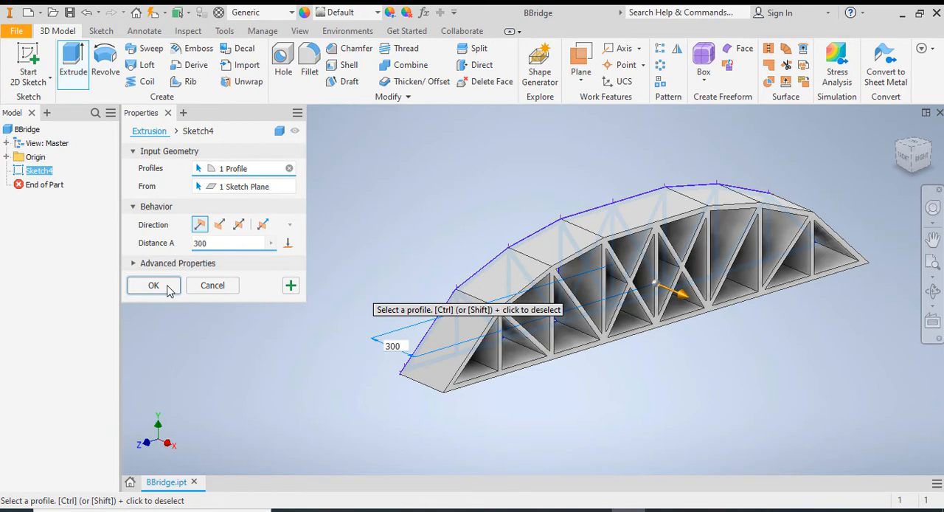
pyautogui.click(154, 286)
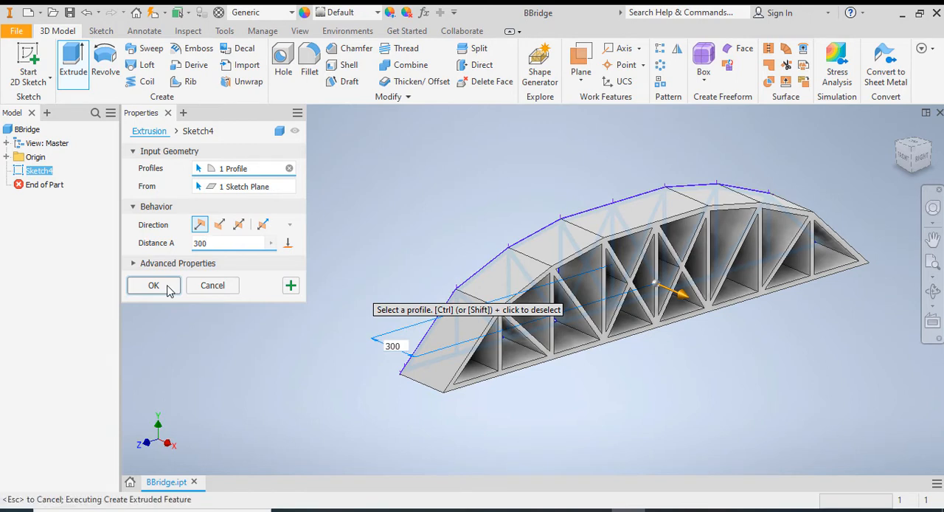
pyautogui.click(153, 285)
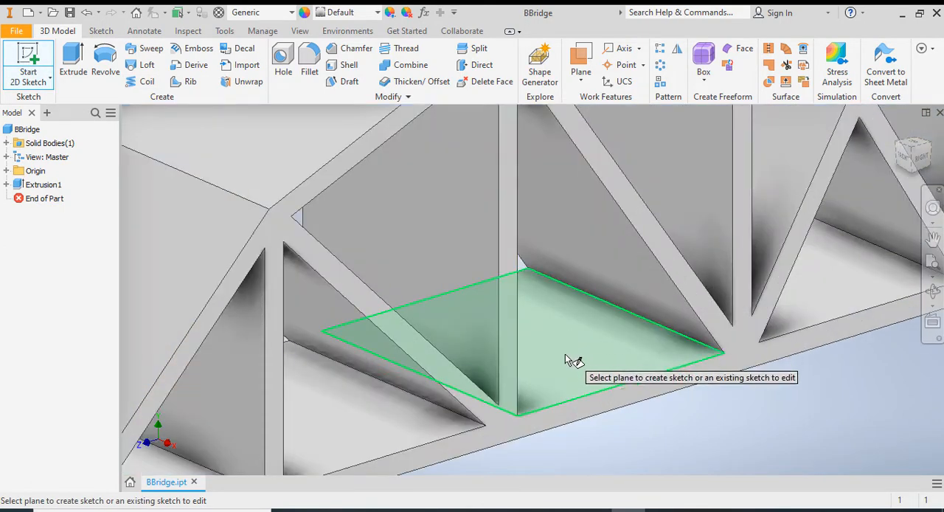
pyautogui.moveTo(583, 354)
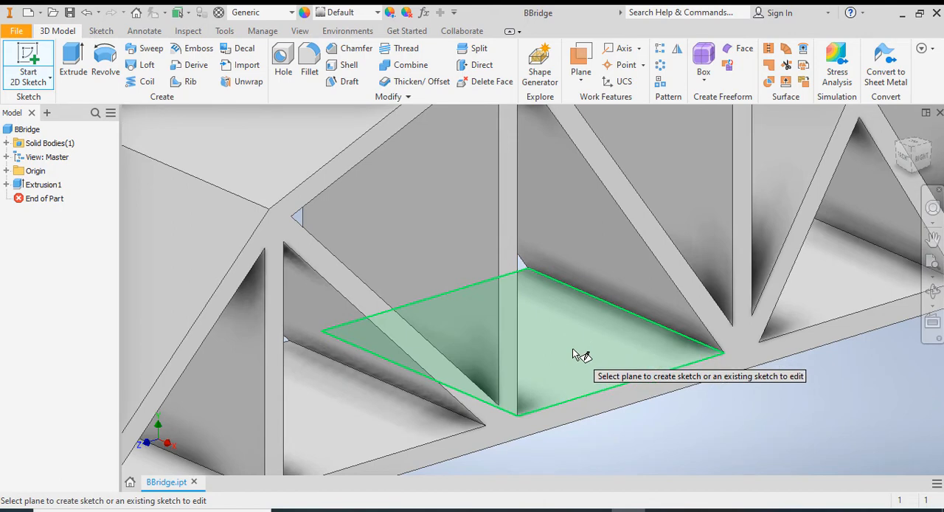
# - Start Sketch5 on the bridge deck work plane with Slice Graphics showing member cross-sections
pyautogui.click(582, 354)
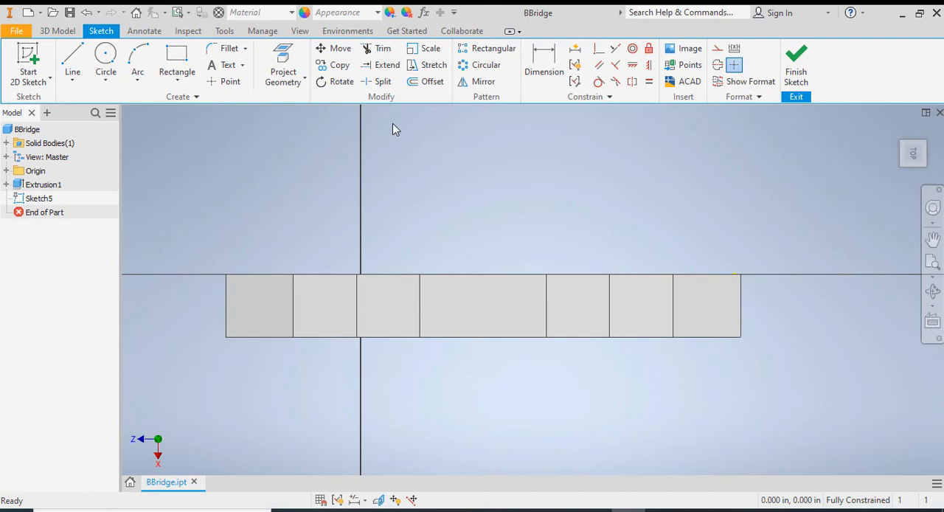
pyautogui.click(299, 31)
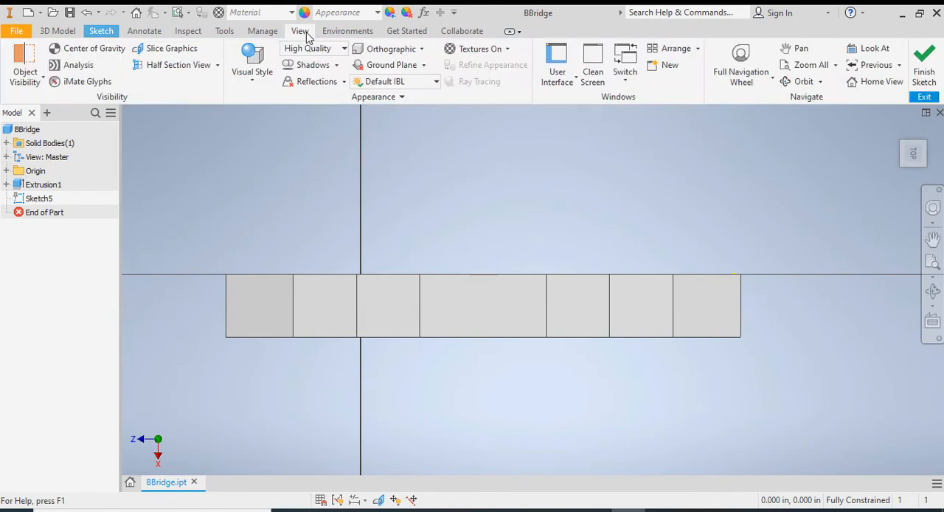
pyautogui.moveTo(171, 48)
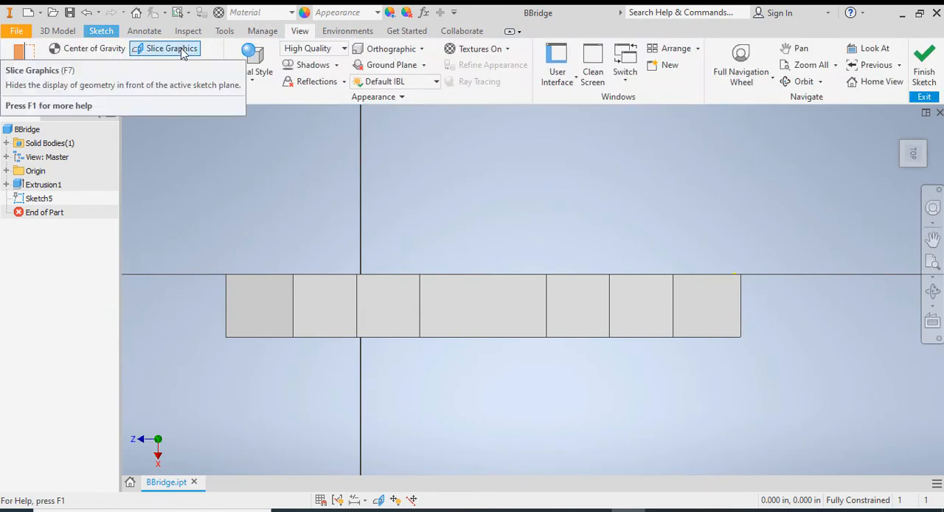
pyautogui.click(172, 48)
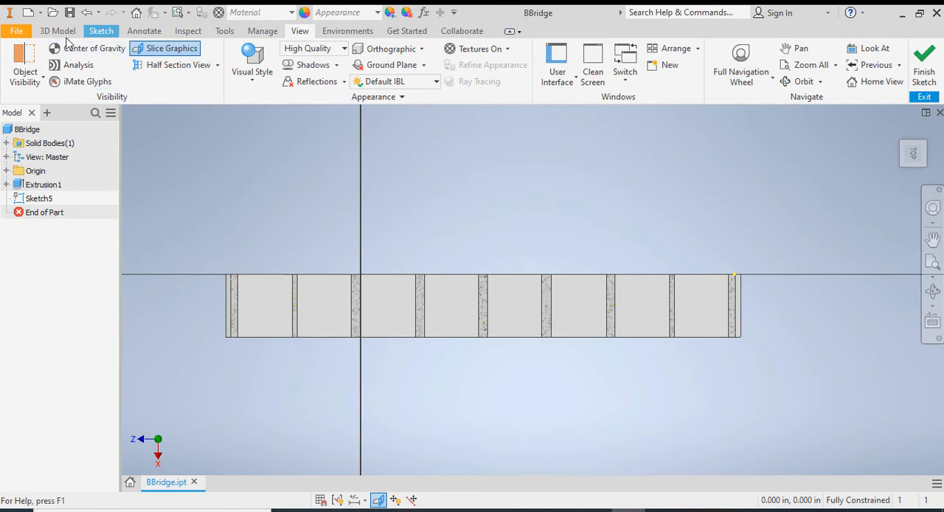
pyautogui.click(101, 31)
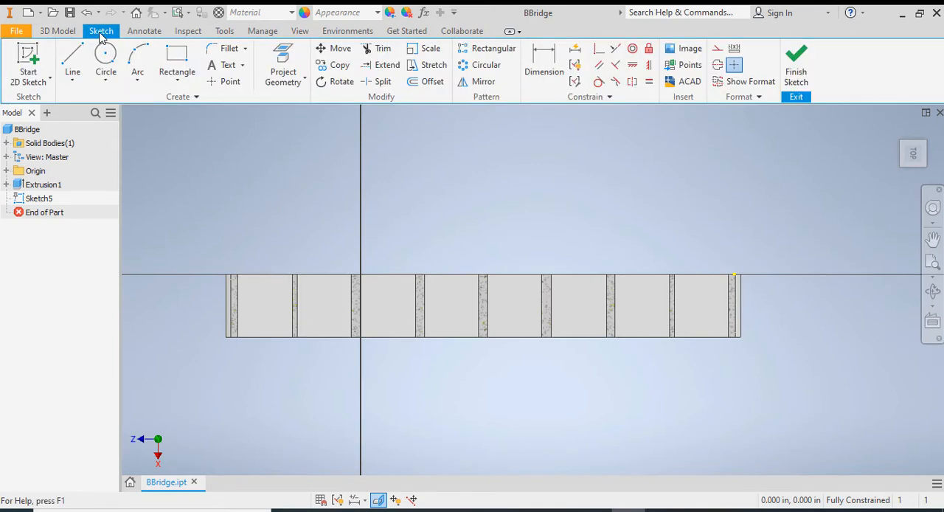
# - Draw a rectangle from the left end to the right end of the sliced section
pyautogui.click(176, 59)
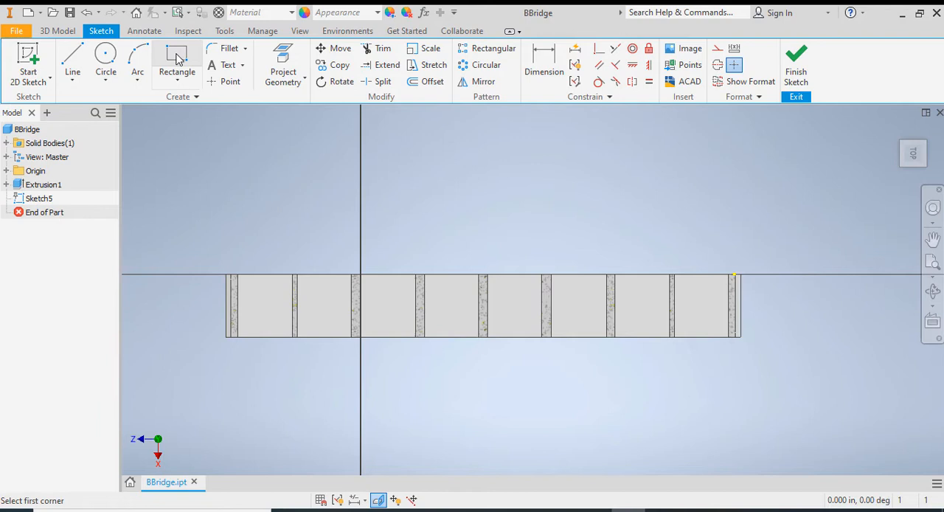
pyautogui.click(176, 57)
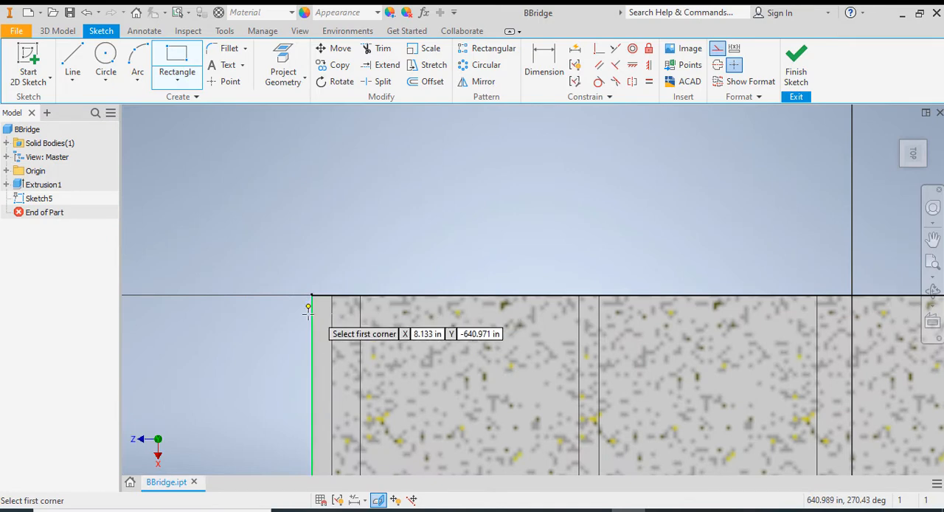
pyautogui.click(310, 298)
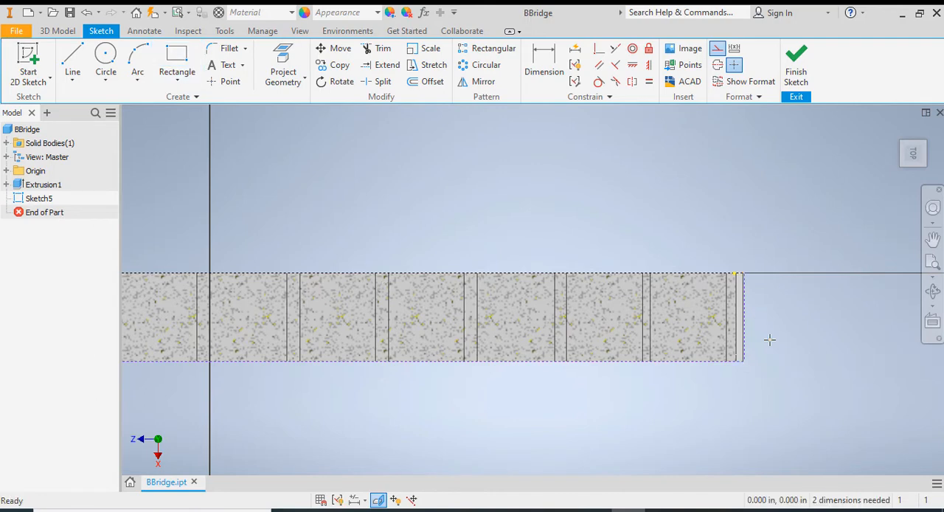
pyautogui.moveTo(785, 289)
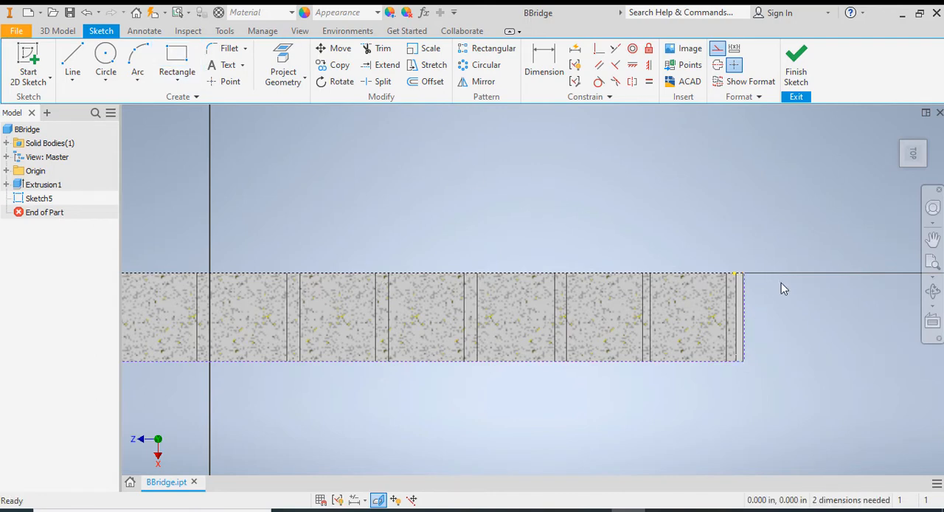
pyautogui.click(743, 318)
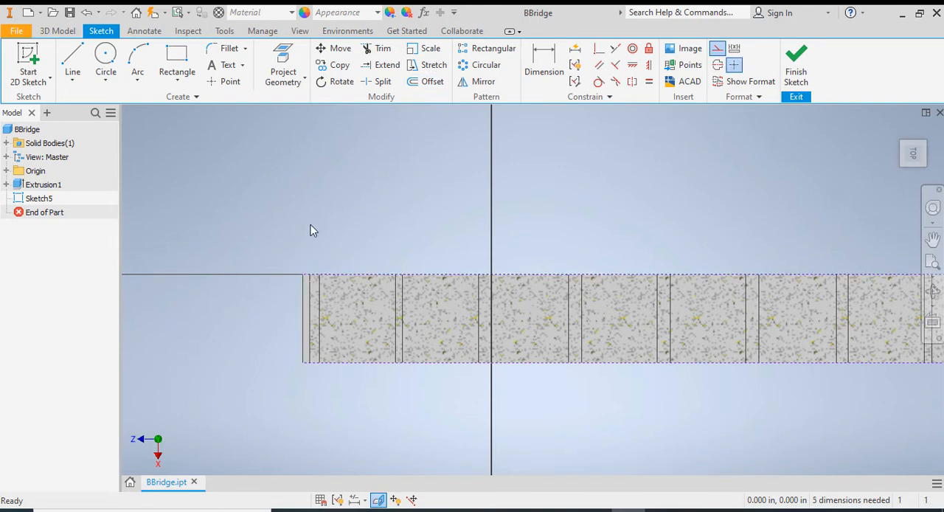
# - Offset the rectangle's top and bottom edges 12 inches inward and close both ends with lines
pyautogui.click(433, 81)
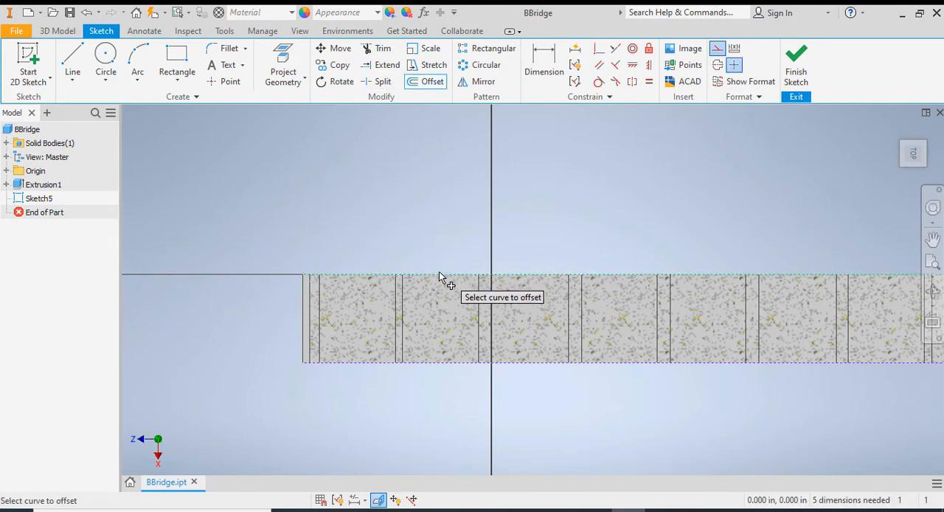
pyautogui.click(441, 279)
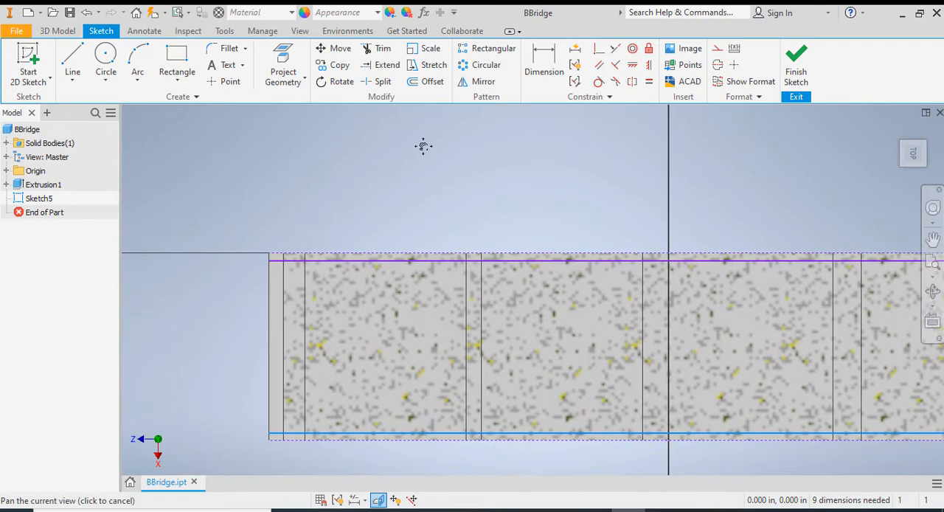
pyautogui.click(73, 57)
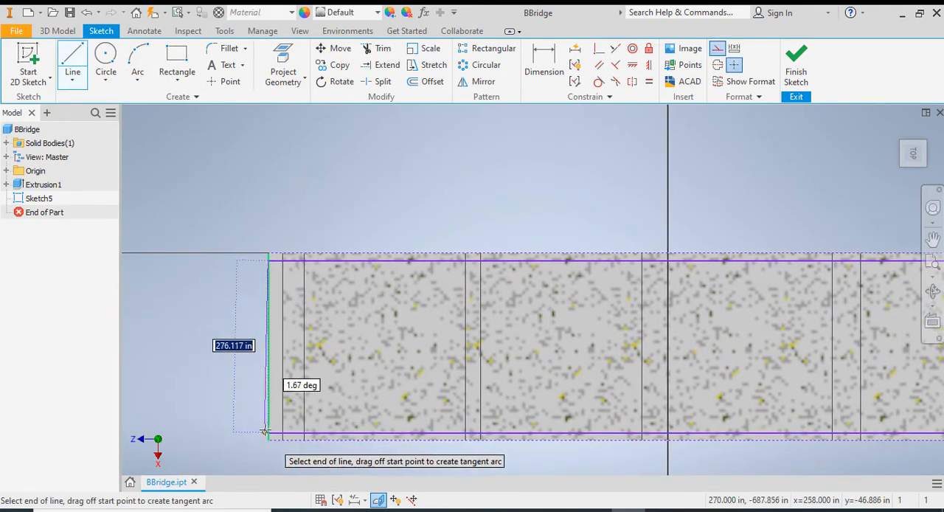
pyautogui.click(265, 432)
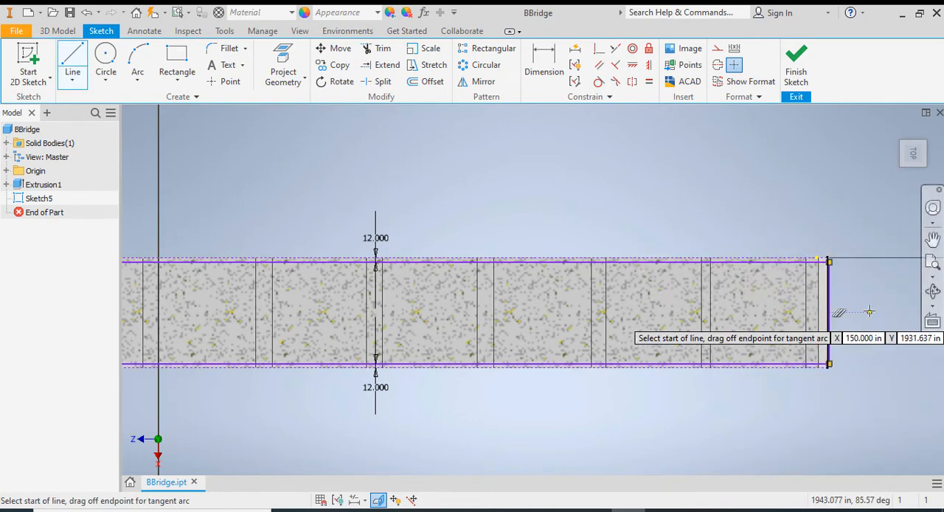
pyautogui.moveTo(871, 194)
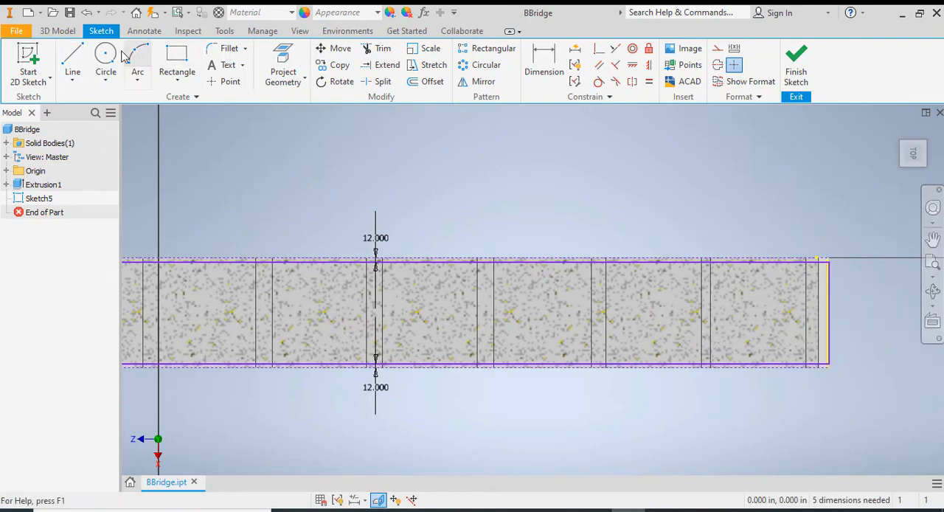
pyautogui.click(73, 63)
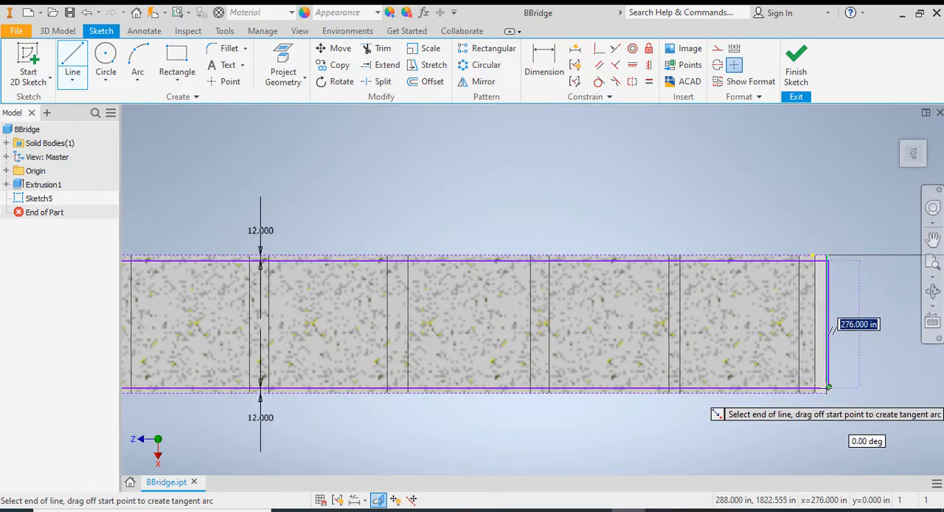
pyautogui.click(796, 63)
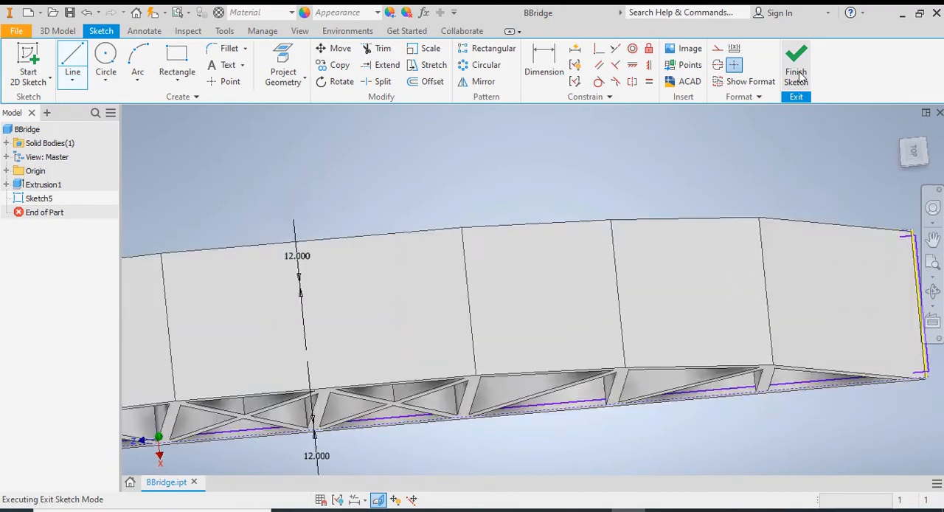
# - Cut-extrude Sketch5 600 deep to remove the side walls, creating Extrusion2
pyautogui.click(797, 63)
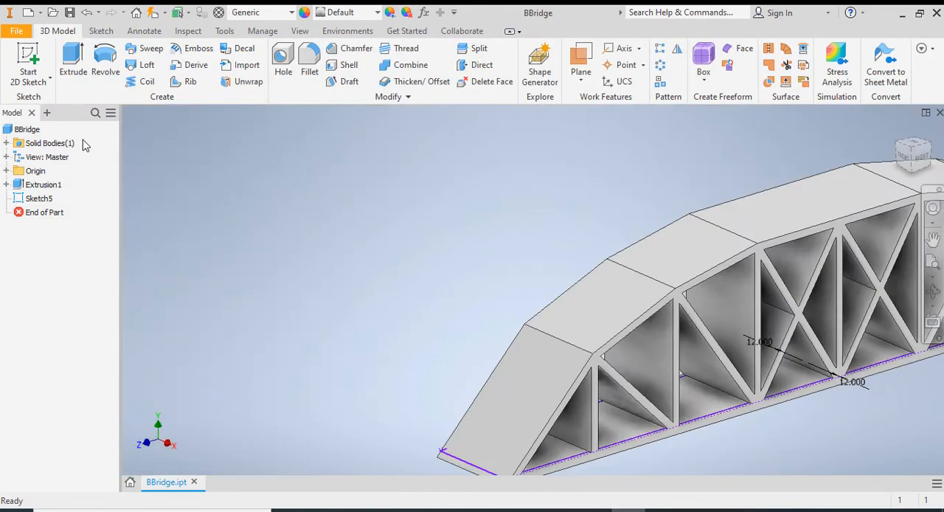
pyautogui.click(73, 59)
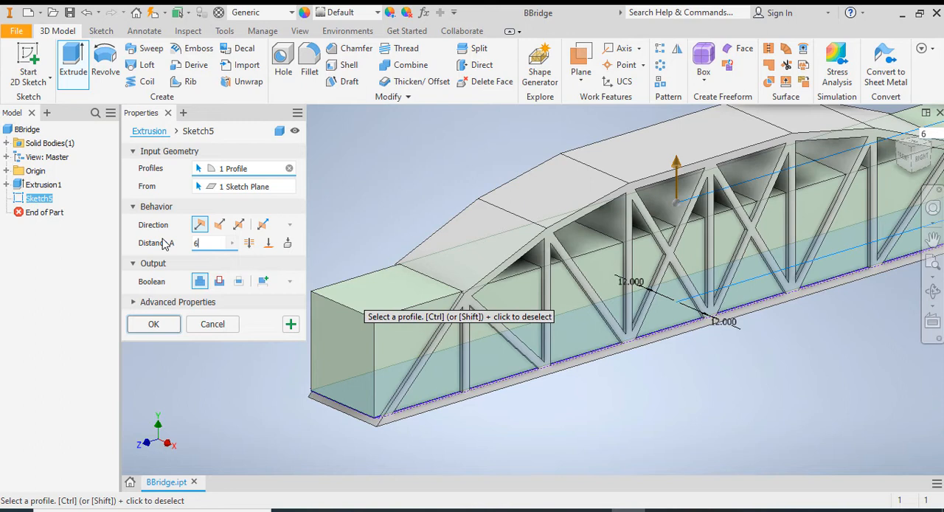
pyautogui.write('600')
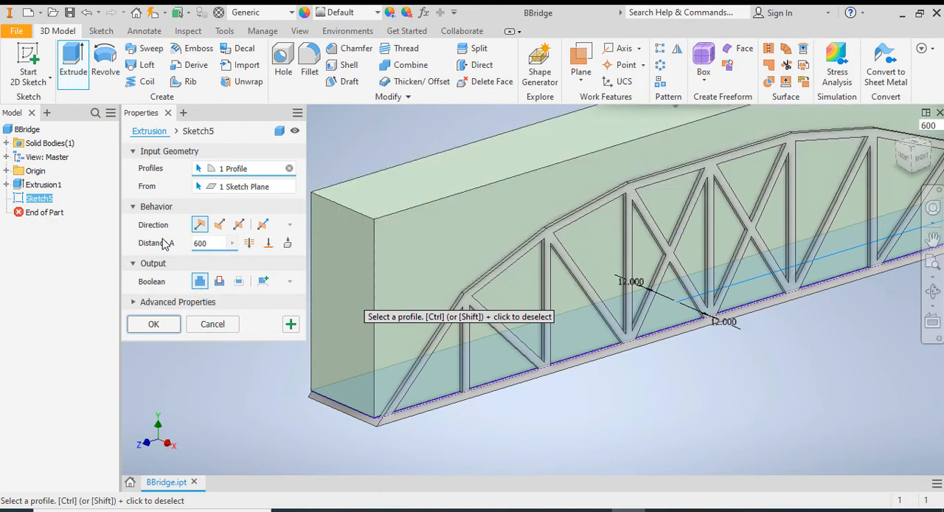
pyautogui.moveTo(169, 243)
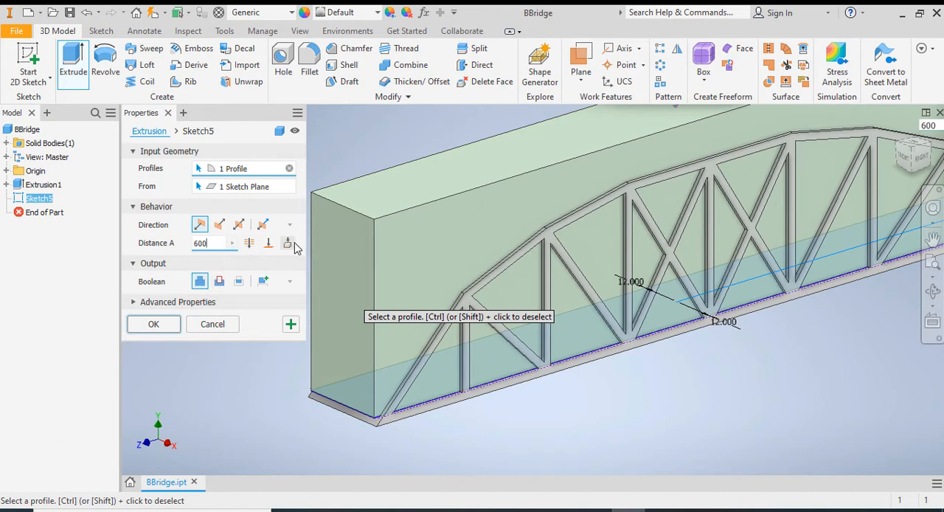
pyautogui.moveTo(289, 243)
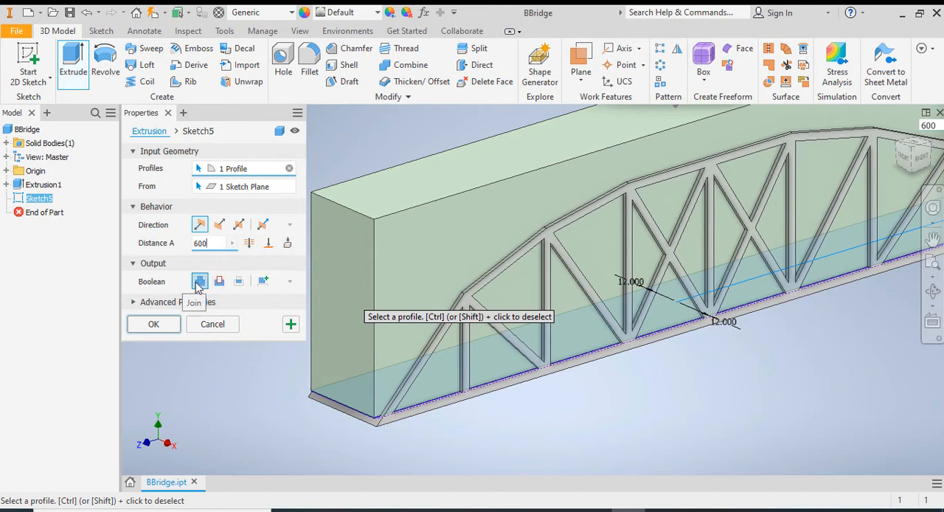
pyautogui.click(219, 281)
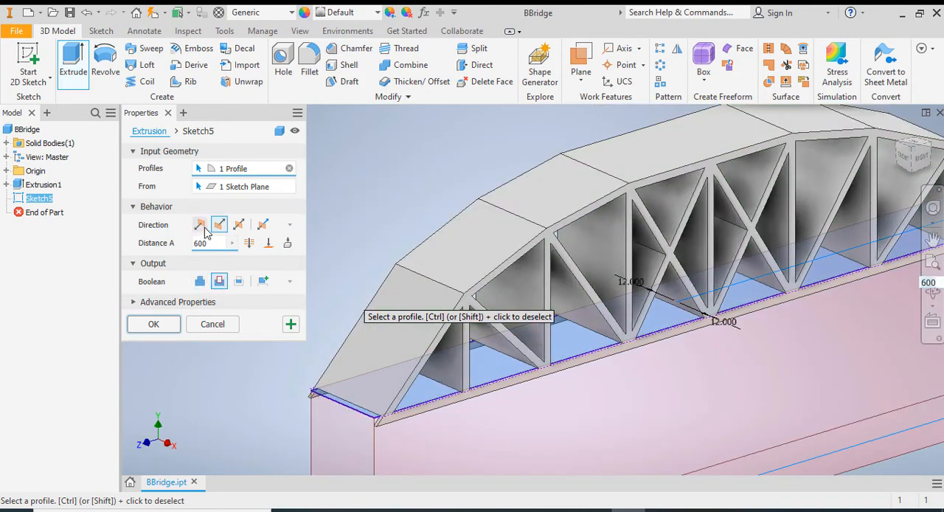
pyautogui.click(200, 225)
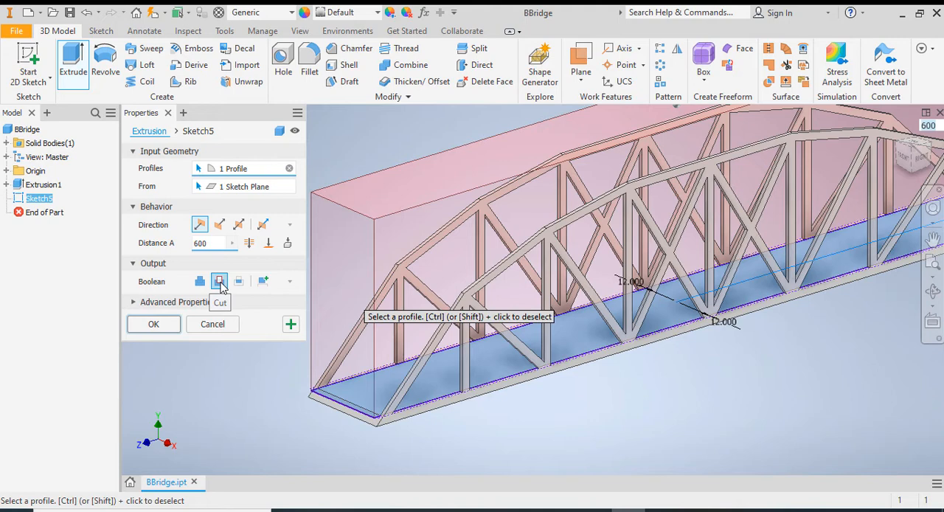
pyautogui.click(219, 281)
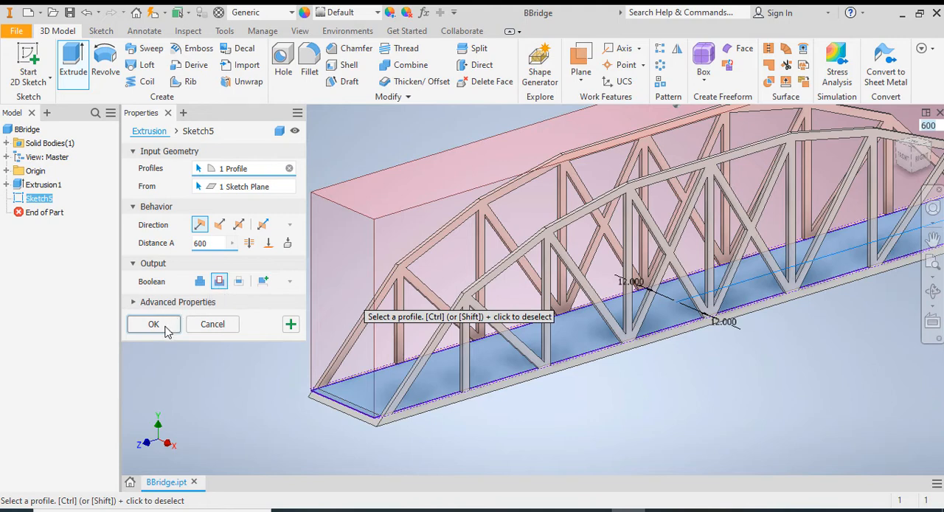
pyautogui.click(153, 323)
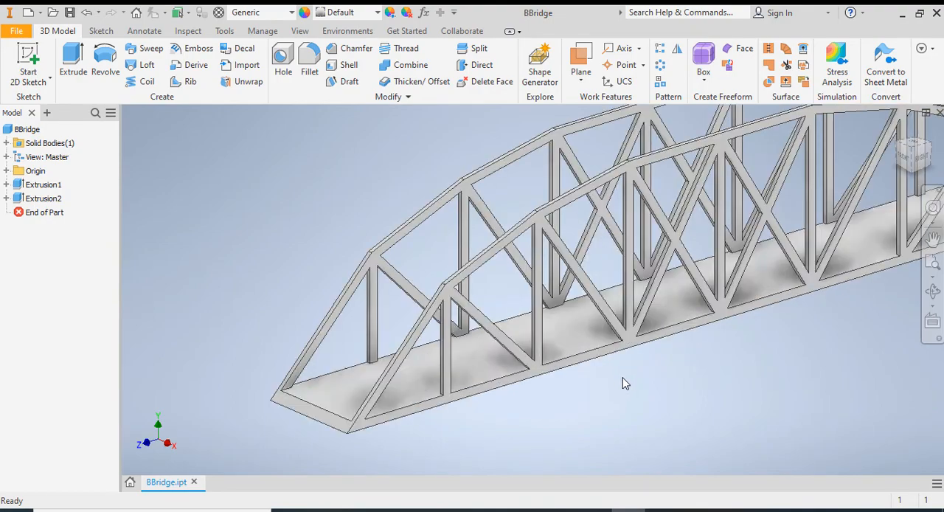
# - Orbit and zoom the view onto the bridge's upper truss chords
pyautogui.moveTo(626, 383); pyautogui.dragTo(636, 383)
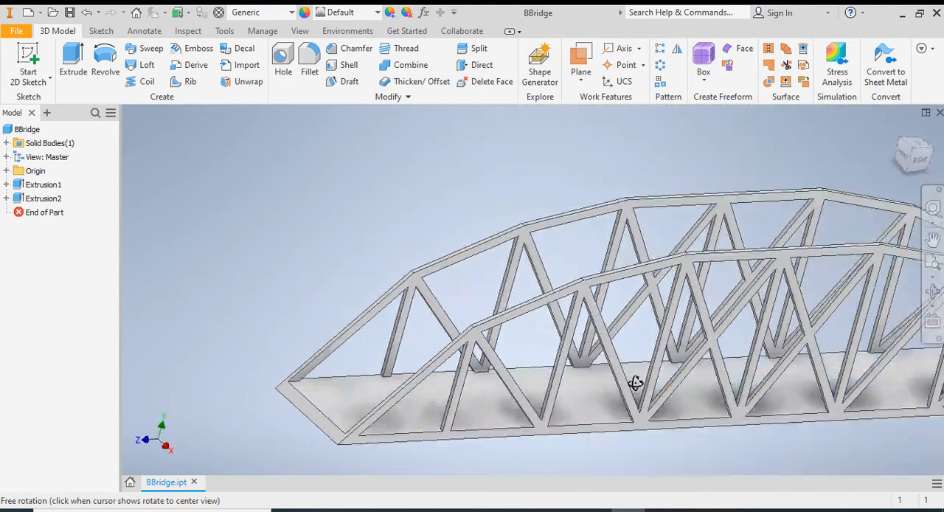
pyautogui.moveTo(636, 382); pyautogui.dragTo(609, 386)
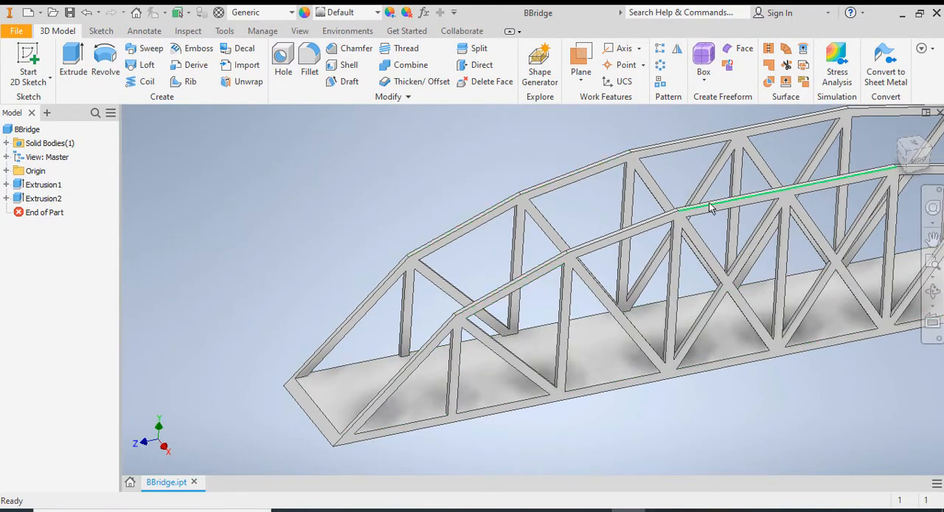
pyautogui.moveTo(509, 286)
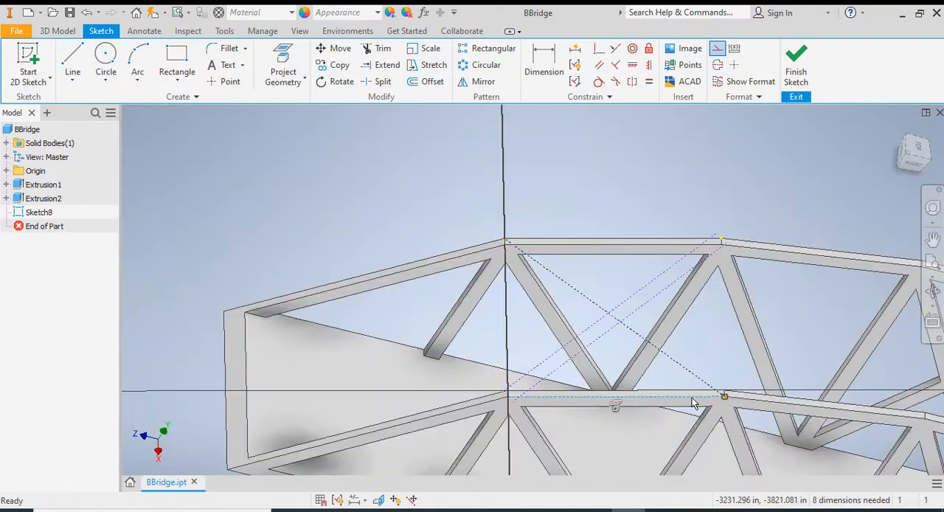
pyautogui.scroll(3)
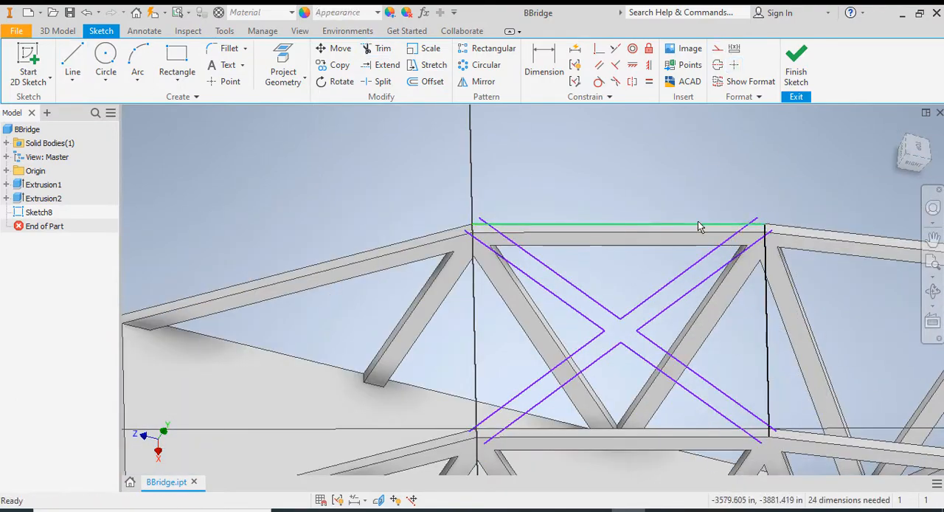
# - Sketch X bracing lines between the top chords, merging the redundant points
pyautogui.click(433, 81)
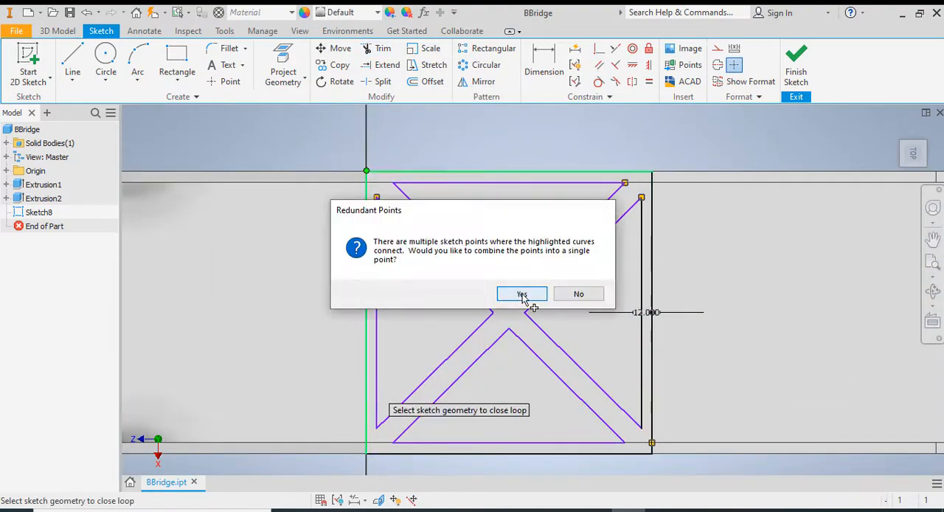
pyautogui.click(523, 294)
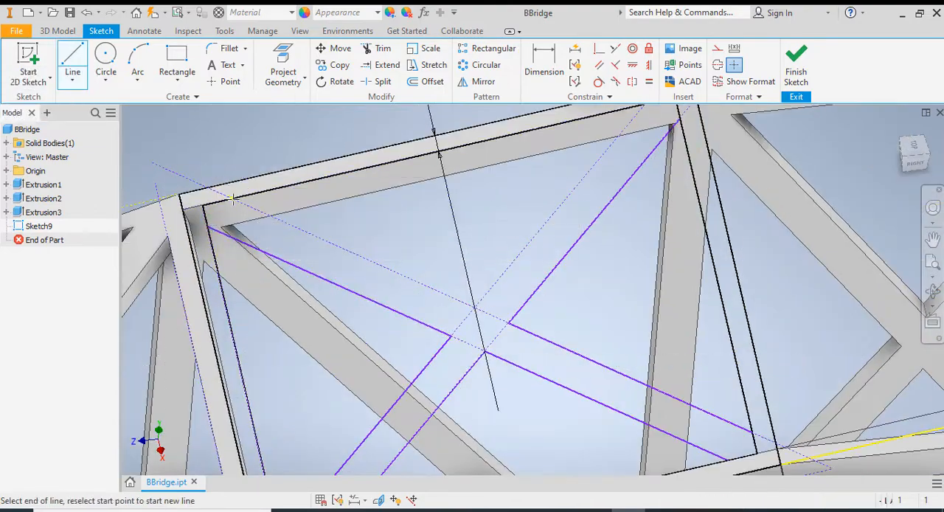
pyautogui.click(383, 48)
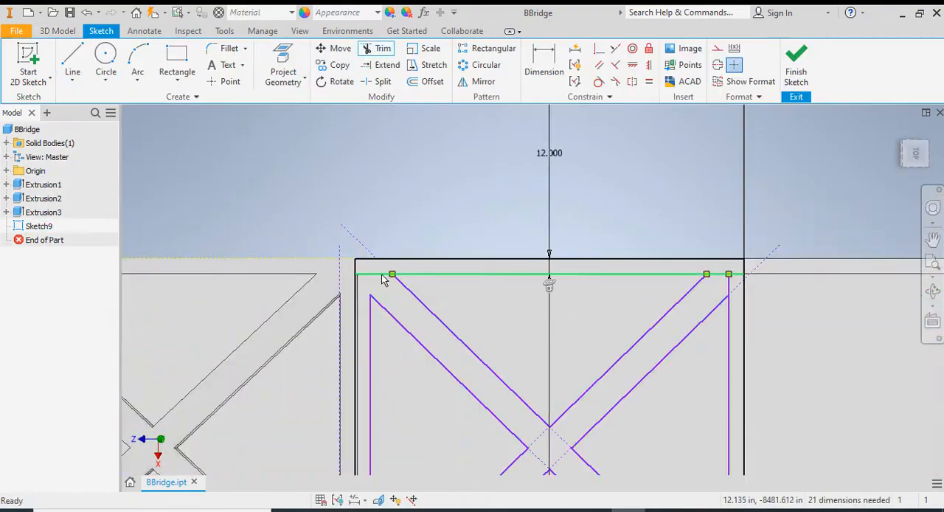
# - Trim and offset the brace lines to complete the remaining X-brace sketches
pyautogui.click(796, 65)
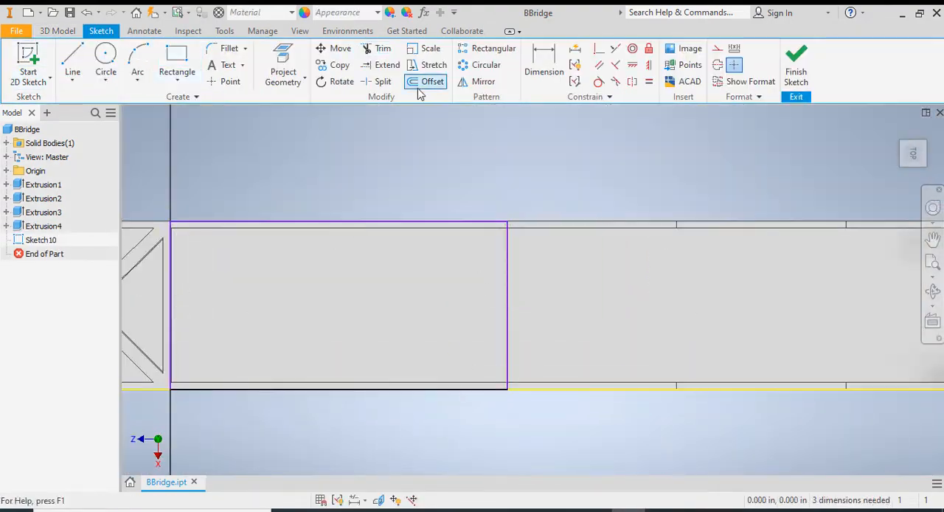
pyautogui.click(72, 63)
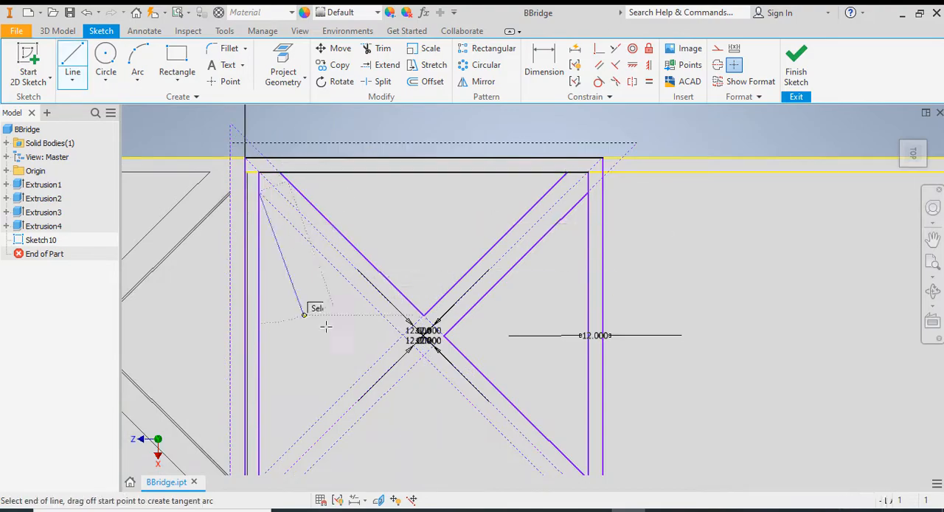
pyautogui.click(383, 48)
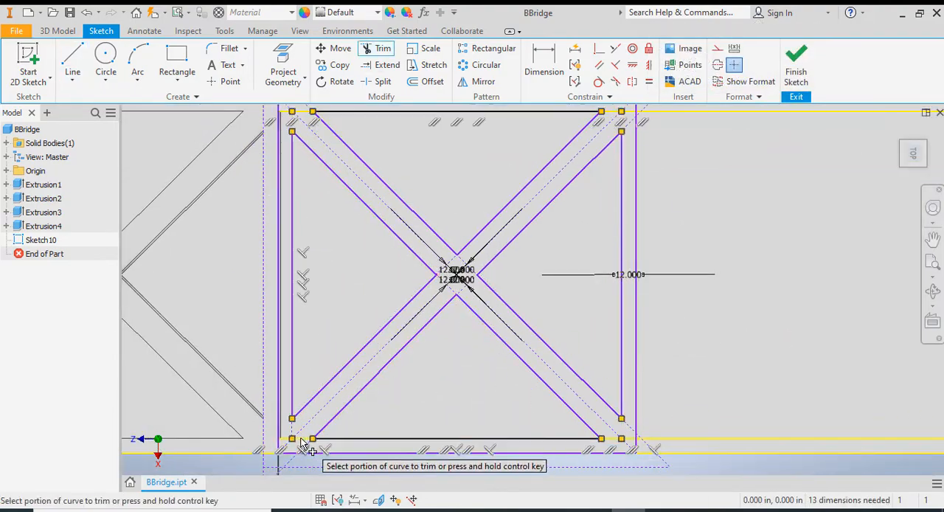
pyautogui.click(795, 63)
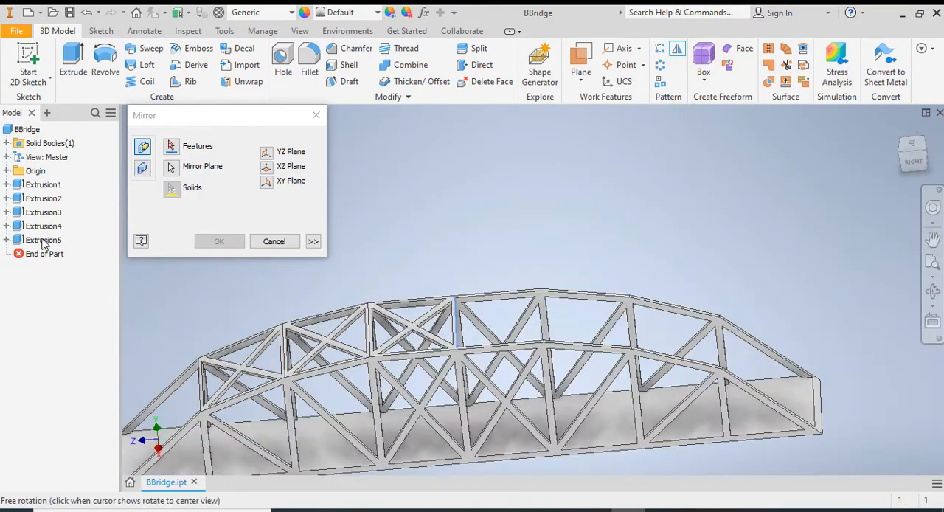
# - Mirror the brace extrusion and the end block feature so both ends match
pyautogui.click(218, 242)
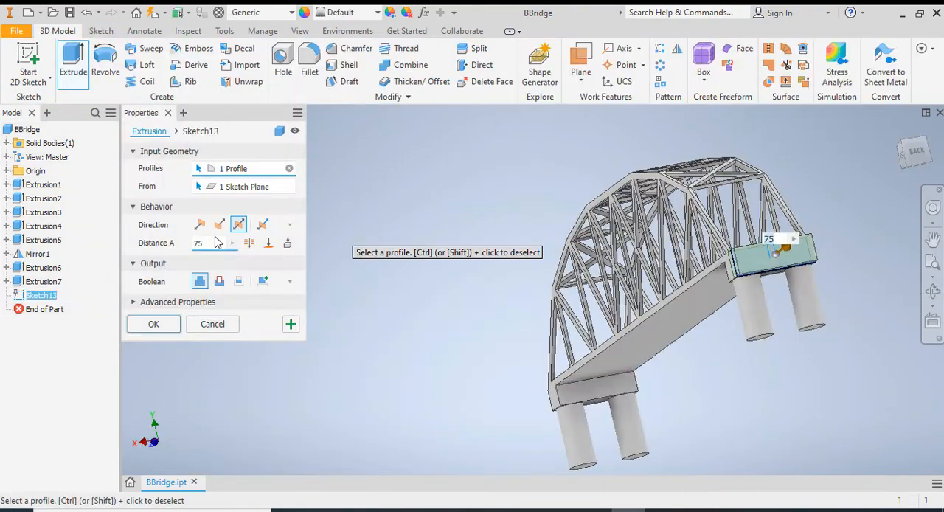
pyautogui.click(580, 71)
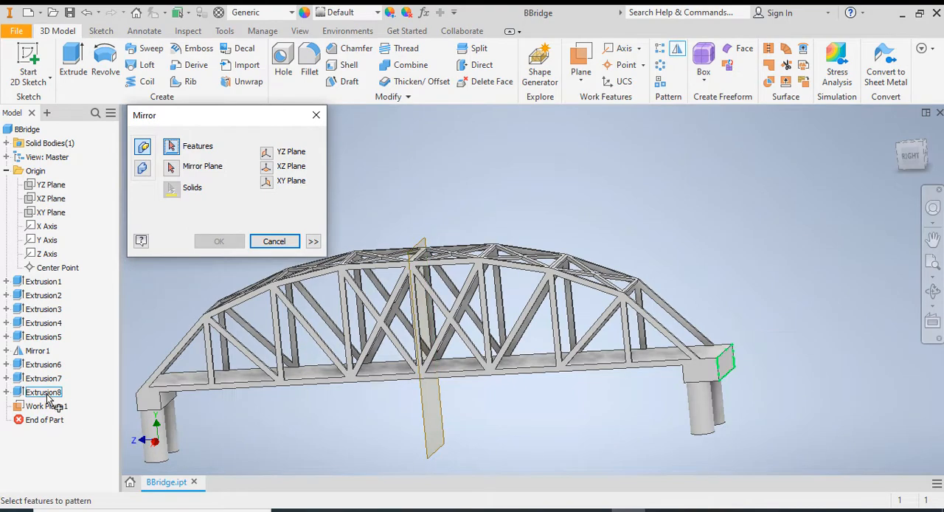
pyautogui.click(219, 241)
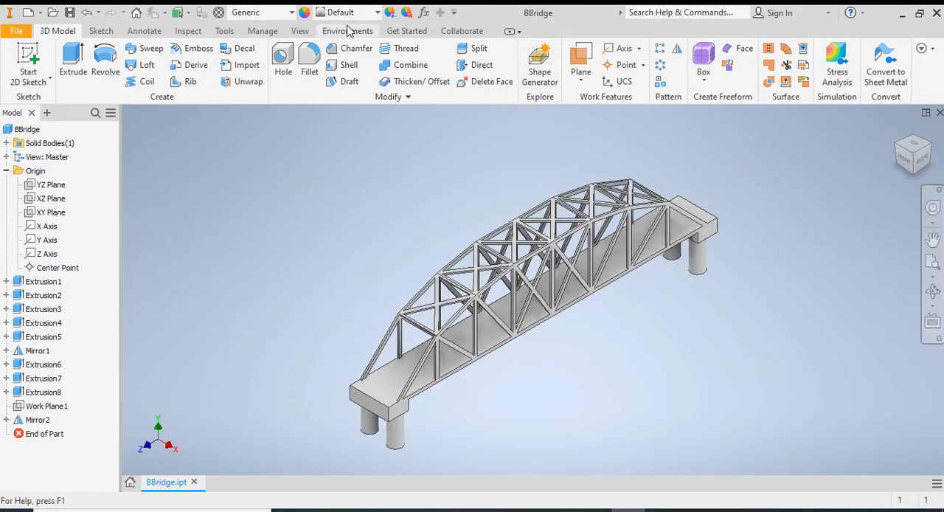
# - Enter Stress Analysis and create the Static Analysis:3 study for BBridge
pyautogui.click(347, 31)
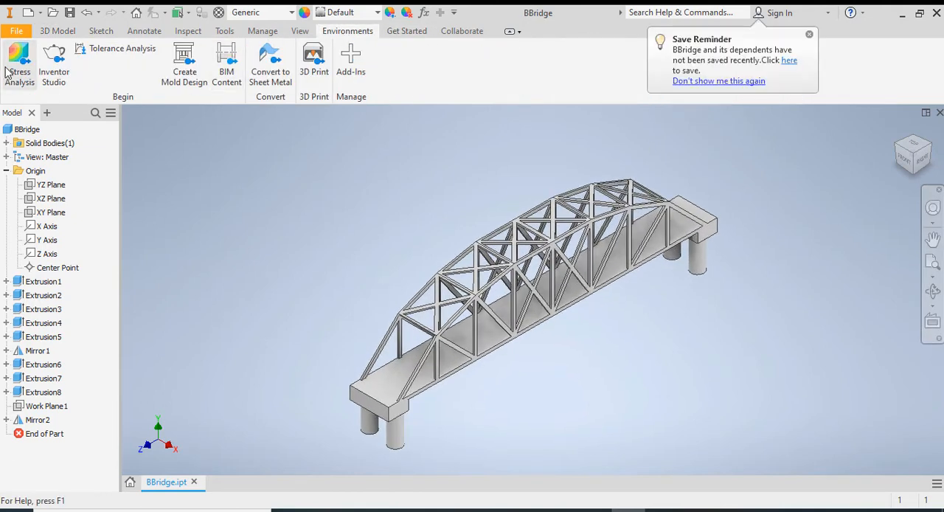
pyautogui.click(19, 63)
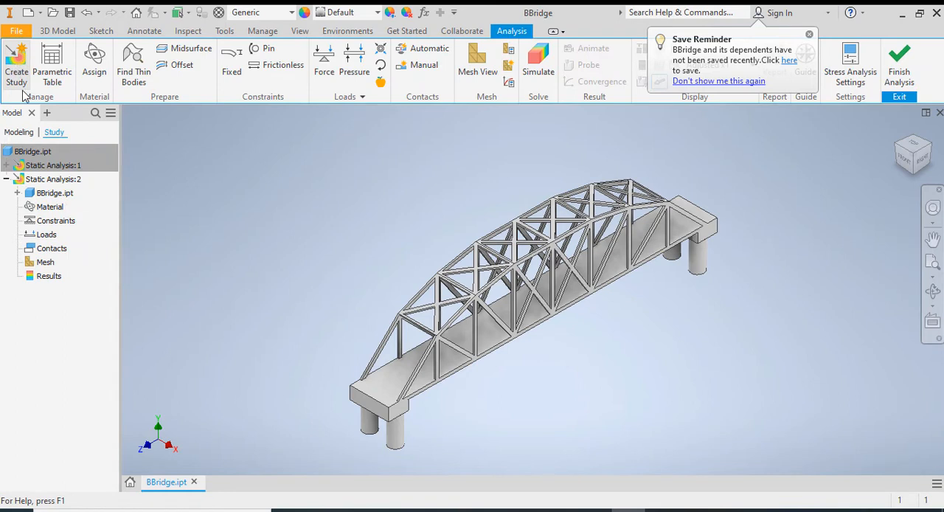
pyautogui.click(16, 65)
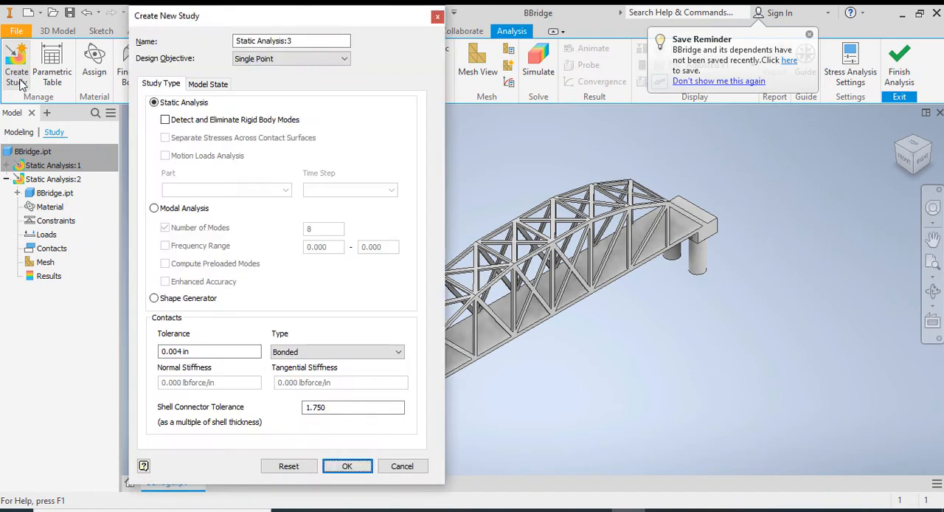
pyautogui.click(154, 208)
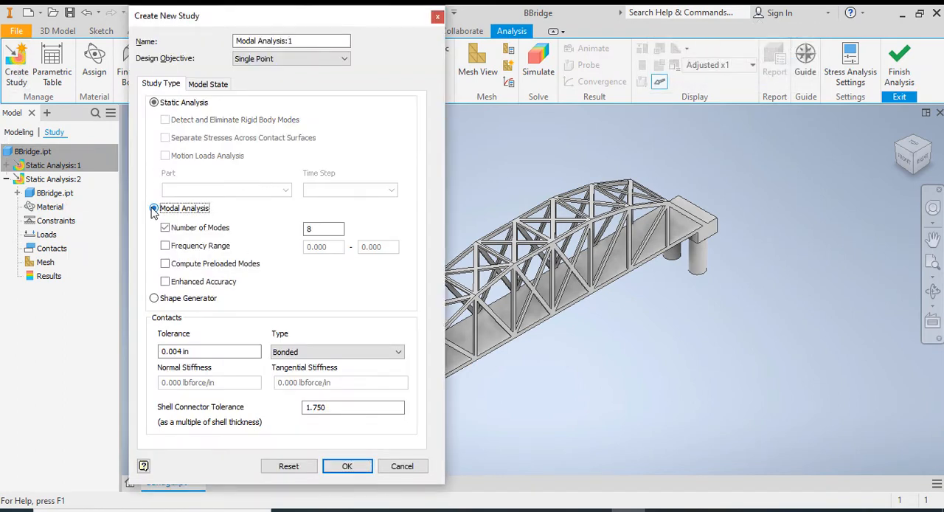
pyautogui.click(154, 102)
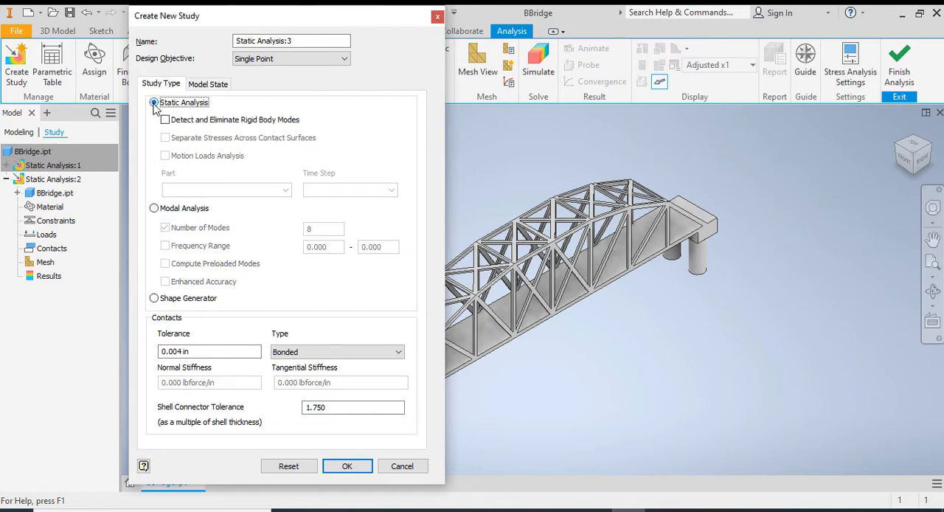
pyautogui.click(347, 466)
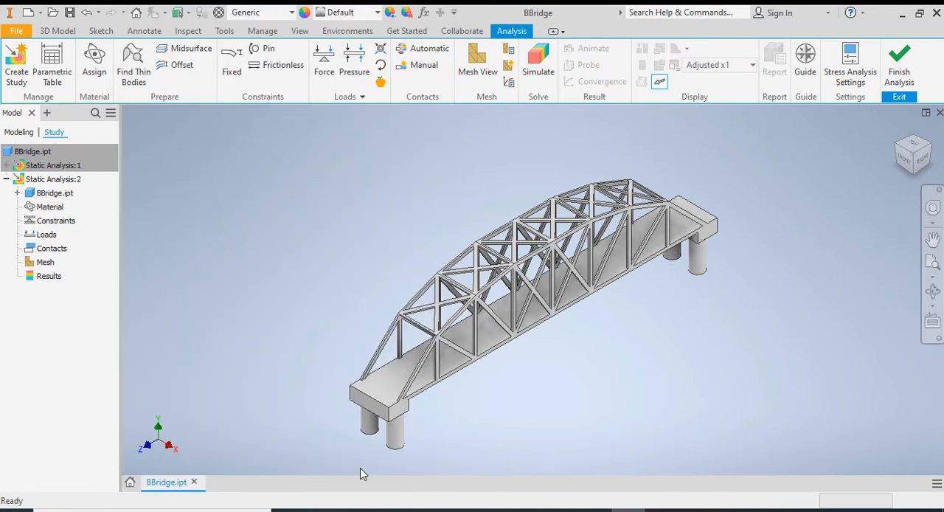
pyautogui.click(16, 63)
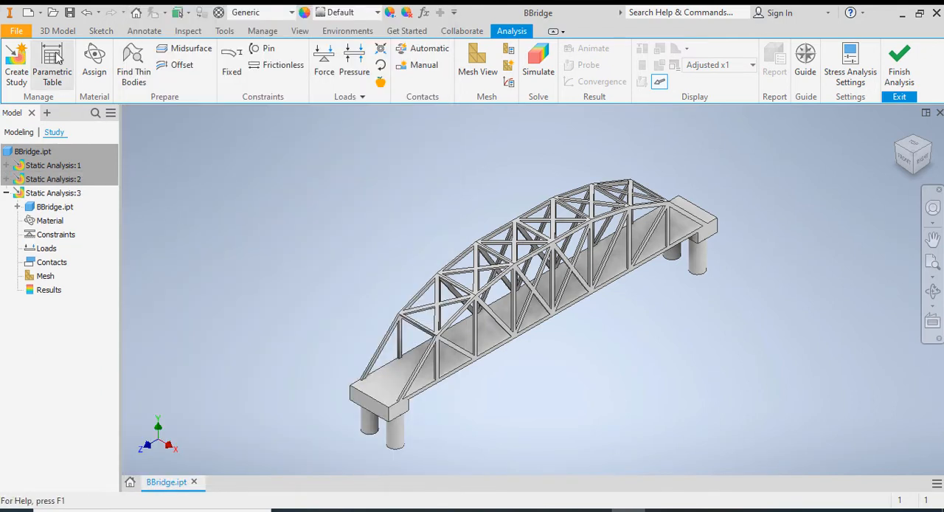
pyautogui.moveTo(228, 292)
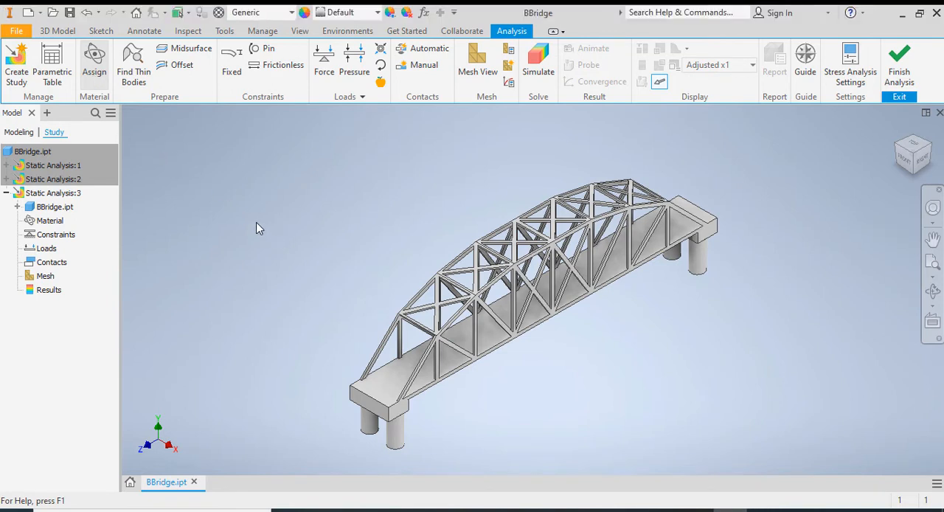
# - Add Iron, Gray to the document and assign it to the bridge part
pyautogui.click(94, 63)
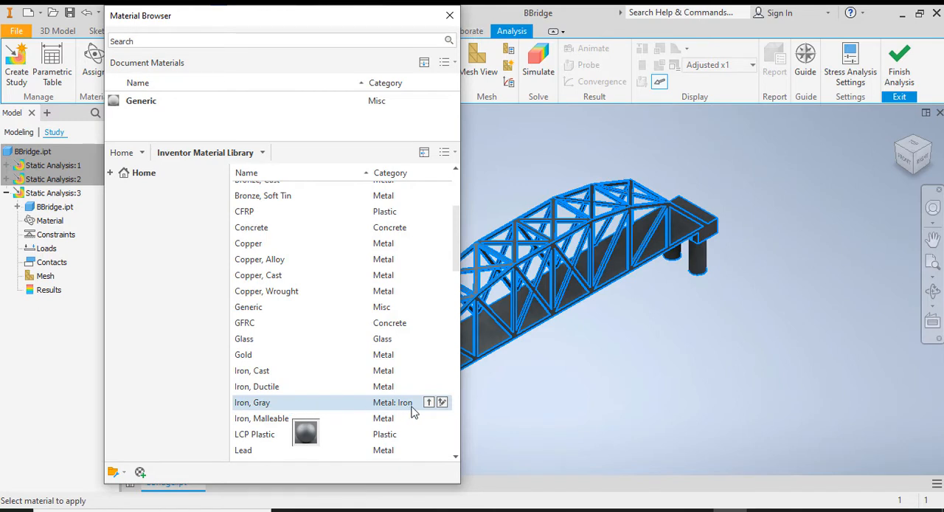
pyautogui.moveTo(429, 402)
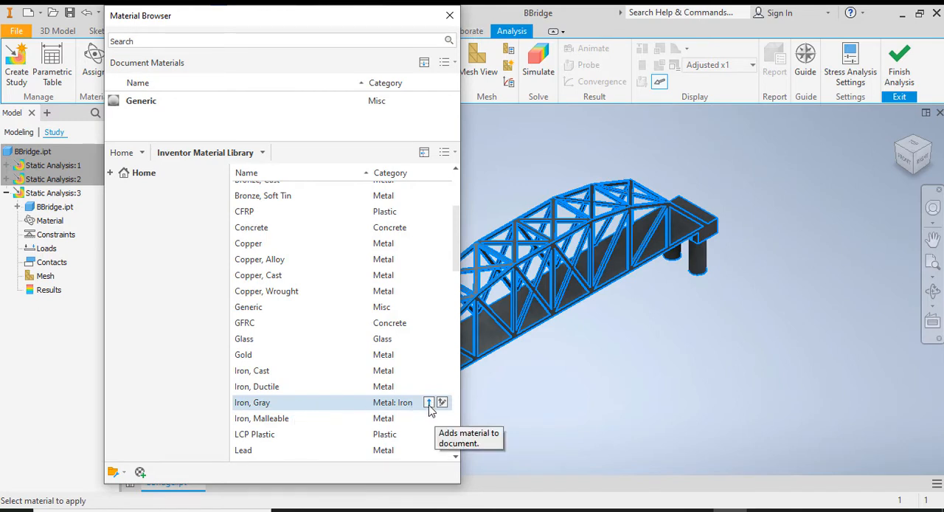
pyautogui.click(429, 402)
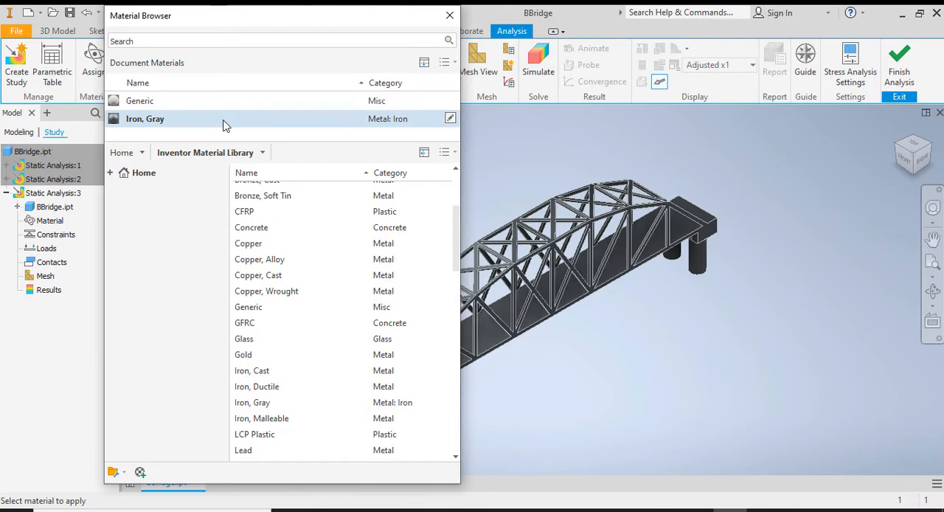
pyautogui.rightClick(145, 119)
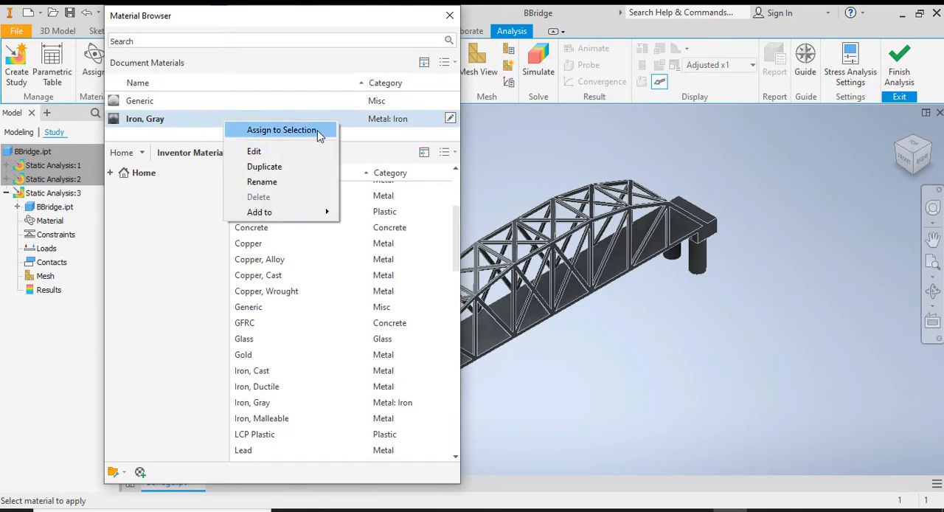
pyautogui.click(282, 130)
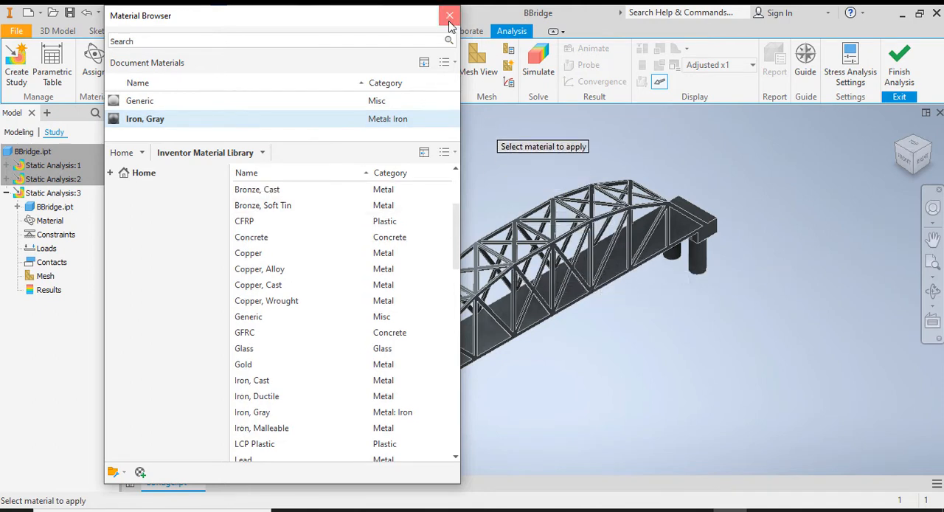
pyautogui.click(449, 16)
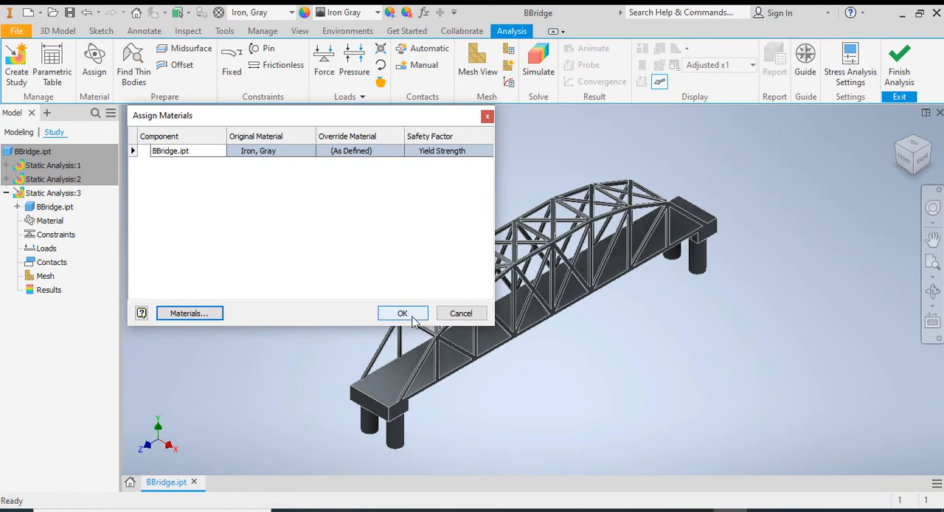
# - Confirm the material, then fix the bottom end faces of the bridge piers
pyautogui.click(402, 313)
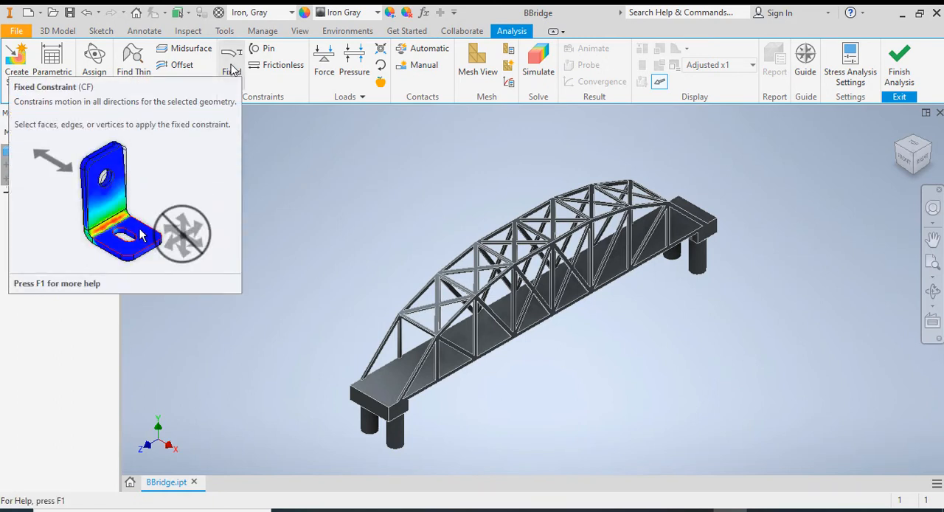
pyautogui.click(232, 59)
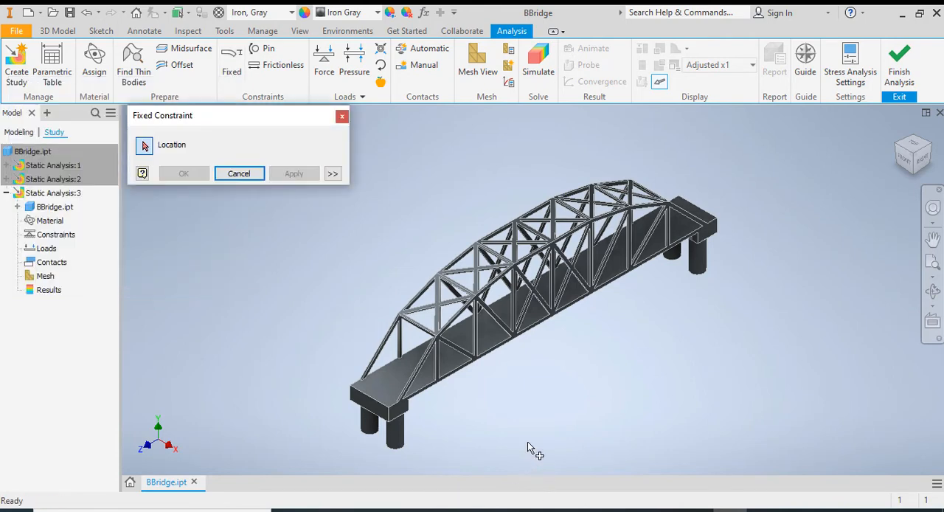
pyautogui.moveTo(533, 447); pyautogui.dragTo(604, 398)
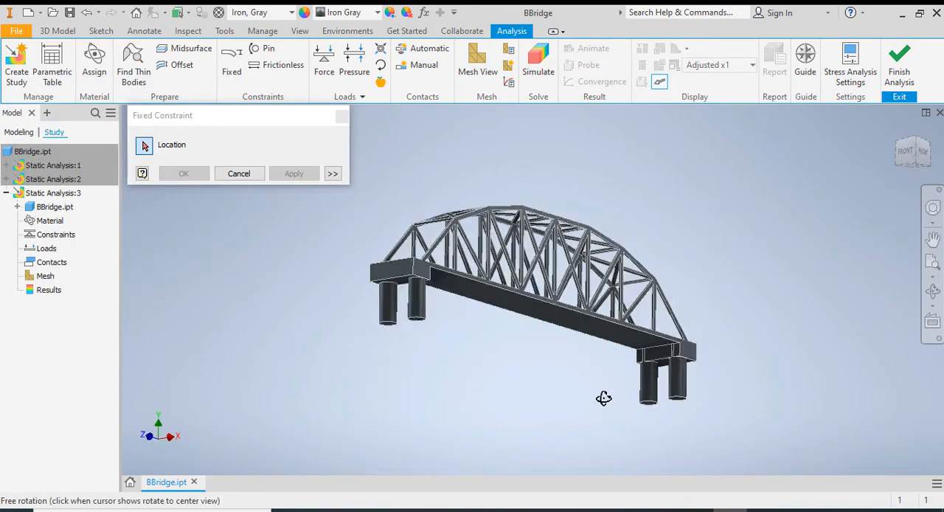
pyautogui.moveTo(603, 398); pyautogui.dragTo(395, 297)
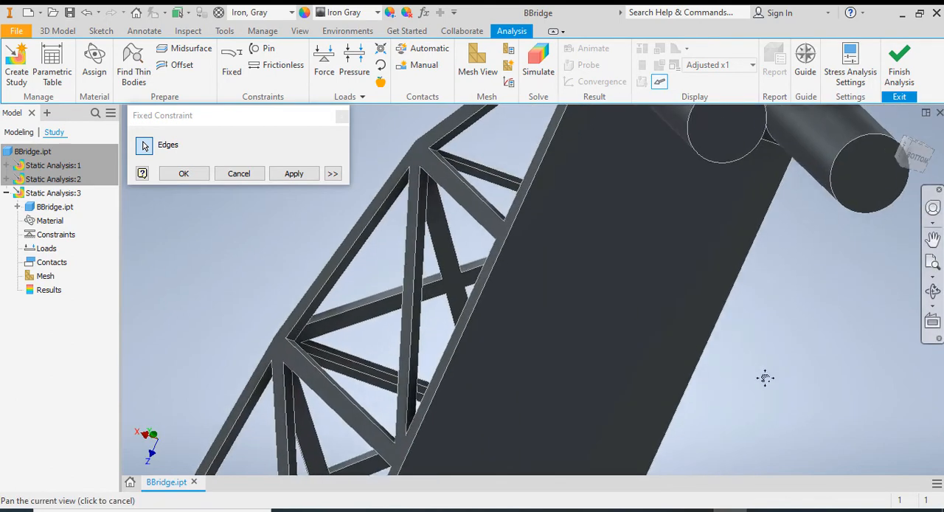
pyautogui.moveTo(766, 378); pyautogui.dragTo(777, 255)
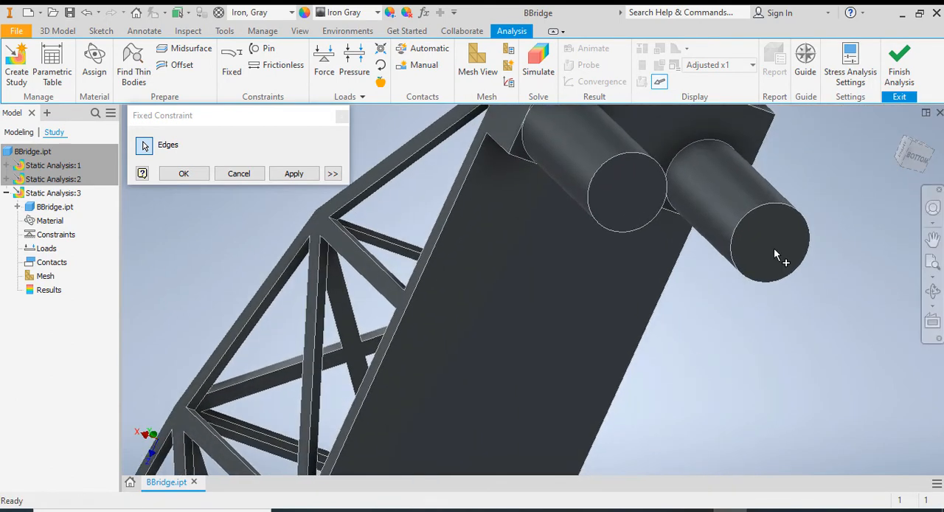
pyautogui.click(239, 173)
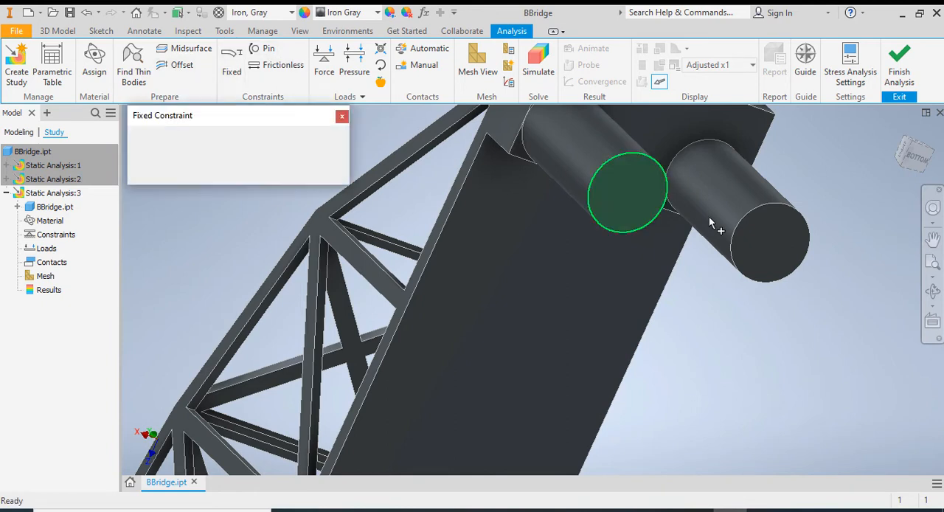
pyautogui.click(771, 244)
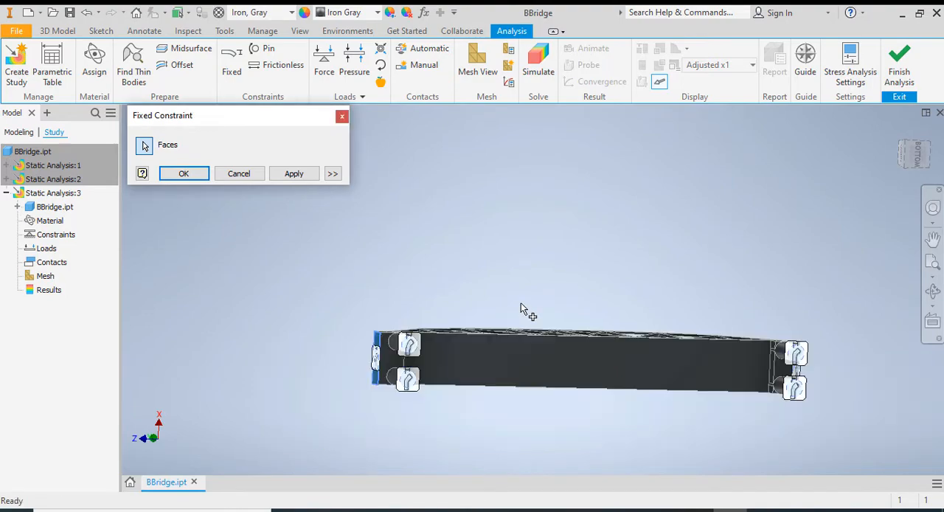
pyautogui.click(183, 173)
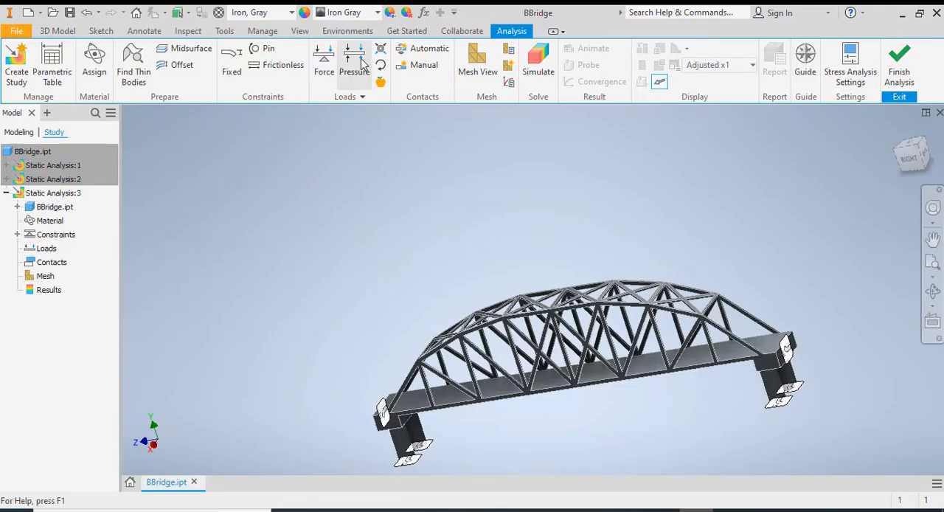
pyautogui.moveTo(354, 66)
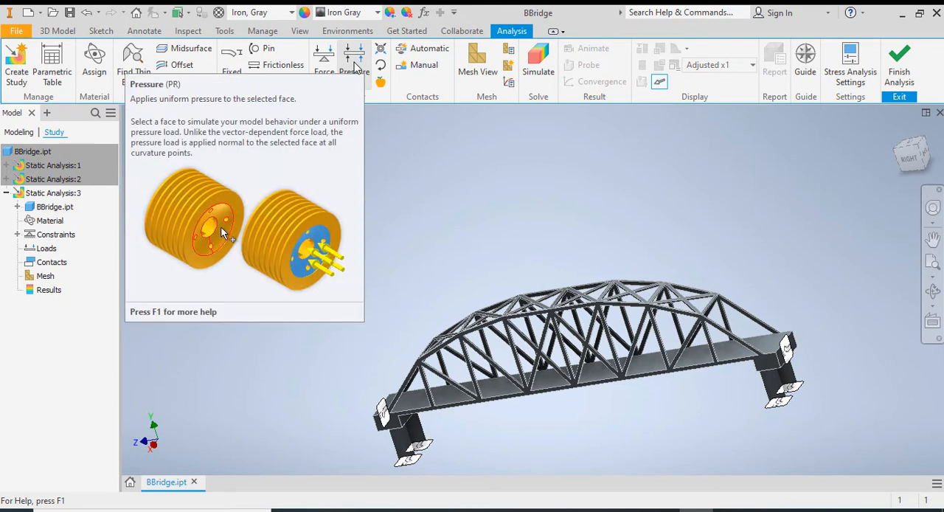
# - Apply a uniform 1 psi pressure load to the bridge deck face
pyautogui.click(354, 59)
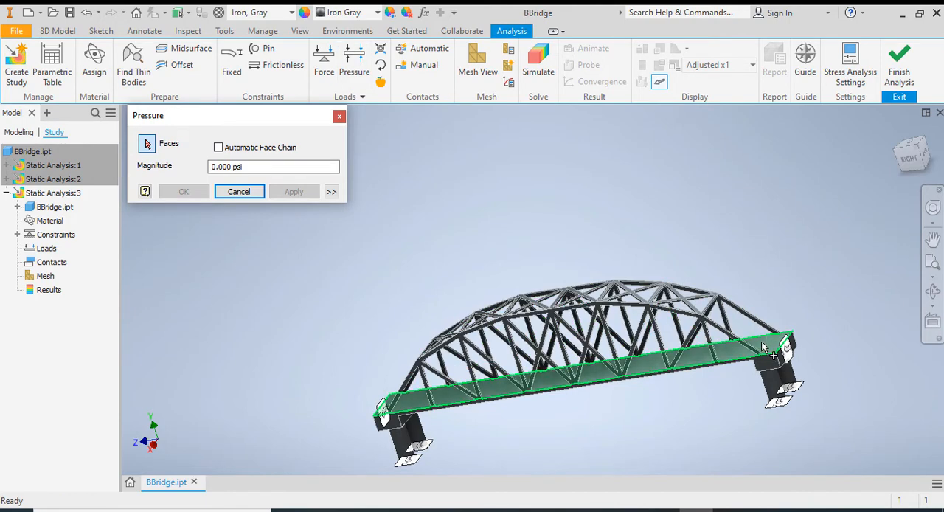
pyautogui.click(273, 166)
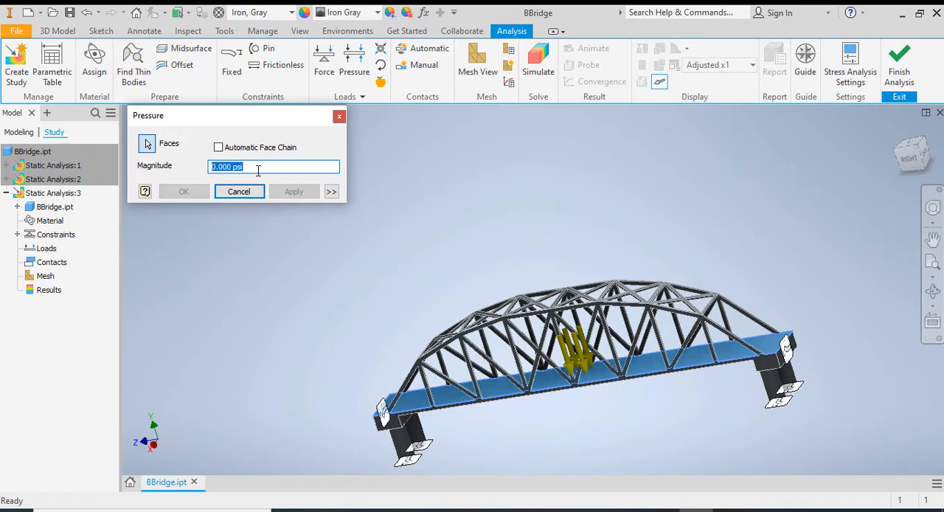
pyautogui.write('1')
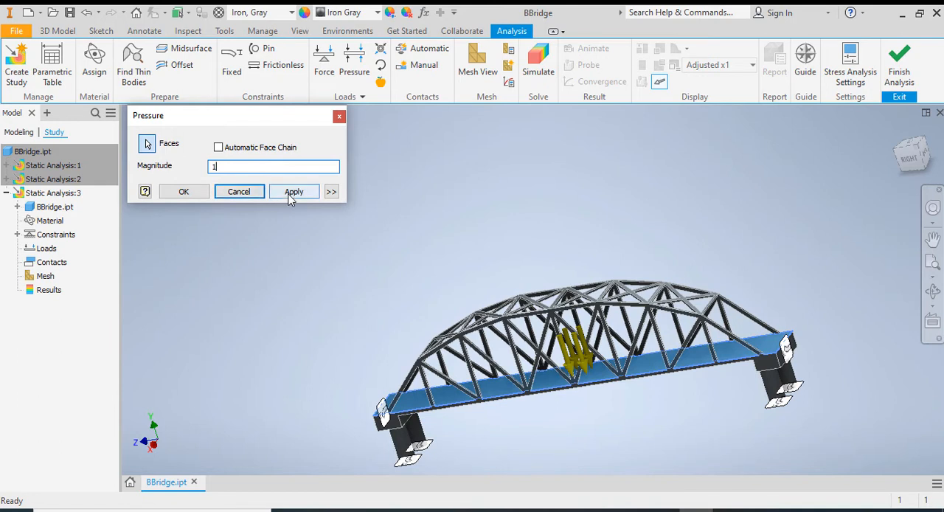
pyautogui.click(294, 192)
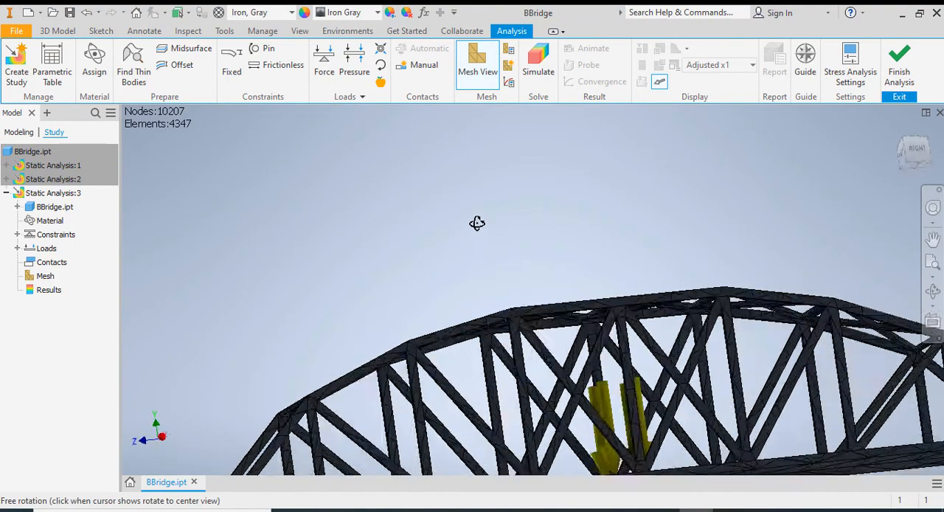
# - Orbit the meshed bridge and run Static Analysis:3 for Von Mises stress results
pyautogui.moveTo(477, 222); pyautogui.dragTo(488, 299)
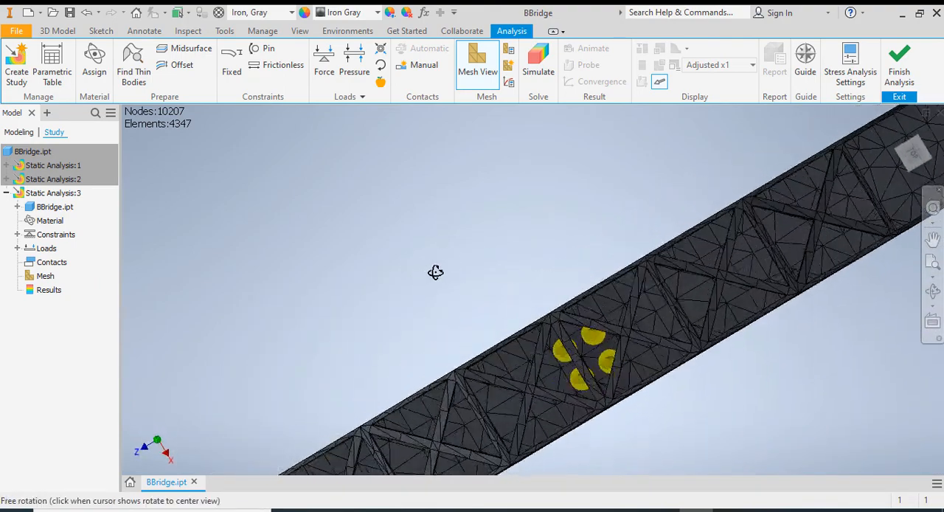
pyautogui.moveTo(435, 273); pyautogui.dragTo(432, 234)
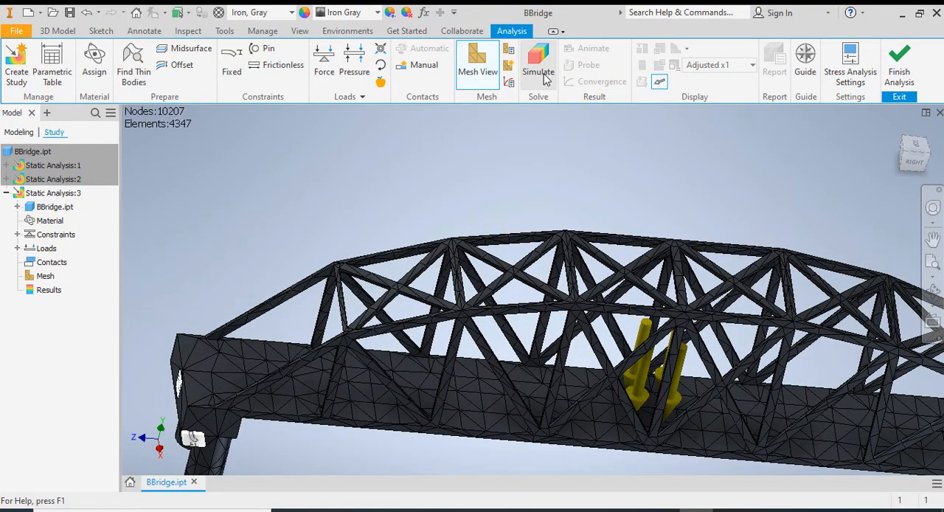
pyautogui.click(538, 63)
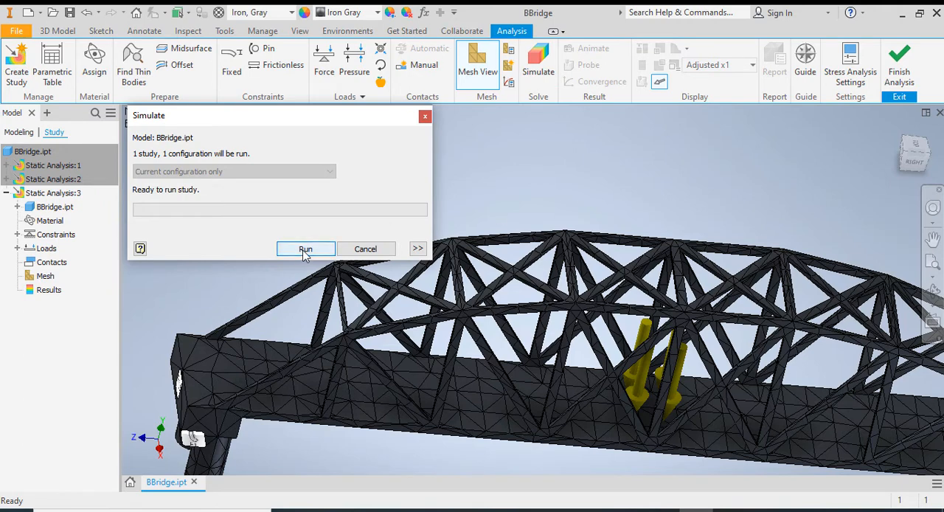
pyautogui.click(305, 249)
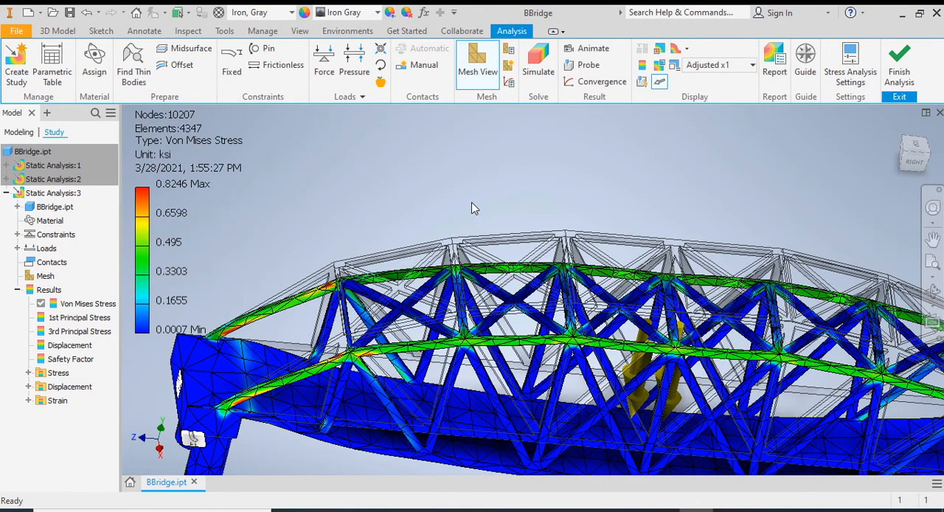
pyautogui.moveTo(472, 206); pyautogui.dragTo(601, 179)
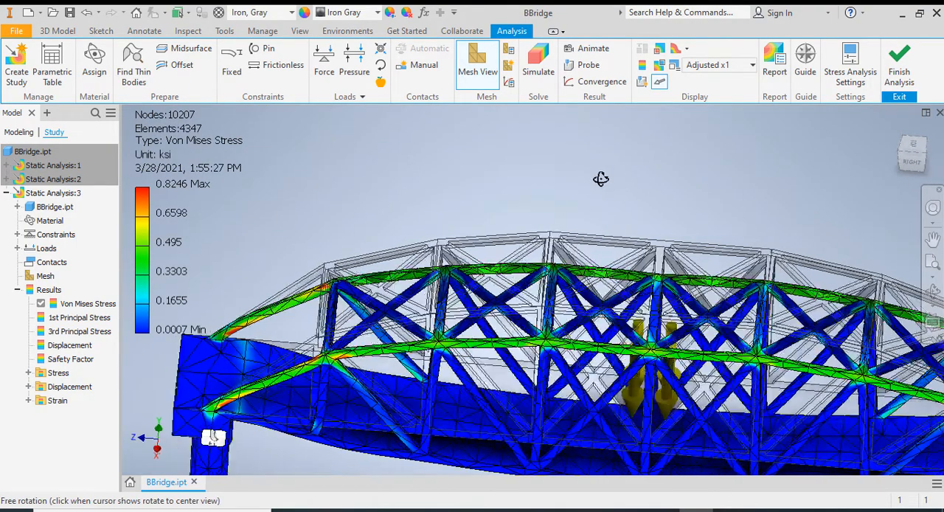
pyautogui.moveTo(602, 179); pyautogui.dragTo(554, 182)
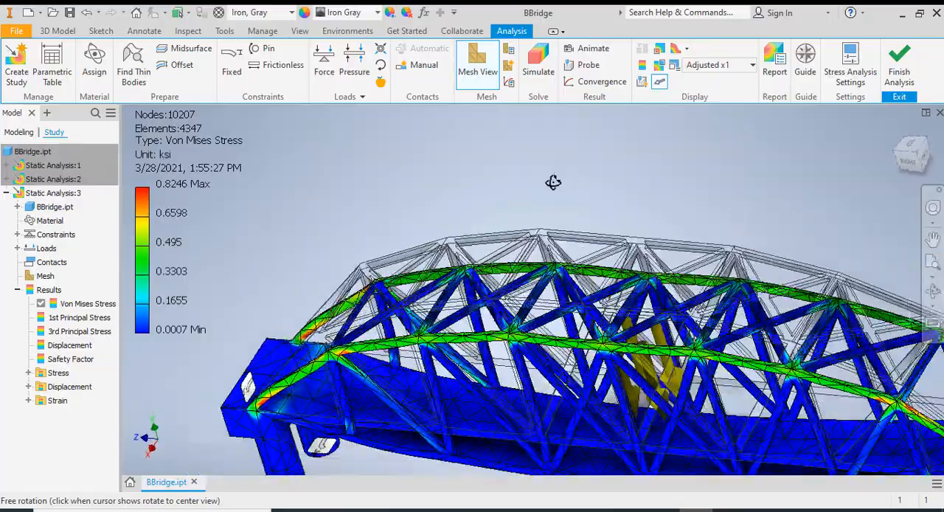
pyautogui.moveTo(553, 182); pyautogui.dragTo(612, 136)
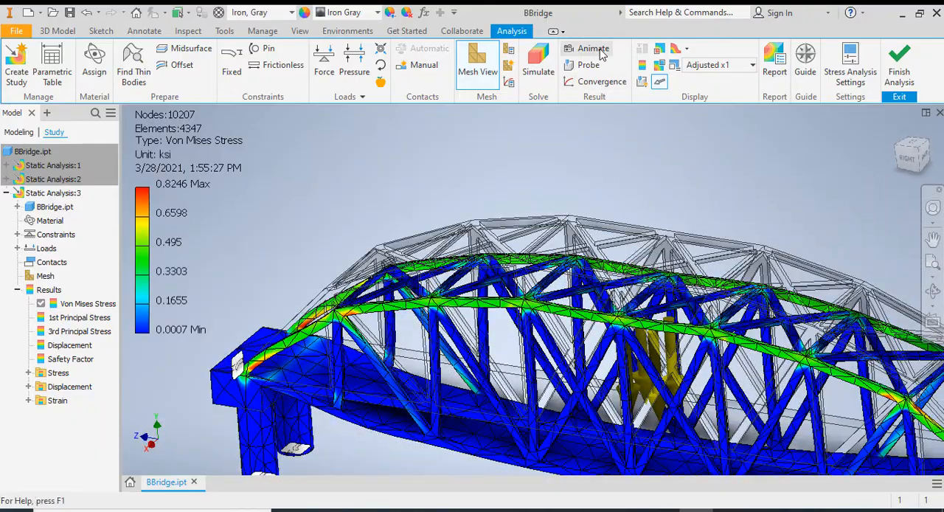
pyautogui.click(593, 48)
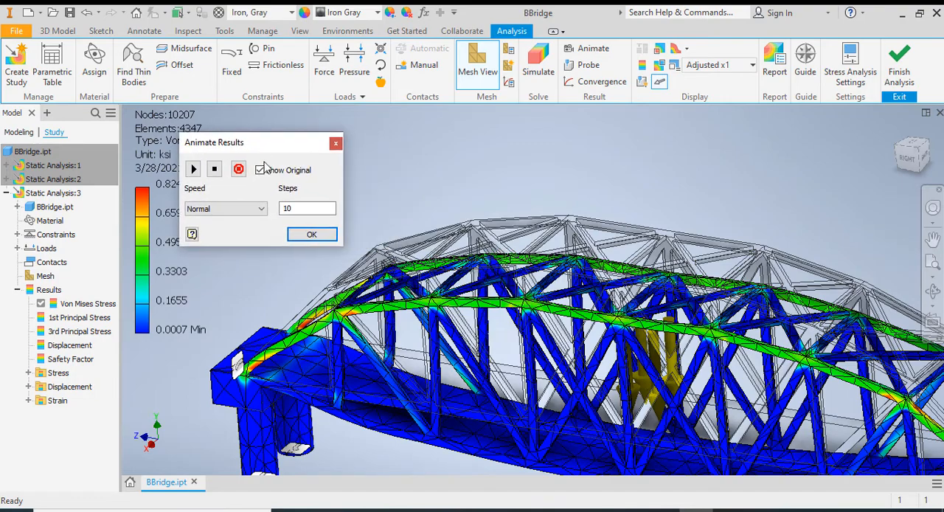
pyautogui.click(193, 170)
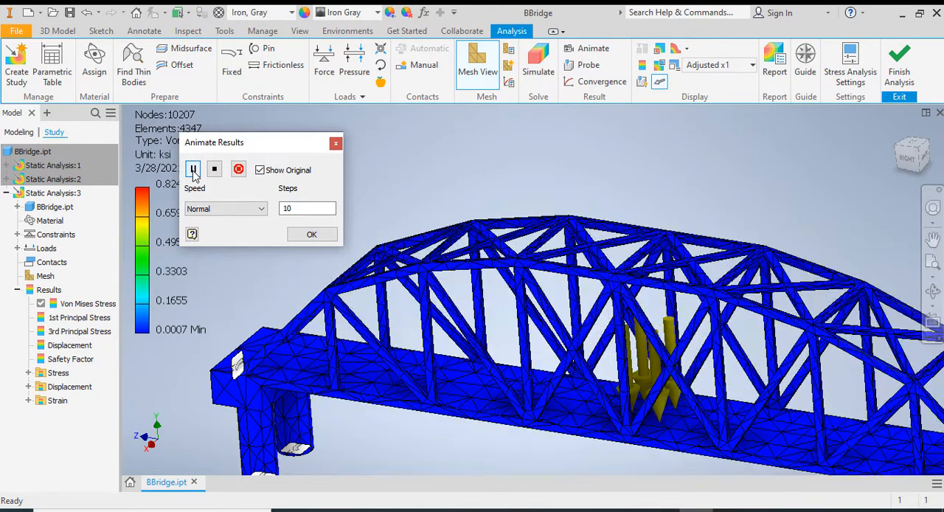
pyautogui.click(193, 169)
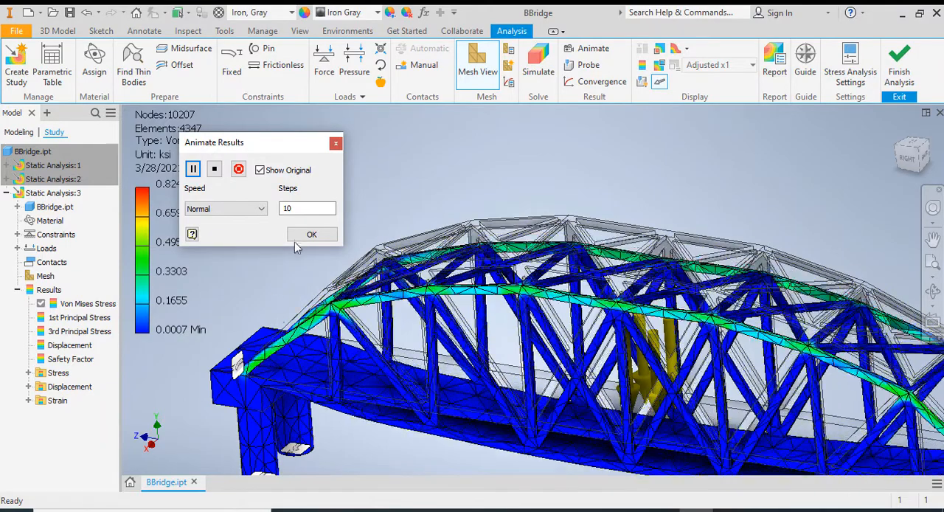
pyautogui.click(311, 234)
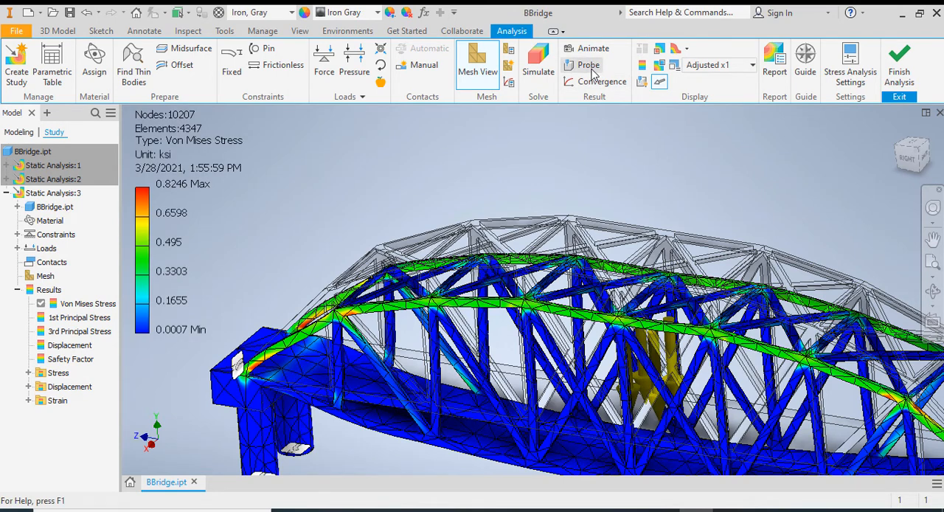
pyautogui.moveTo(588, 65)
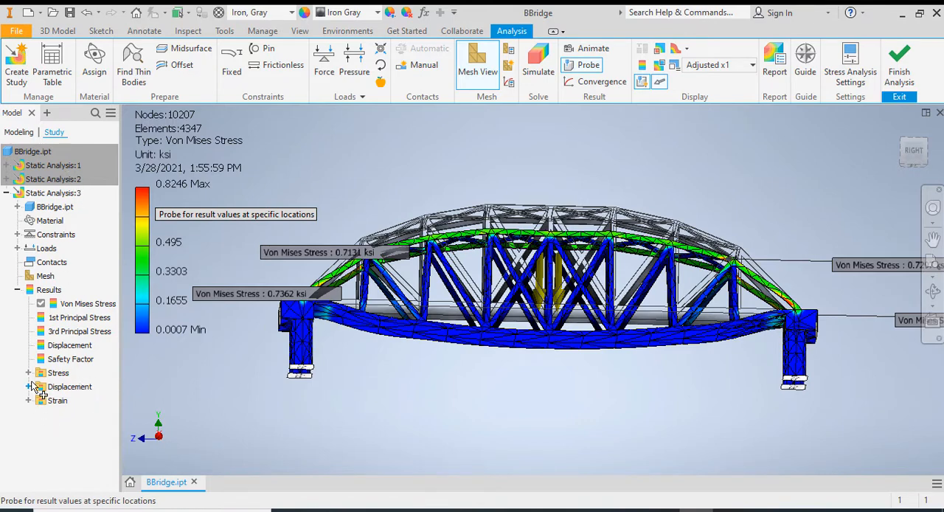
# - View the Displacement, Stress YY and Stress ZZ results, then return to Von Mises stress
pyautogui.click(28, 372)
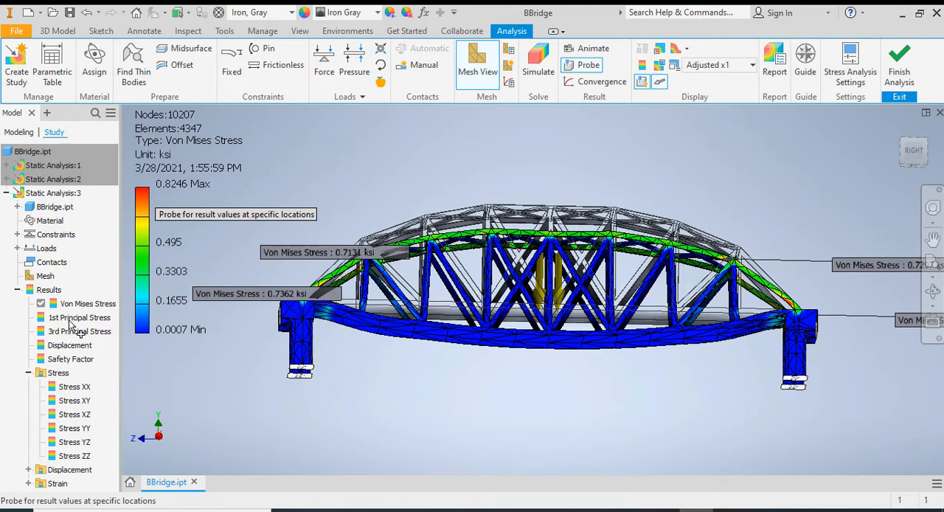
pyautogui.moveTo(73, 326)
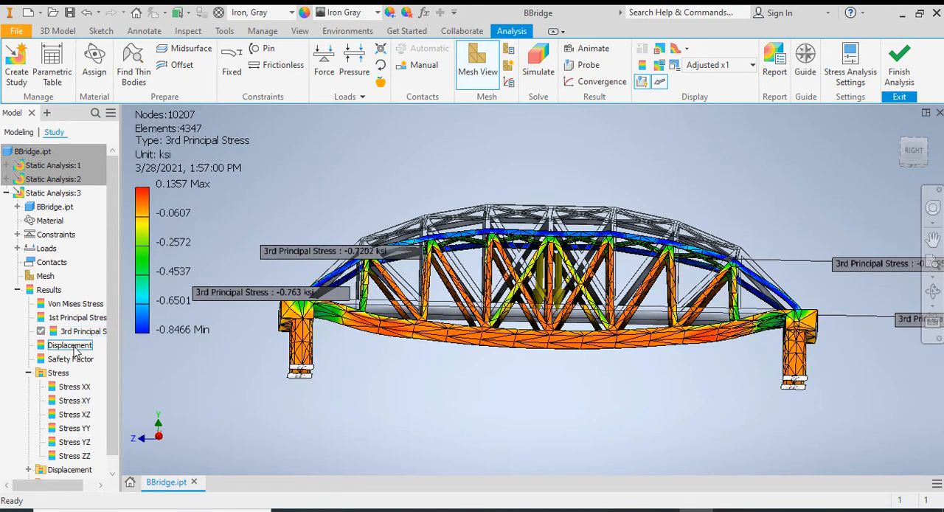
pyautogui.doubleClick(70, 346)
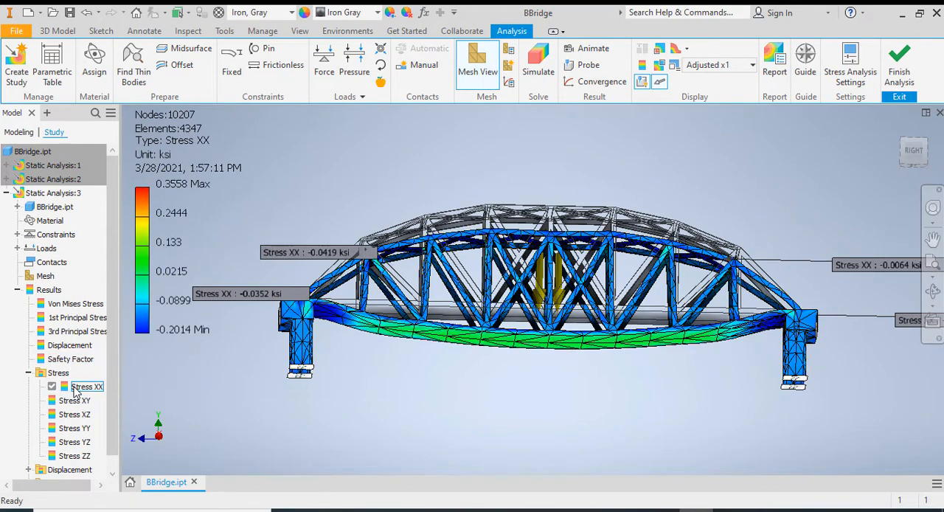
pyautogui.click(74, 427)
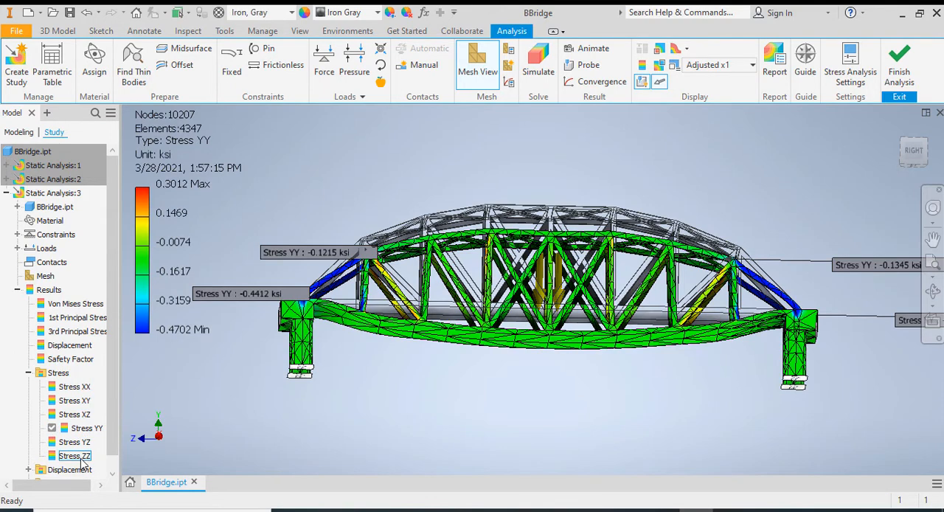
pyautogui.click(74, 456)
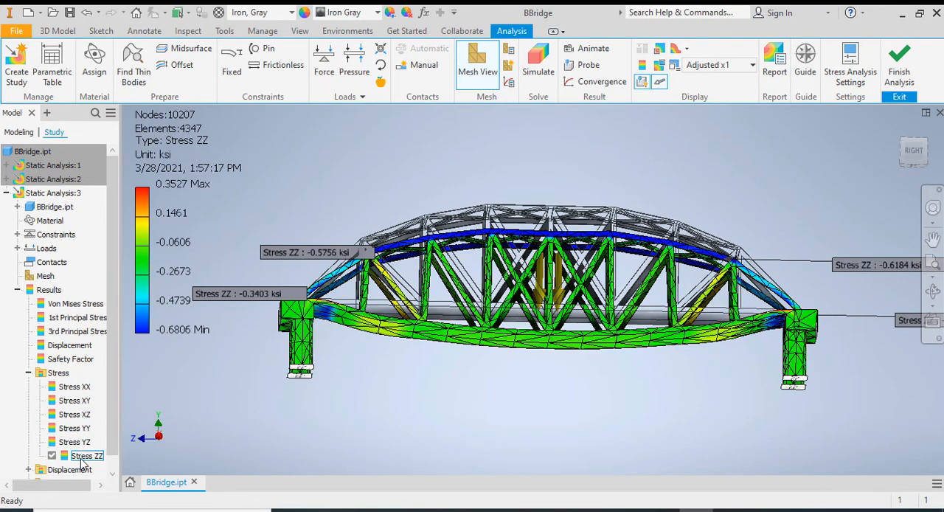
pyautogui.click(74, 303)
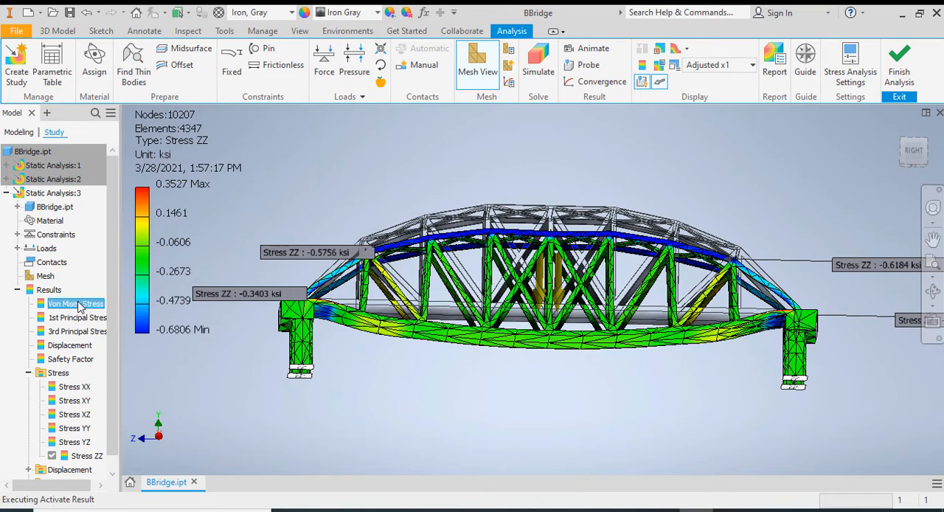
pyautogui.click(74, 303)
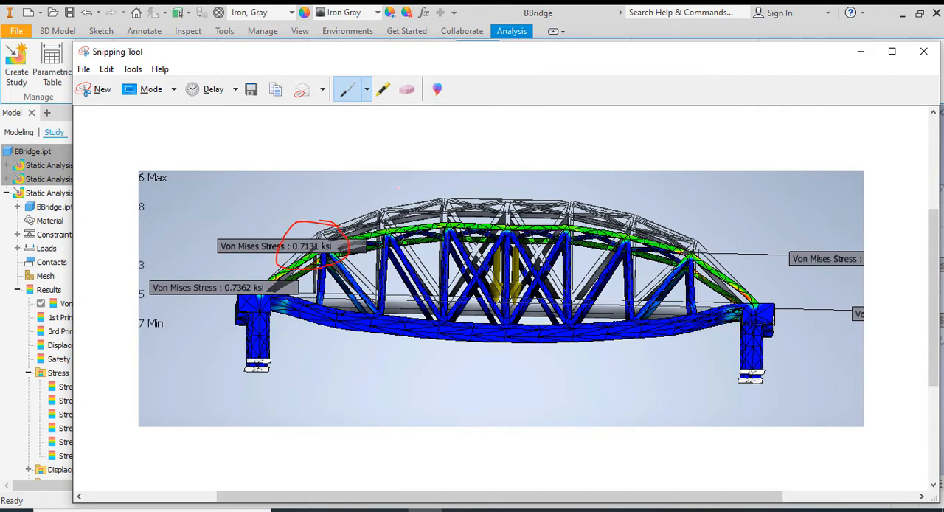
# - Erase the red probe circle from the snip and minimize Snipping Tool
pyautogui.click(407, 88)
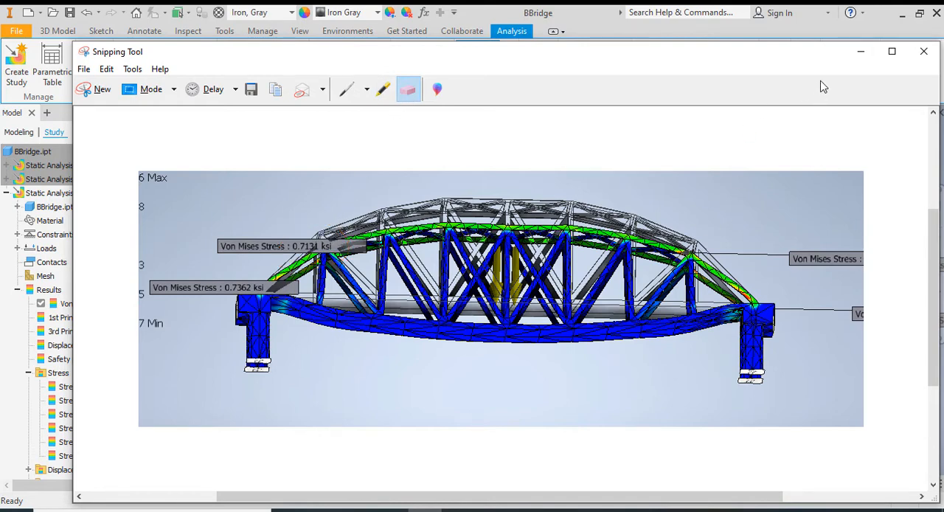
pyautogui.click(924, 51)
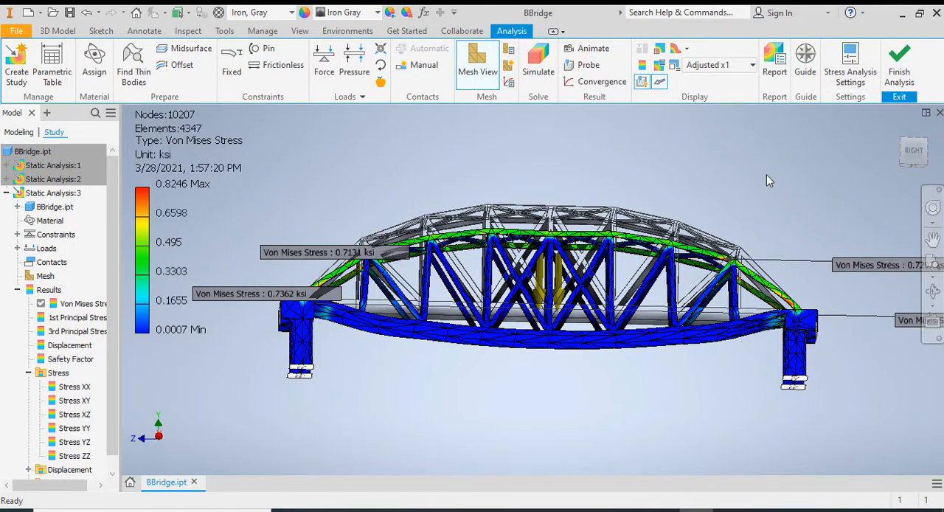
pyautogui.moveTo(707, 175)
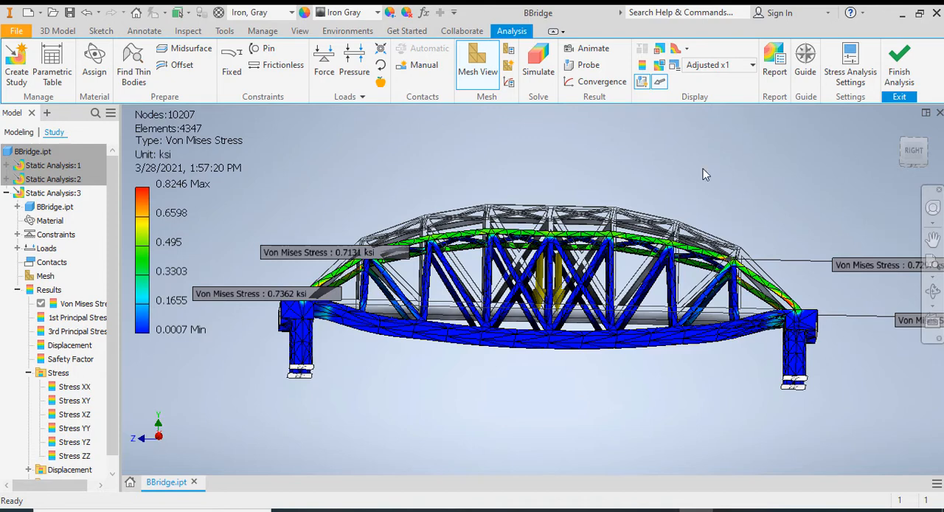
pyautogui.moveTo(899, 55)
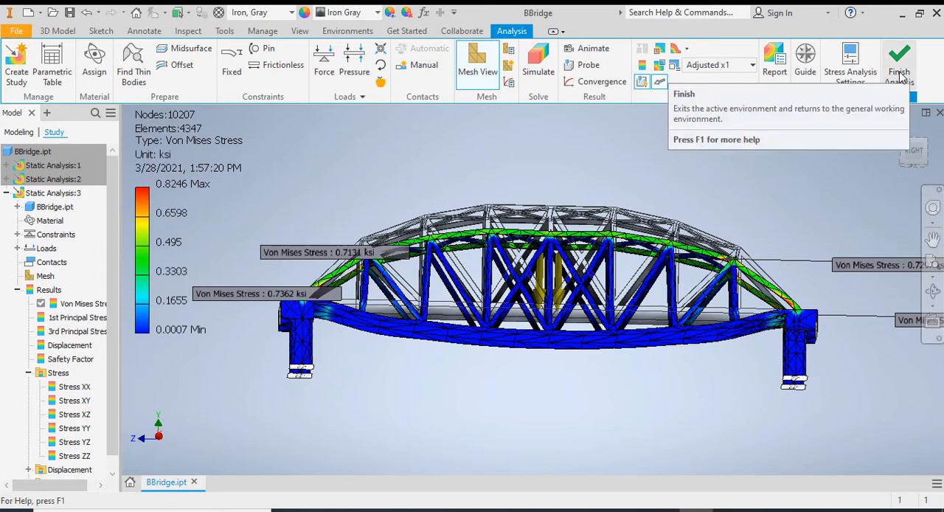
# - Exit and re-enter the Stress Analysis environment, then begin creating a new study
pyautogui.click(900, 59)
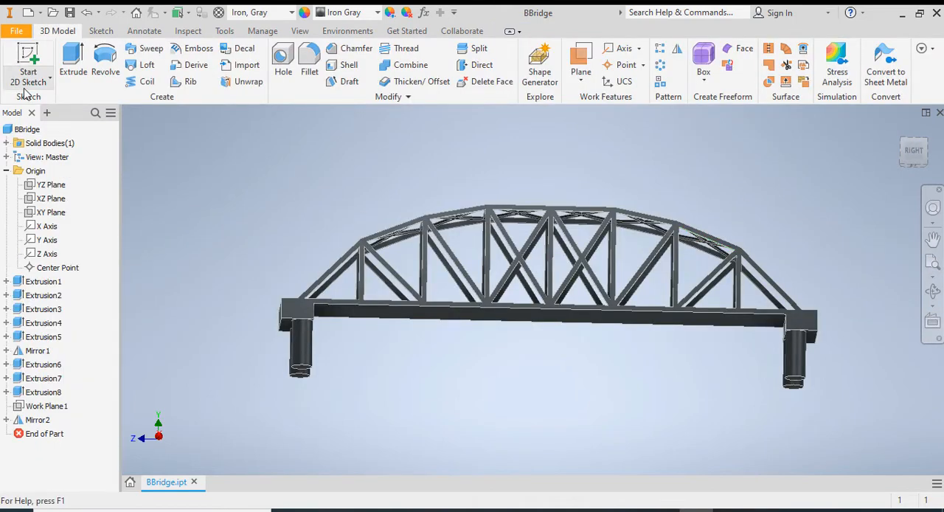
pyautogui.click(347, 30)
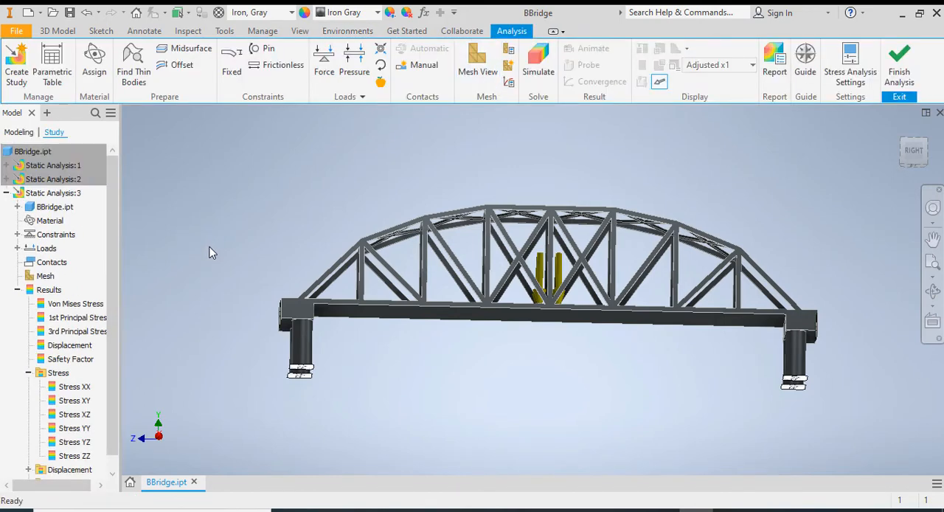
pyautogui.click(16, 61)
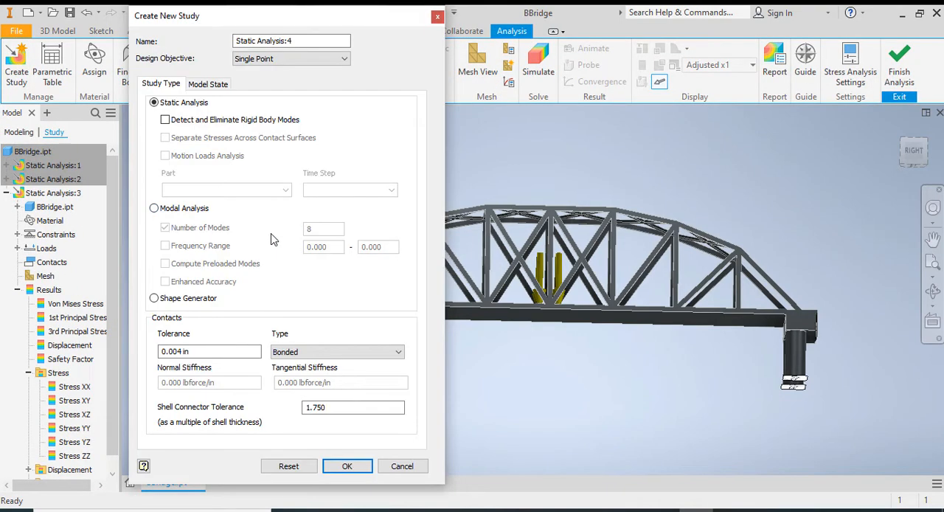
# - Create Modal Analysis:1 with 8 modes and orbit the bridge to an angled view
pyautogui.click(154, 208)
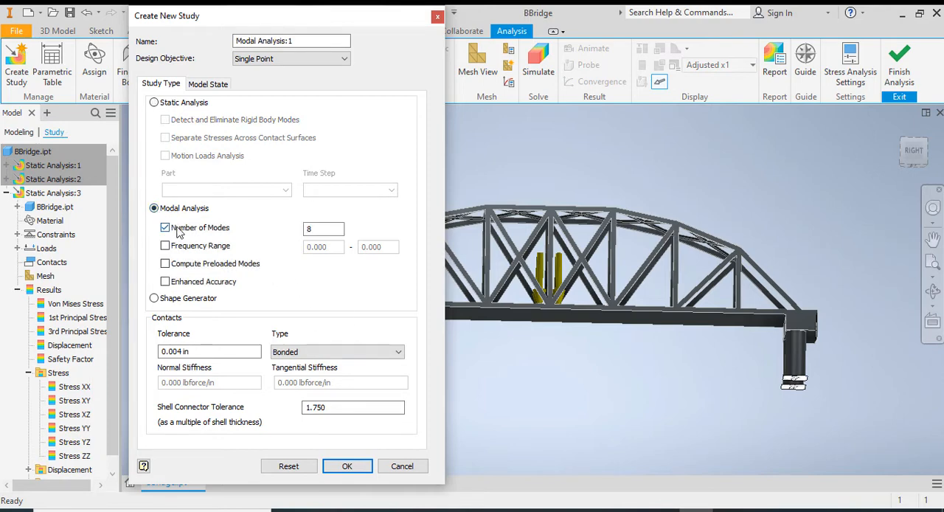
pyautogui.click(324, 229)
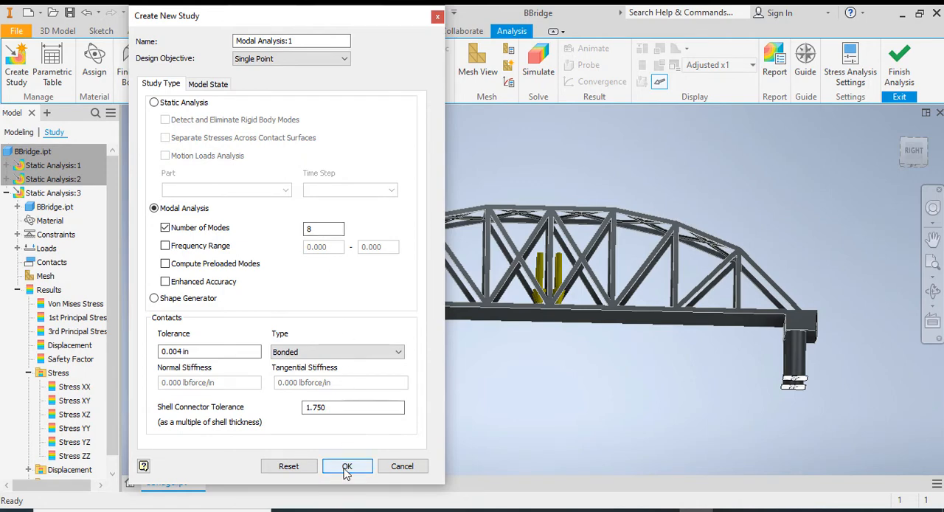
pyautogui.click(346, 466)
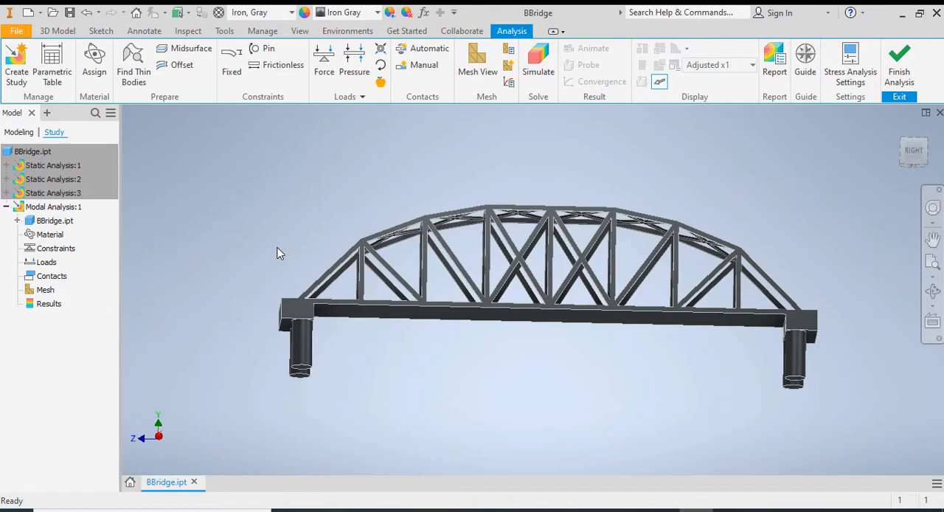
pyautogui.moveTo(429, 404)
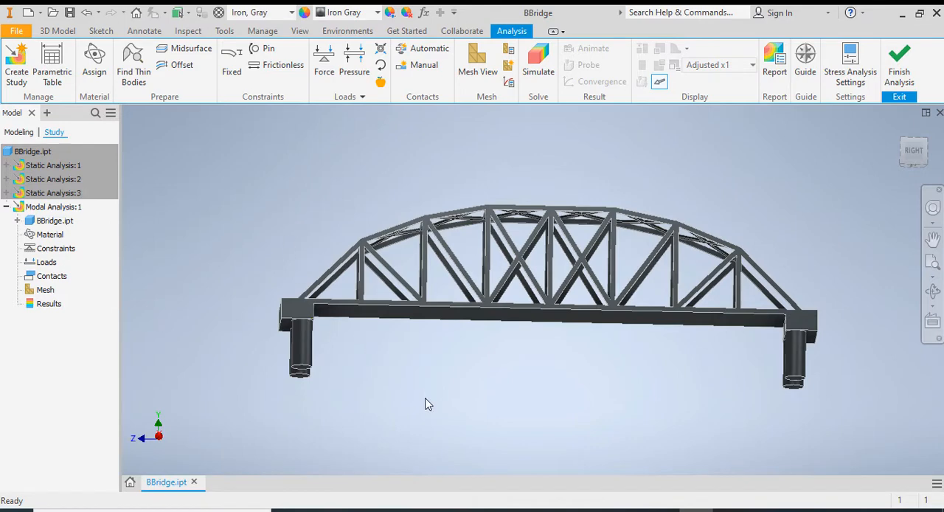
pyautogui.moveTo(429, 404); pyautogui.dragTo(431, 368)
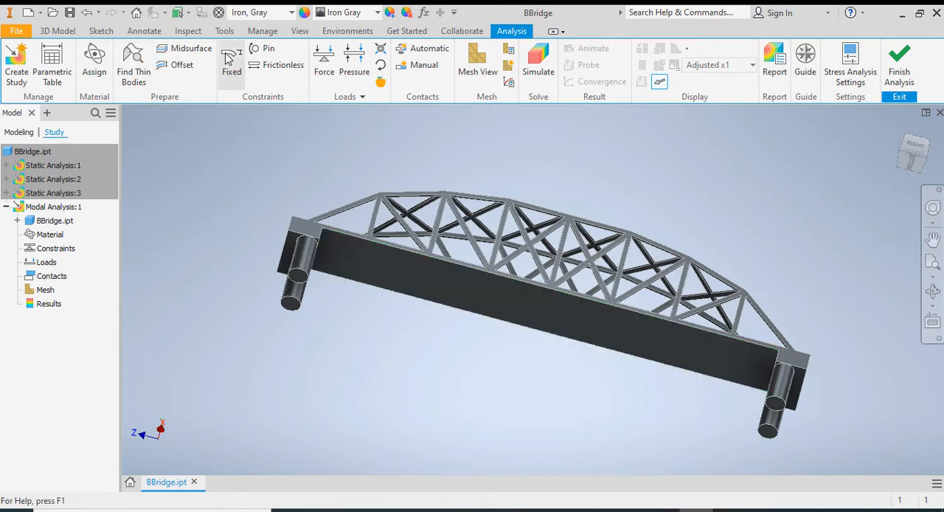
# - Apply fixed constraints to the bottom edges of all four support legs
pyautogui.click(231, 59)
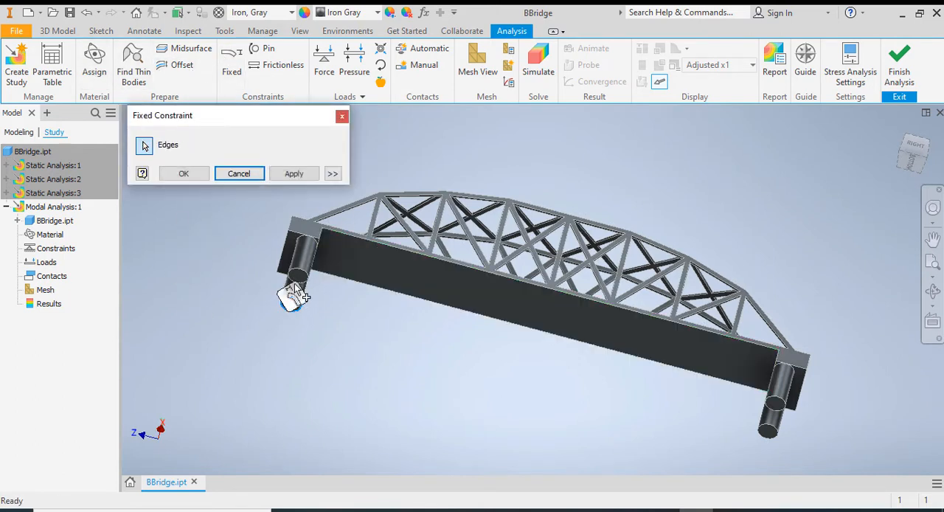
pyautogui.click(296, 279)
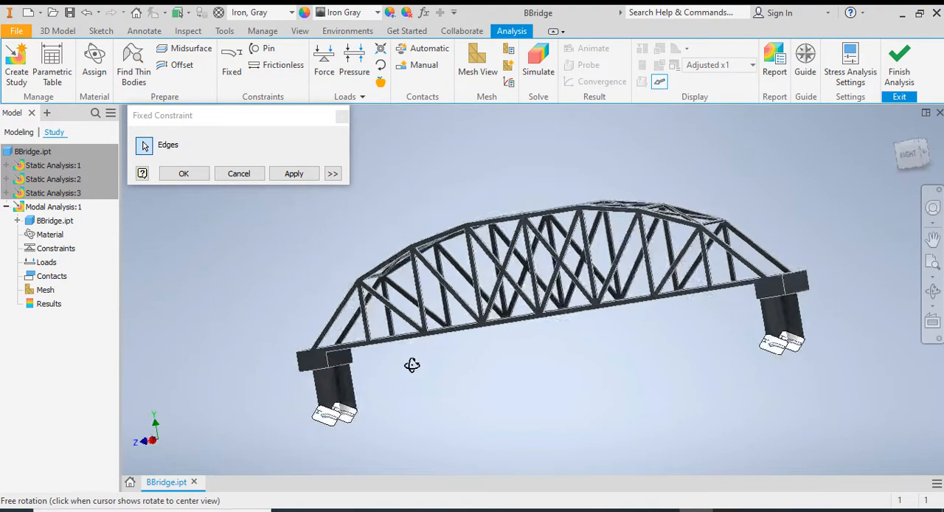
pyautogui.moveTo(412, 365); pyautogui.dragTo(686, 388)
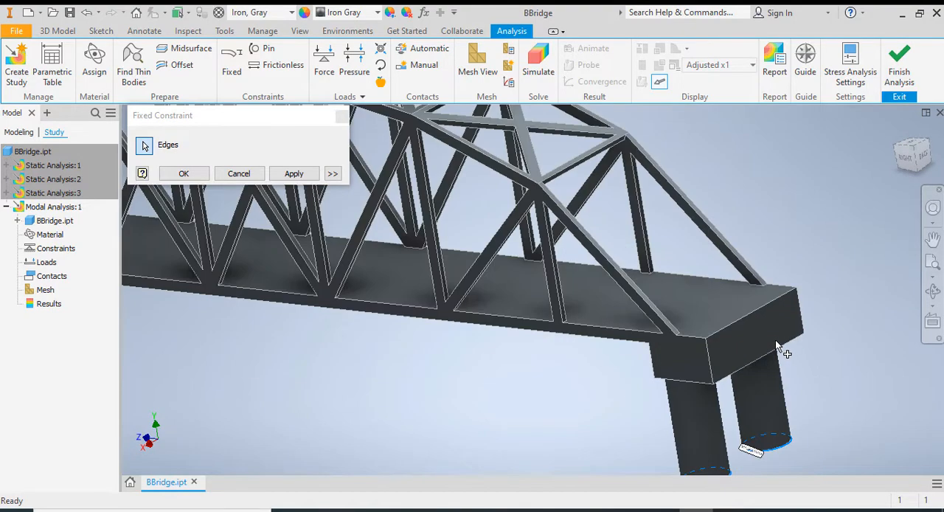
pyautogui.moveTo(782, 350); pyautogui.dragTo(826, 310)
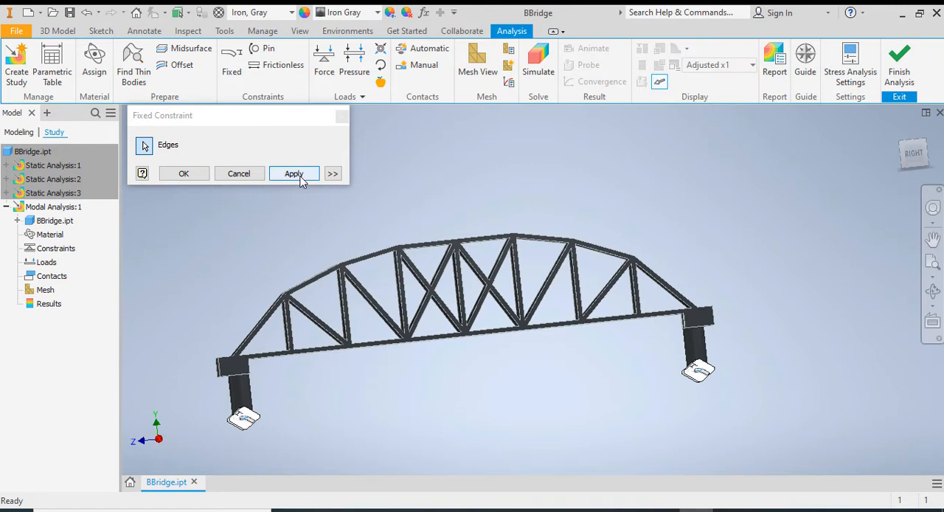
pyautogui.click(294, 173)
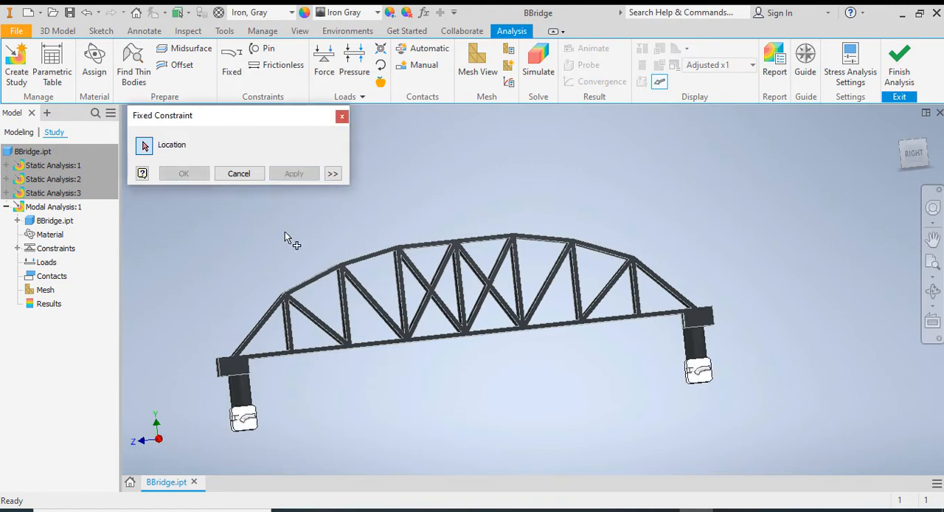
pyautogui.moveTo(288, 242)
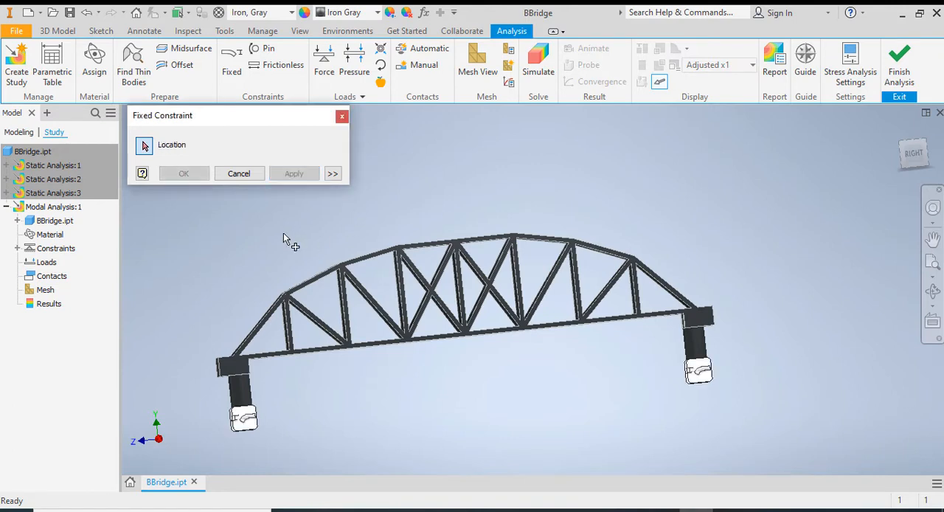
pyautogui.click(238, 173)
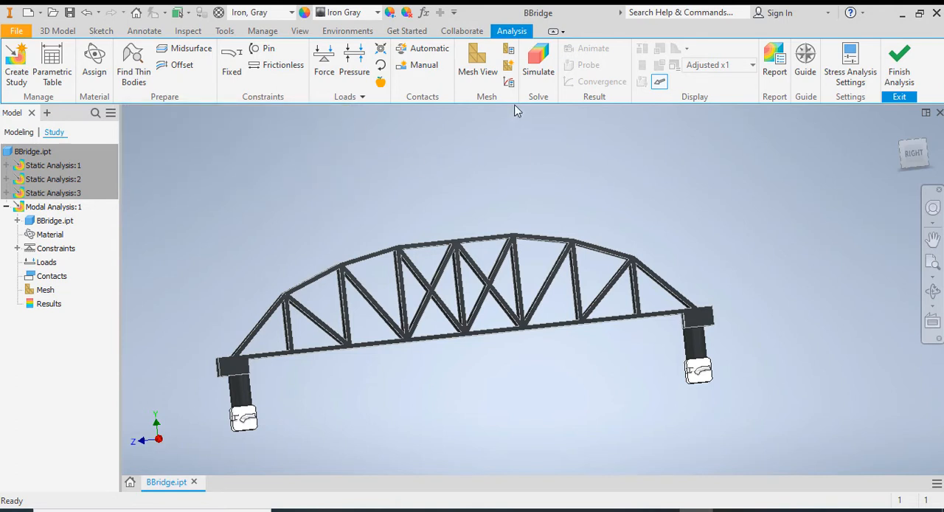
pyautogui.click(538, 59)
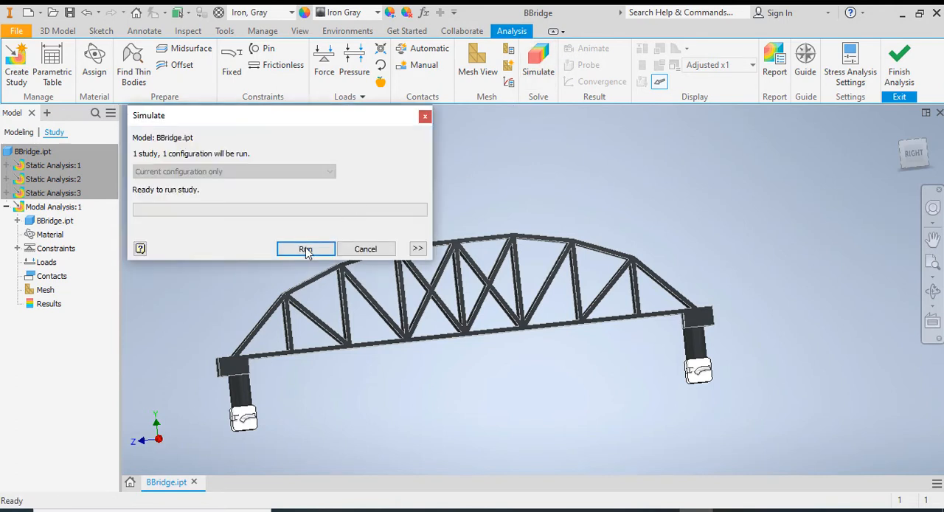
# - Run the modal analysis to compute eight natural frequencies, 1.35–7.50 Hz
pyautogui.click(306, 249)
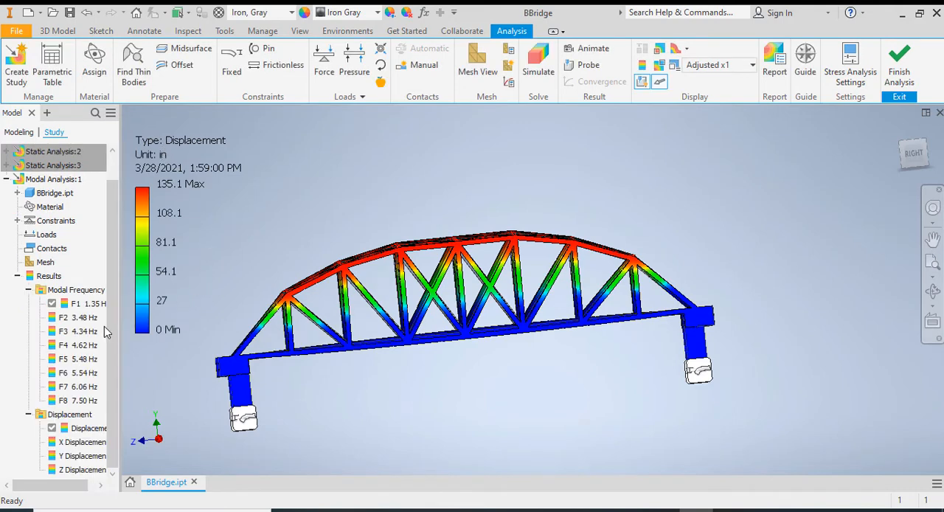
# - Play, then pause, the animation of the first mode shape's displacement
pyautogui.click(78, 387)
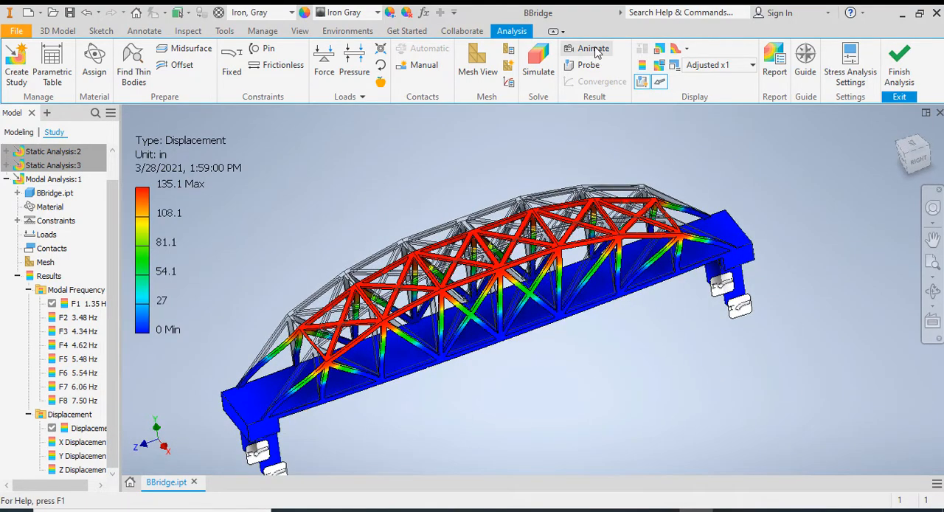
pyautogui.click(594, 48)
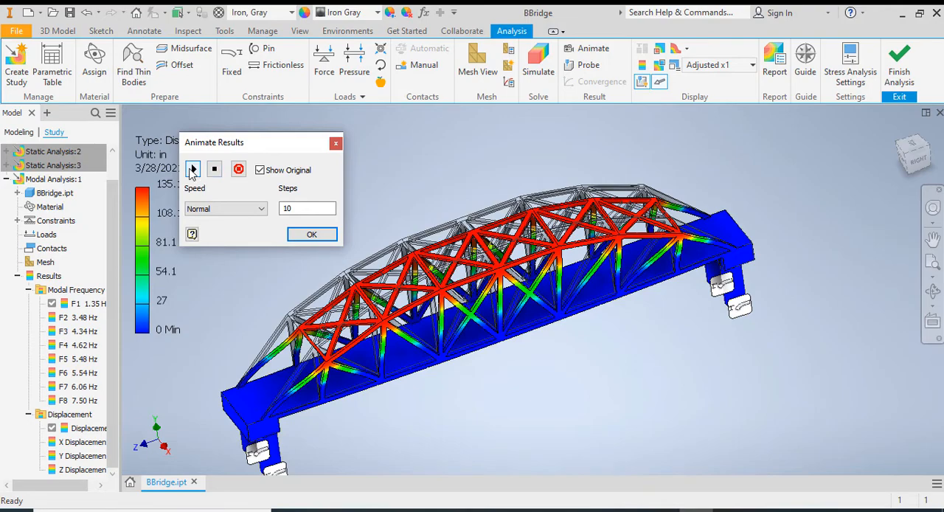
pyautogui.click(193, 169)
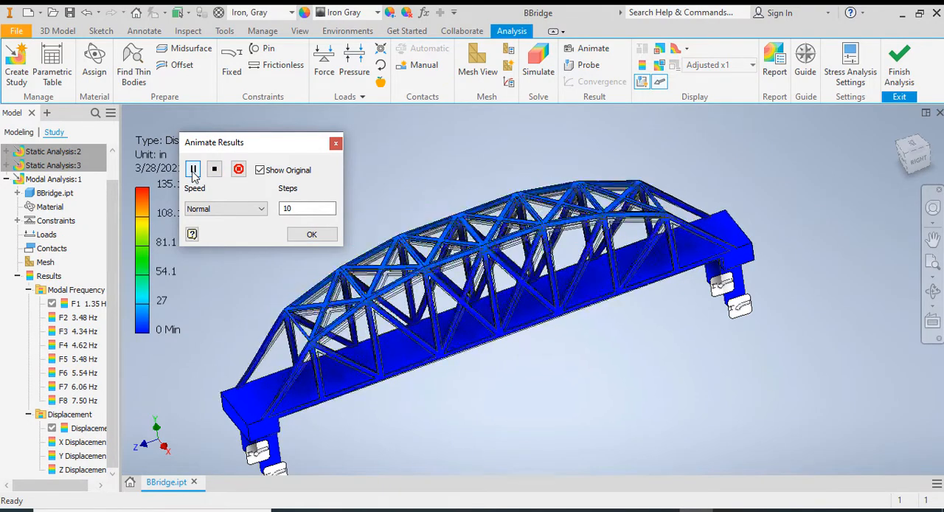
pyautogui.click(193, 169)
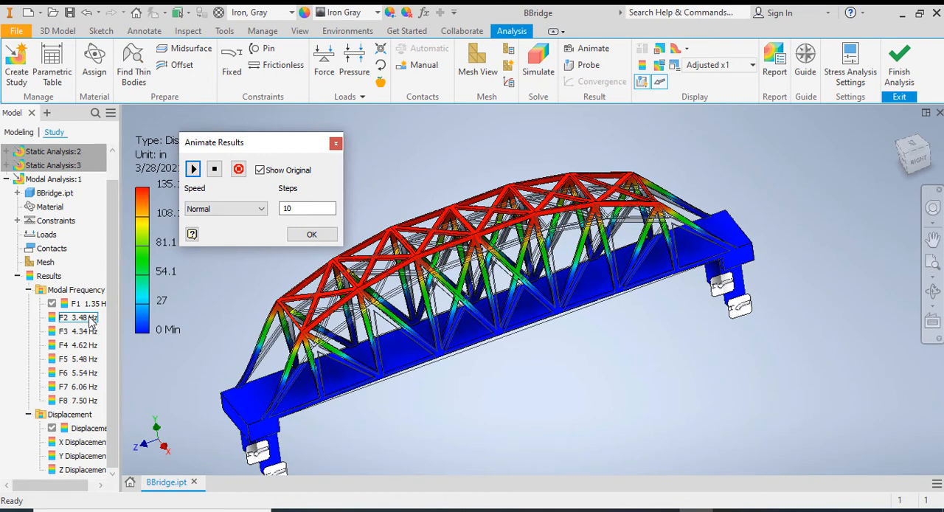
# - Stop the F1 mode animation and close its animation controls
pyautogui.click(78, 317)
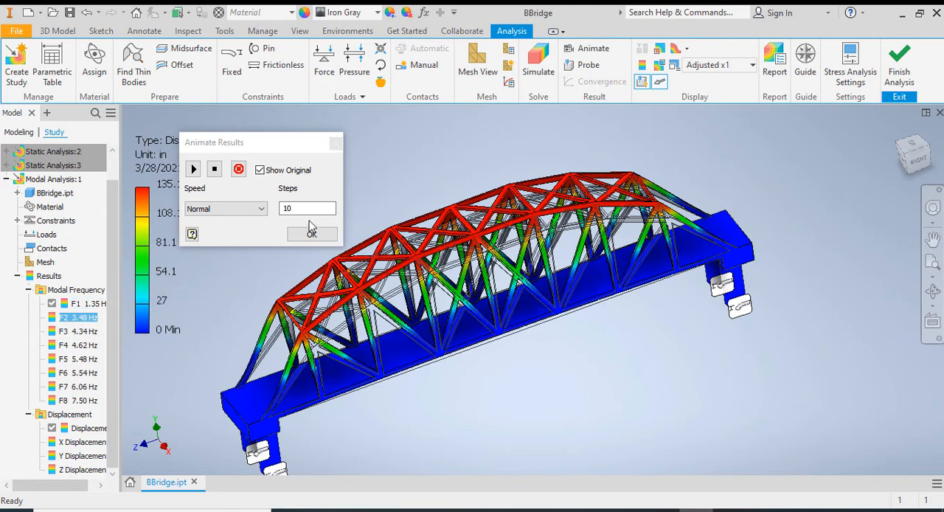
pyautogui.click(311, 234)
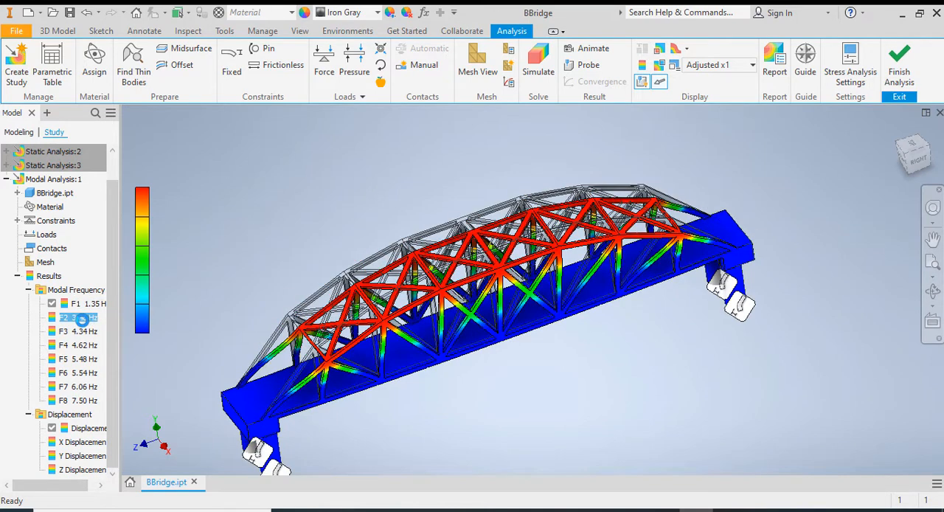
pyautogui.click(593, 48)
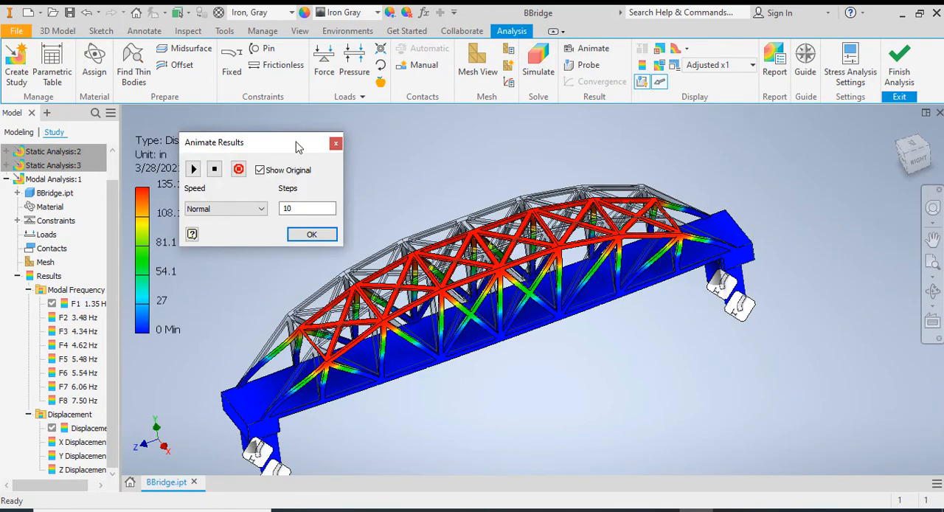
pyautogui.click(192, 169)
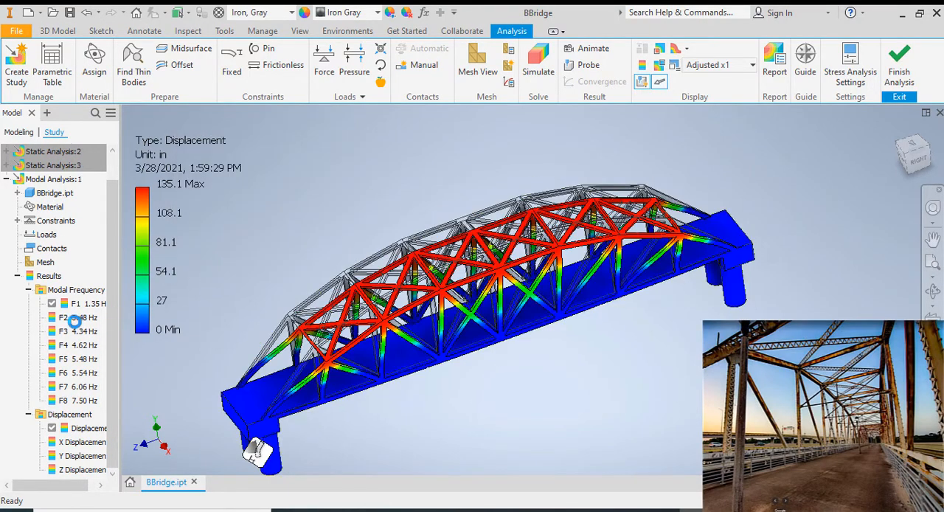
# - Display and animate the F2 (3.48 Hz) mode shape of the bridge
pyautogui.click(77, 317)
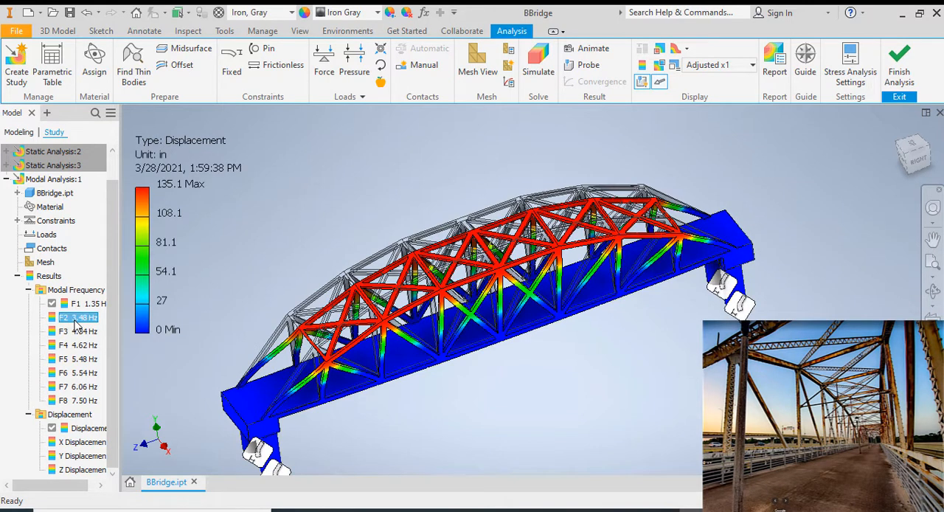
pyautogui.click(74, 303)
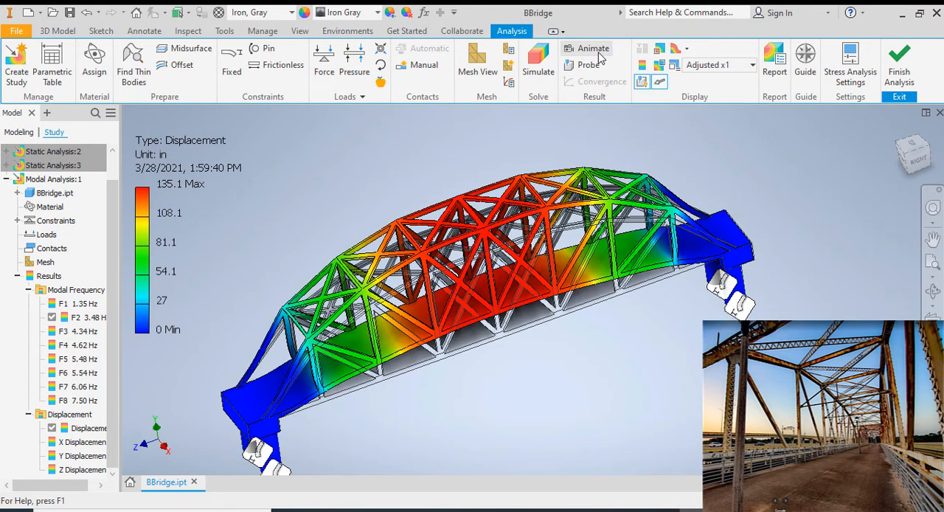
pyautogui.click(594, 48)
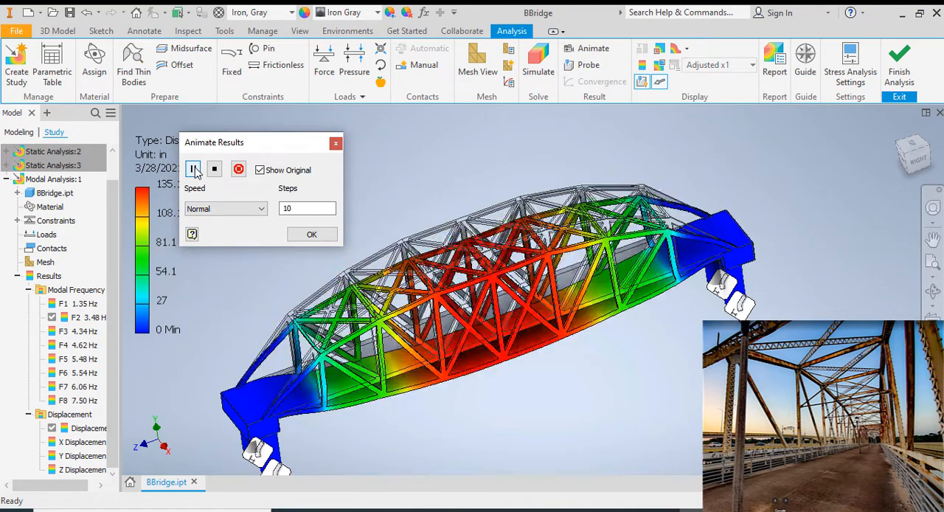
pyautogui.click(194, 169)
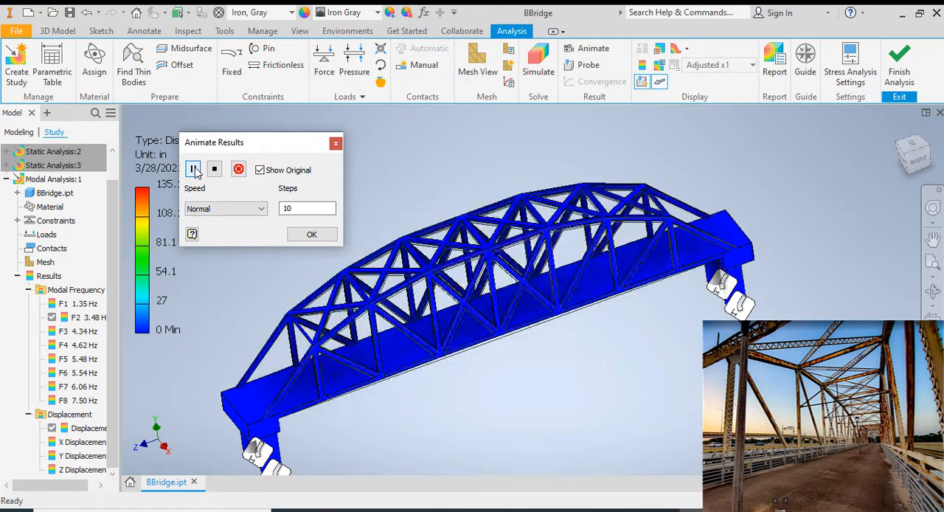
pyautogui.click(194, 169)
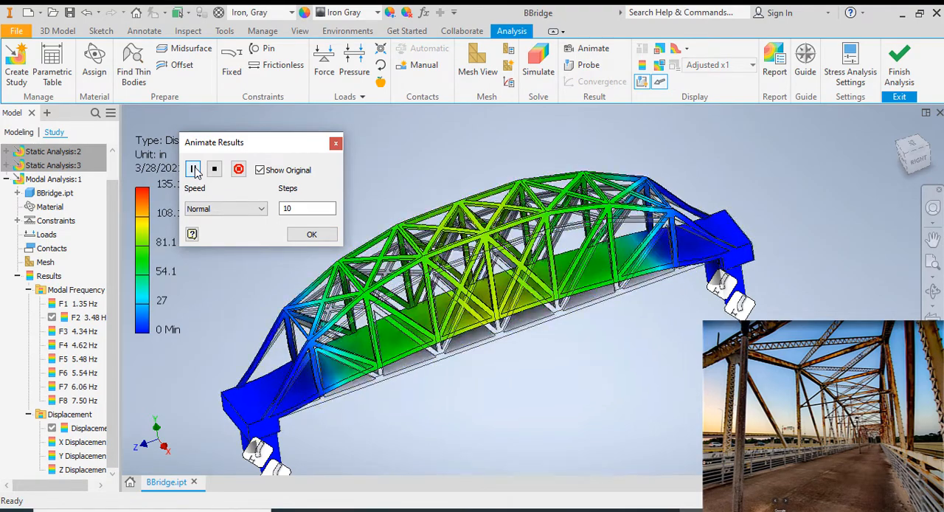
pyautogui.click(194, 169)
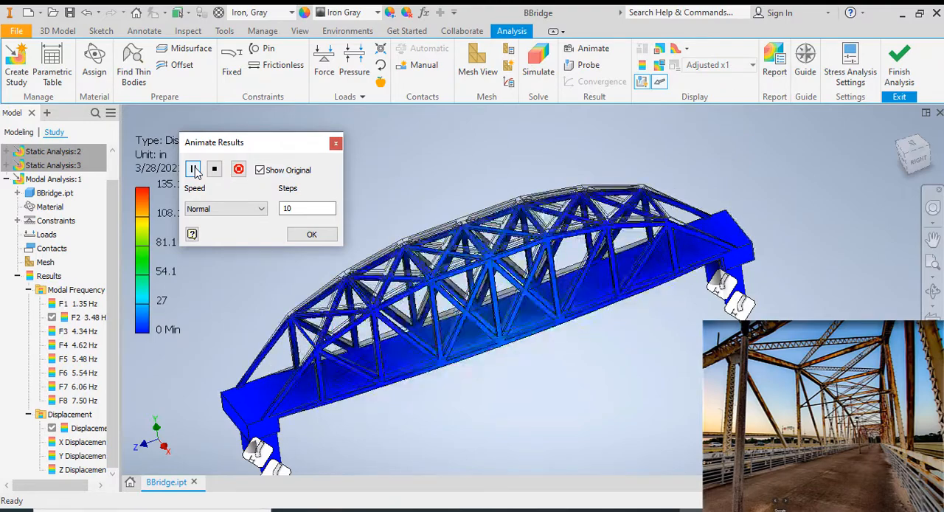
pyautogui.click(193, 169)
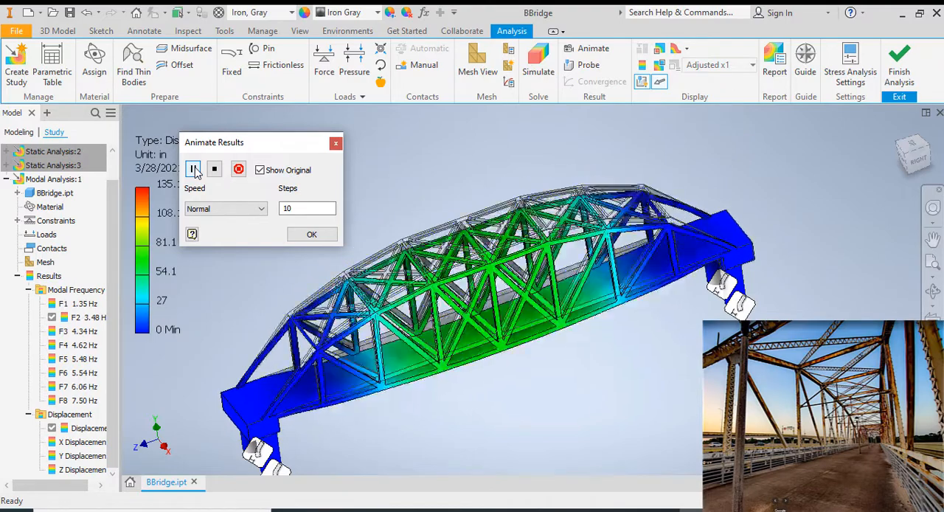
pyautogui.click(192, 169)
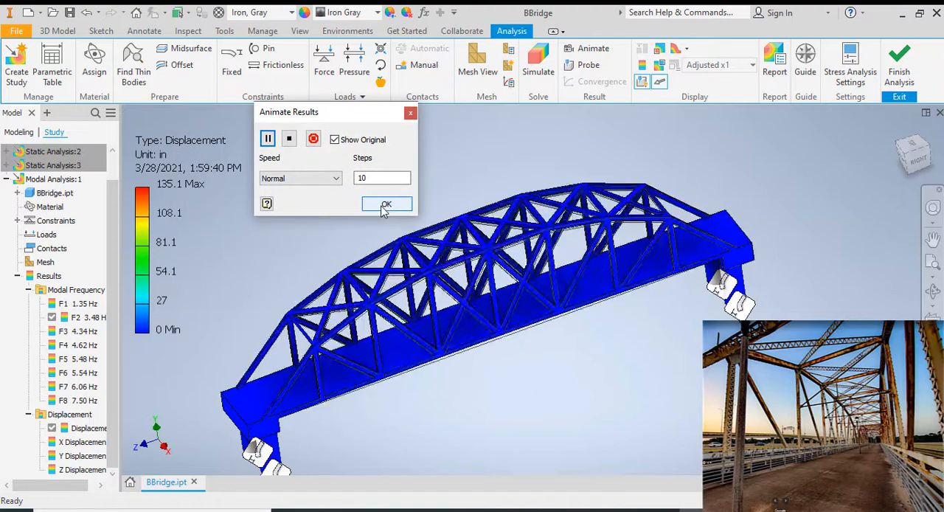
# - End the F2 animation and display the F3 (4.34 Hz) mode shape
pyautogui.click(386, 204)
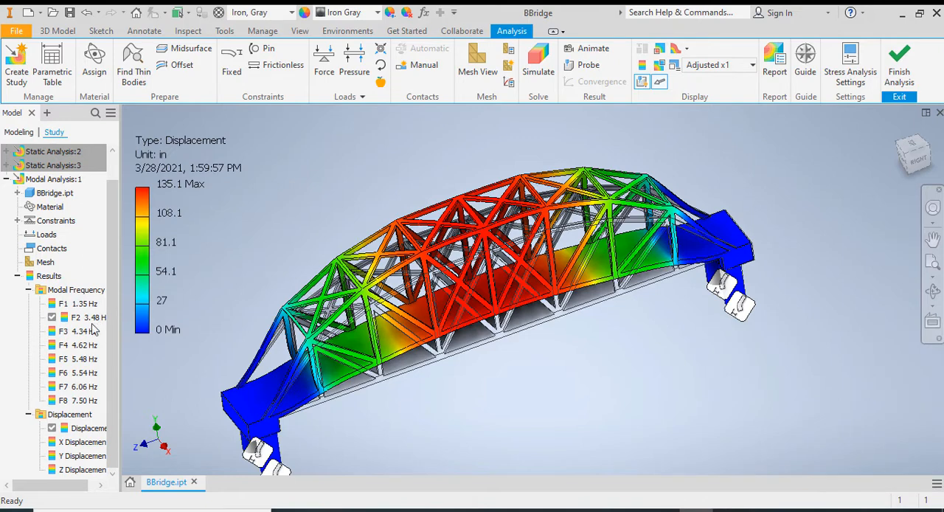
pyautogui.click(78, 330)
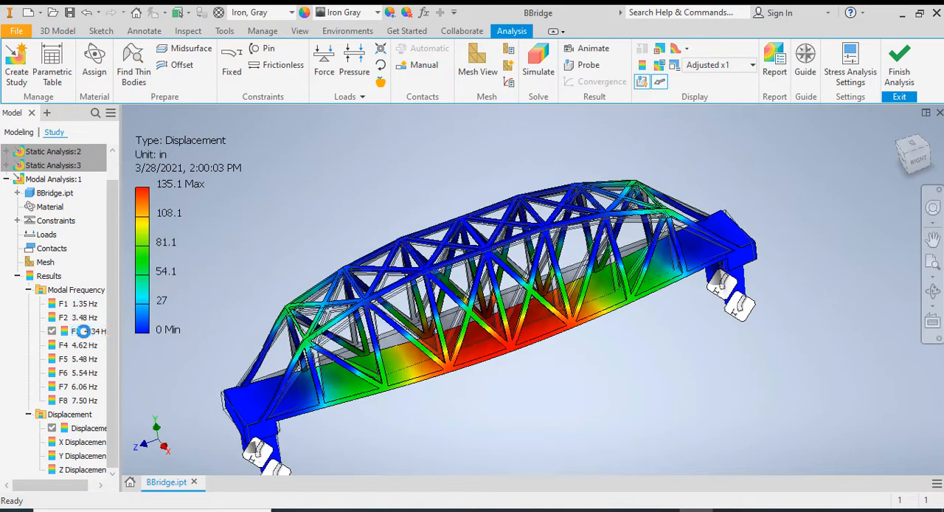
pyautogui.click(78, 344)
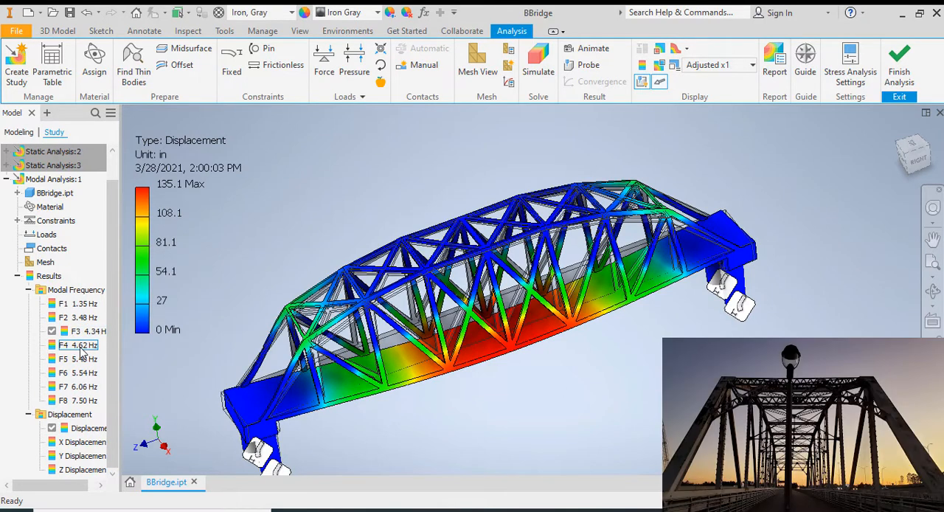
# - Display the F4 (4.62 Hz) mode shape and play its animation
pyautogui.click(78, 345)
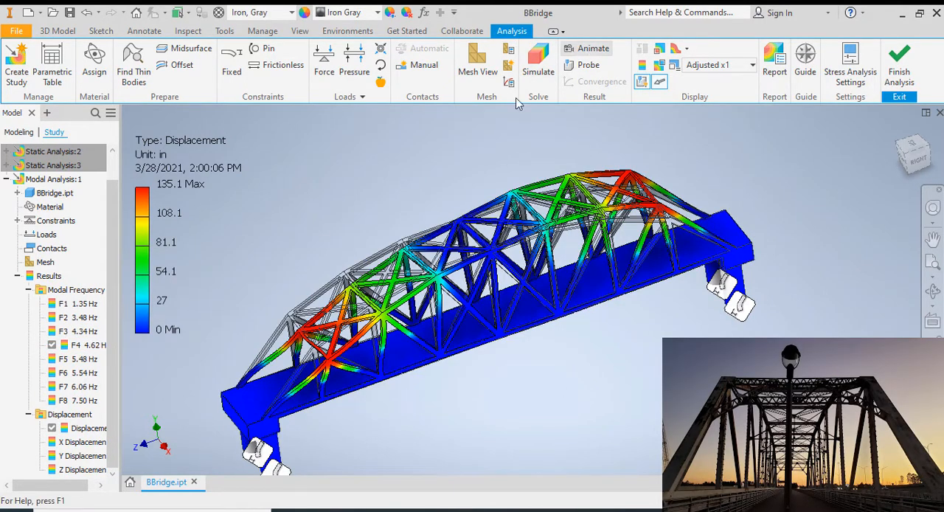
pyautogui.click(593, 48)
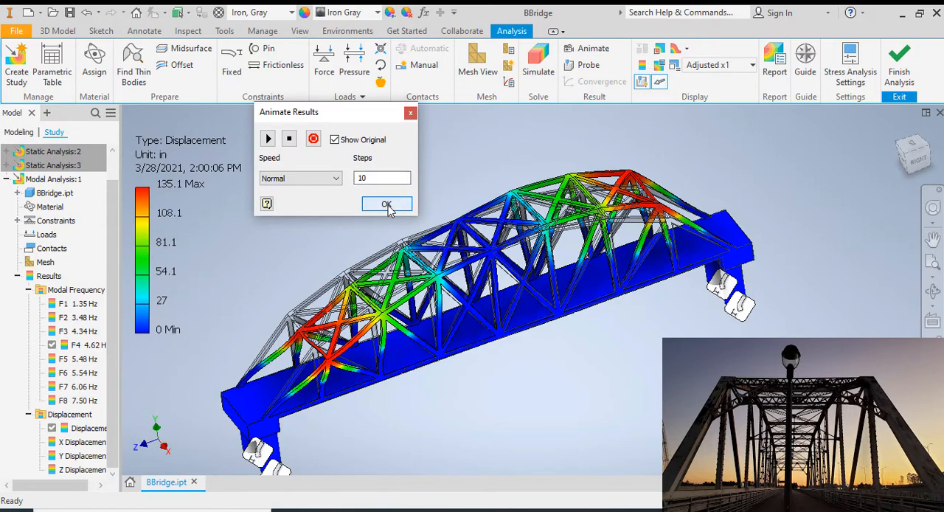
pyautogui.click(386, 203)
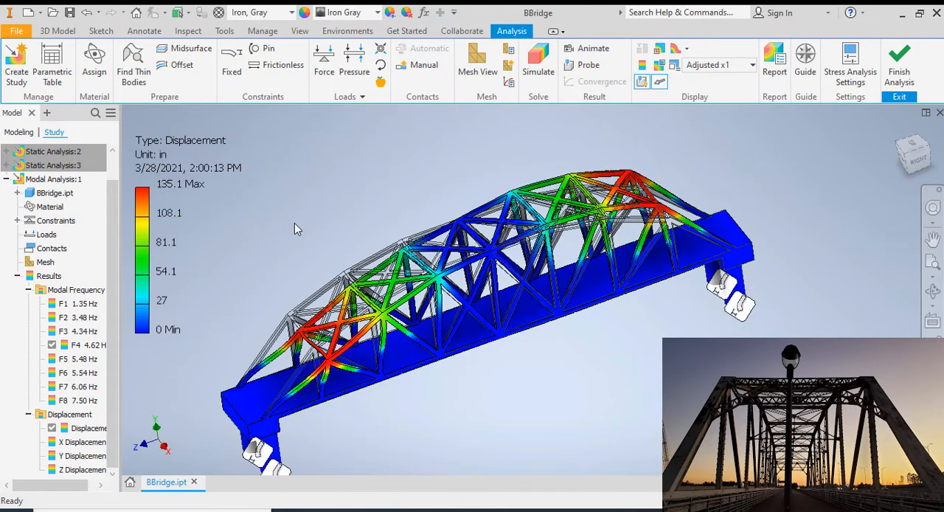
pyautogui.moveTo(506, 120)
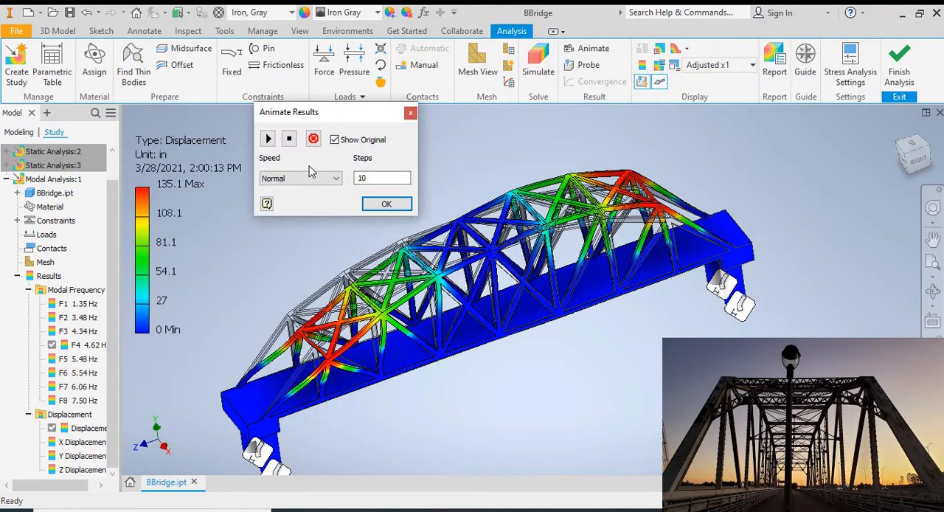
pyautogui.click(268, 138)
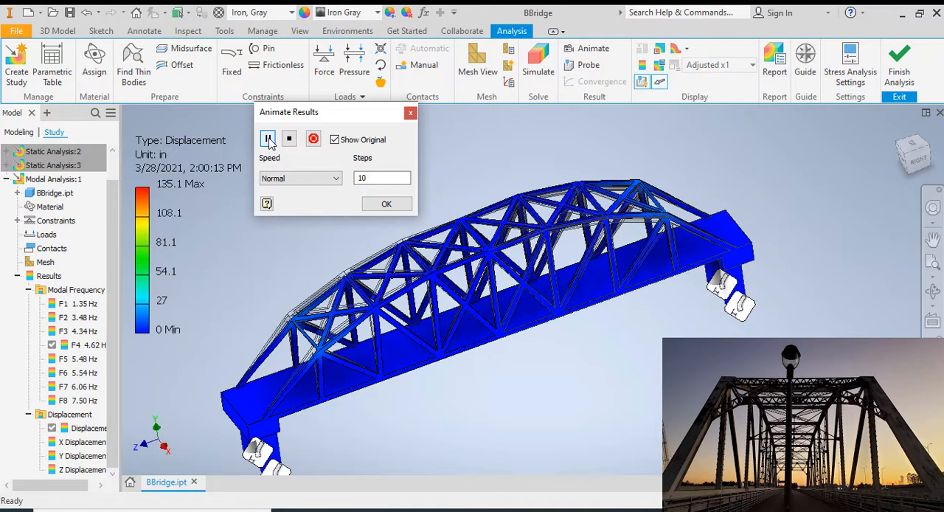
pyautogui.click(268, 138)
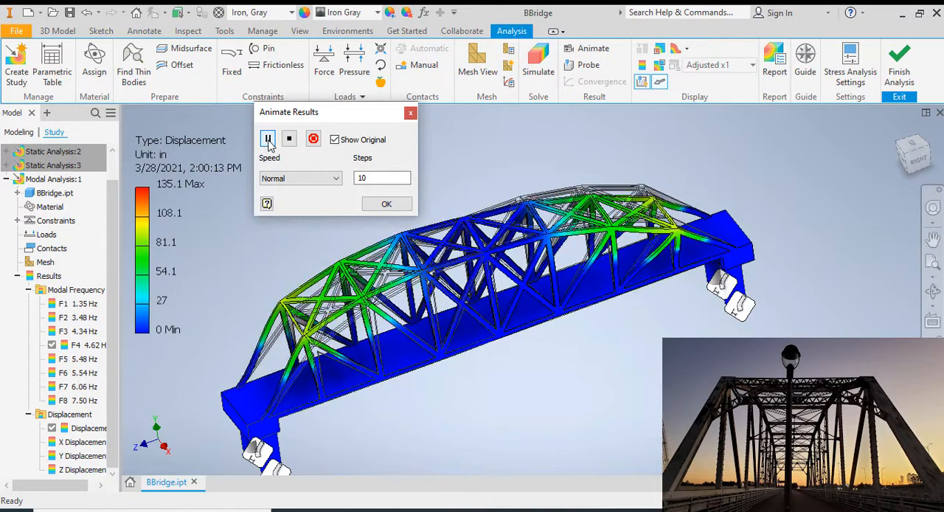
pyautogui.click(268, 138)
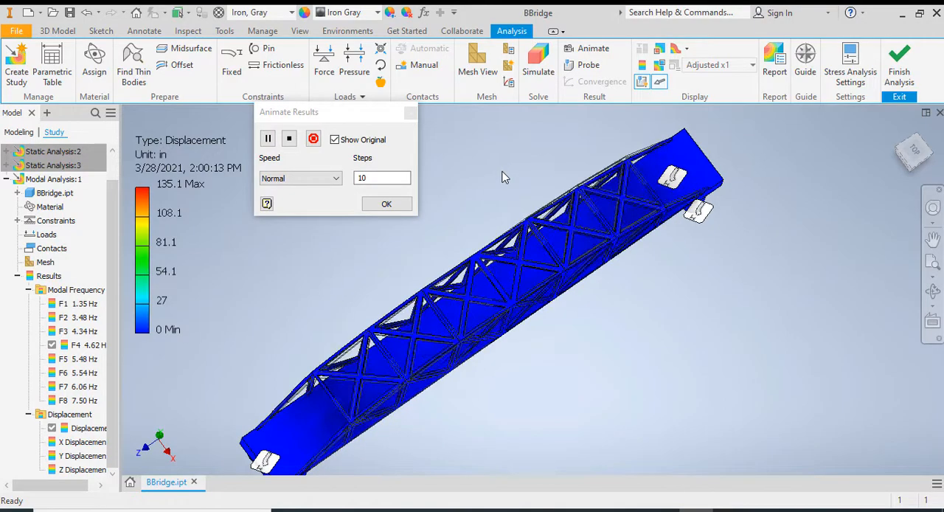
pyautogui.click(387, 204)
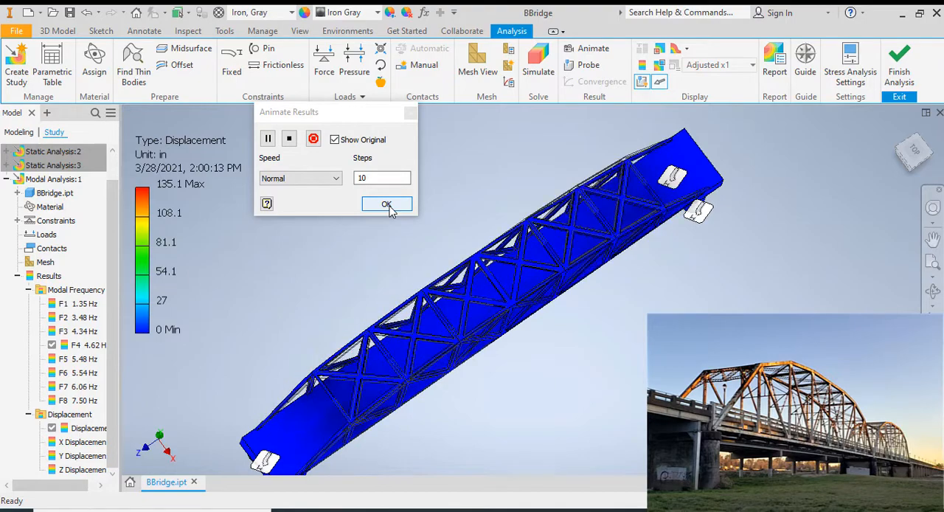
pyautogui.click(386, 203)
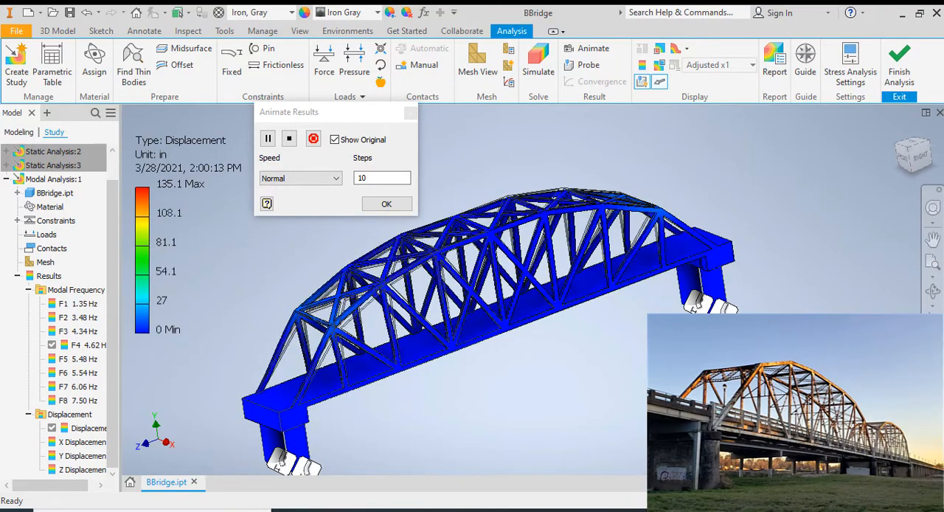
pyautogui.click(268, 139)
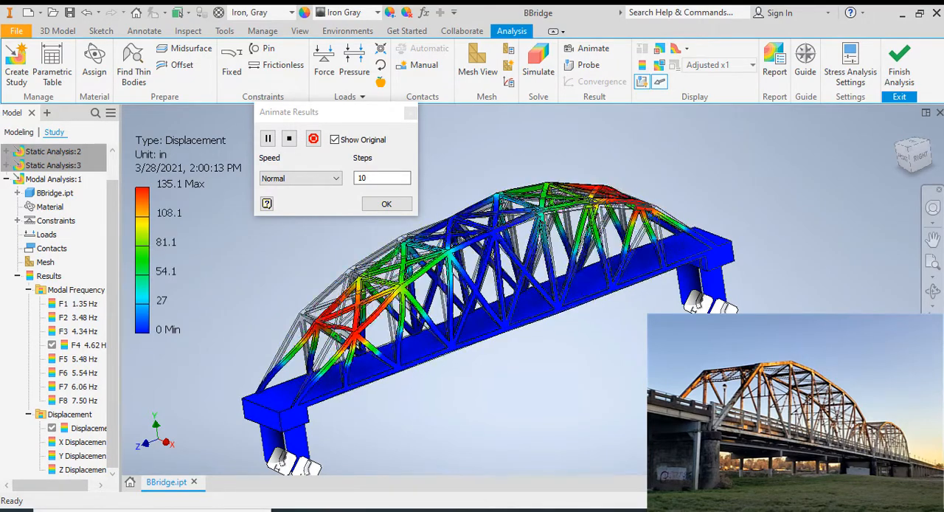